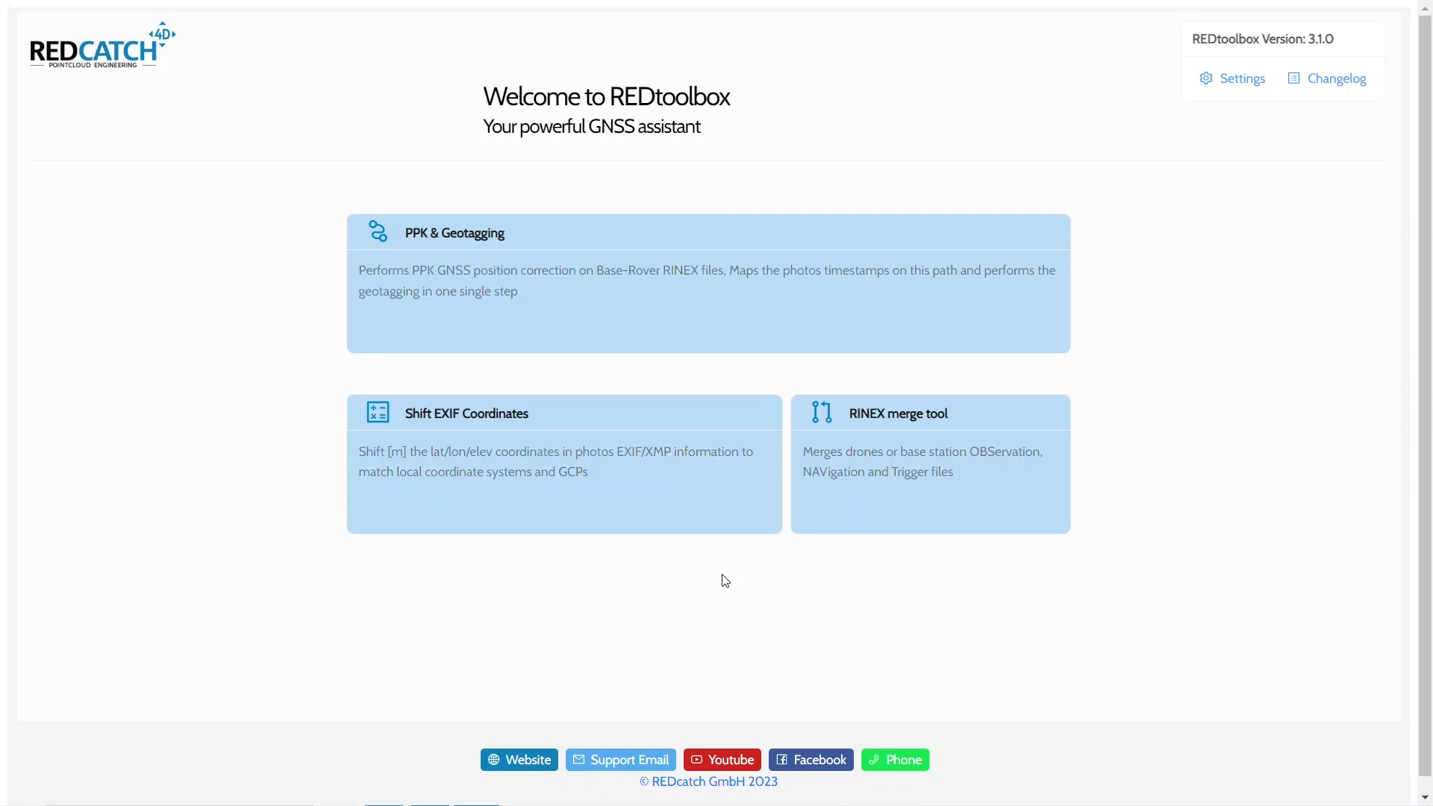
mouse_move(943, 494)
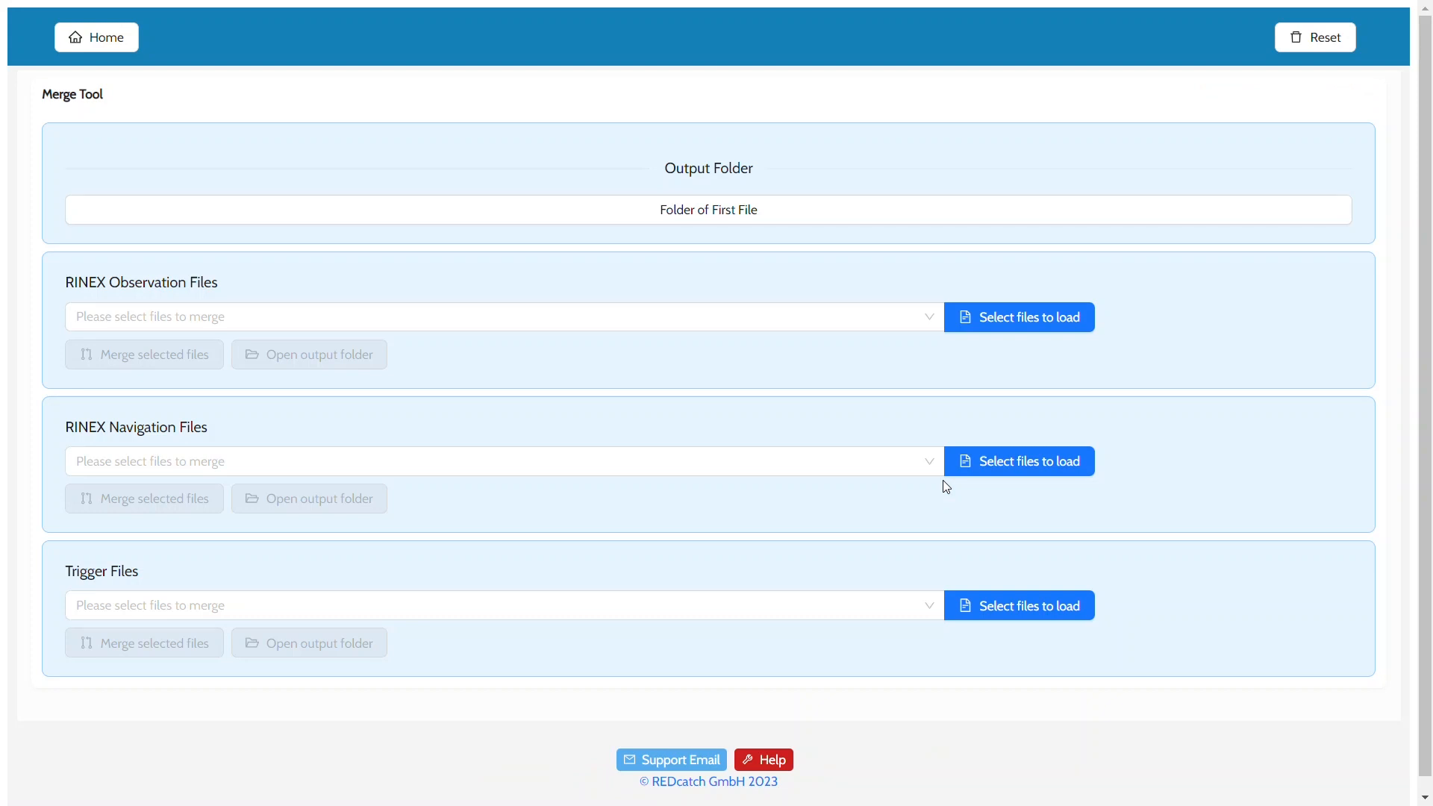
mouse_move(1109, 227)
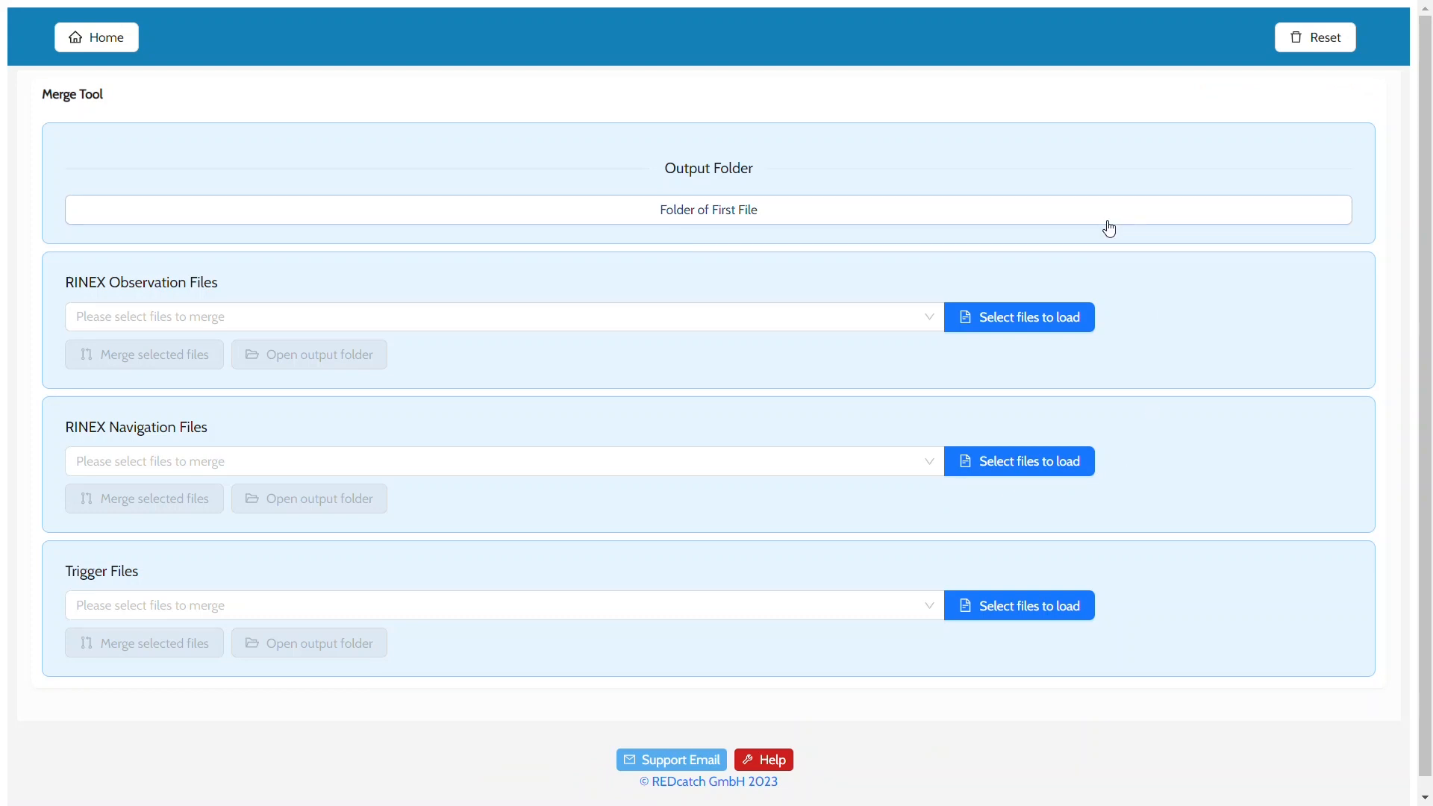
left_click(708, 209)
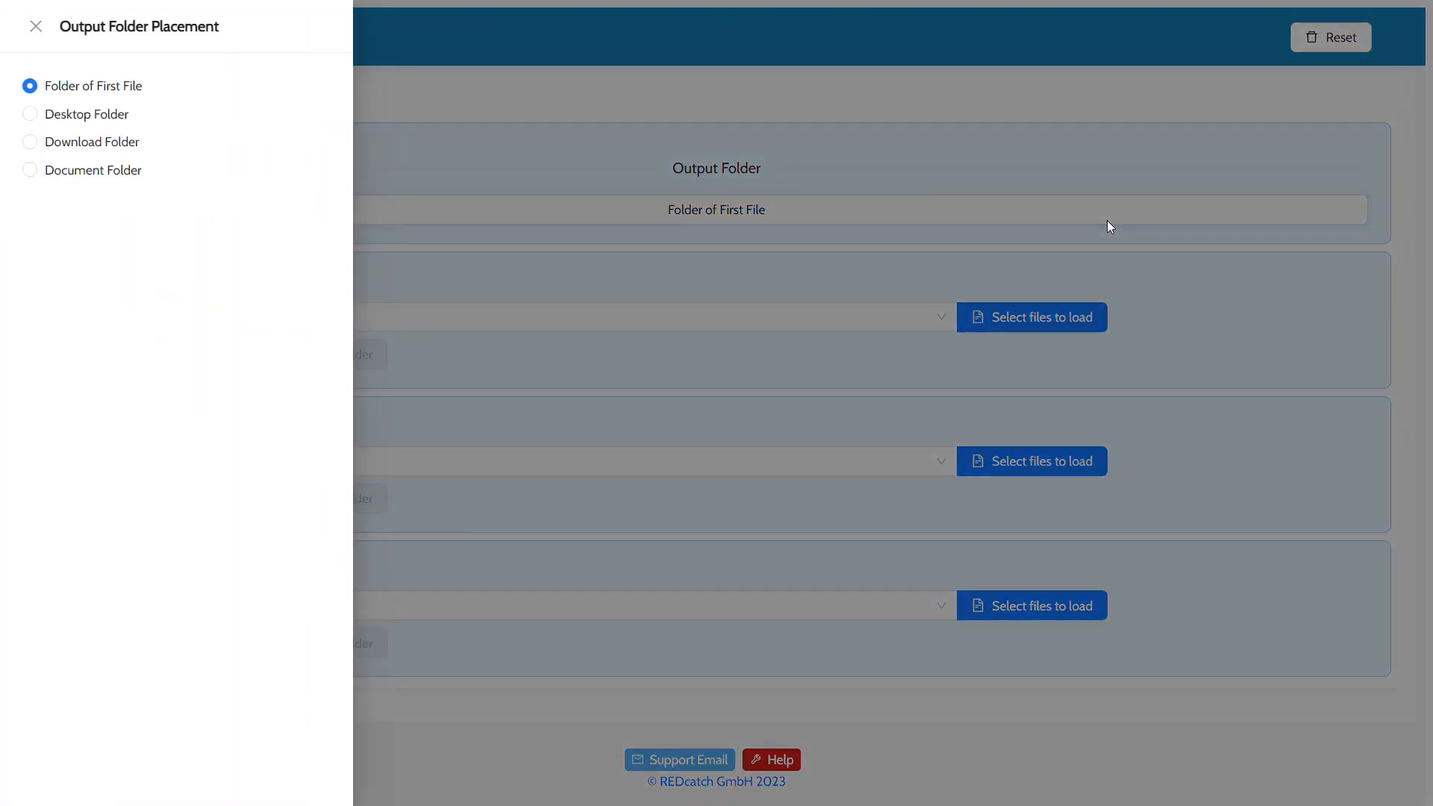
mouse_move(193, 92)
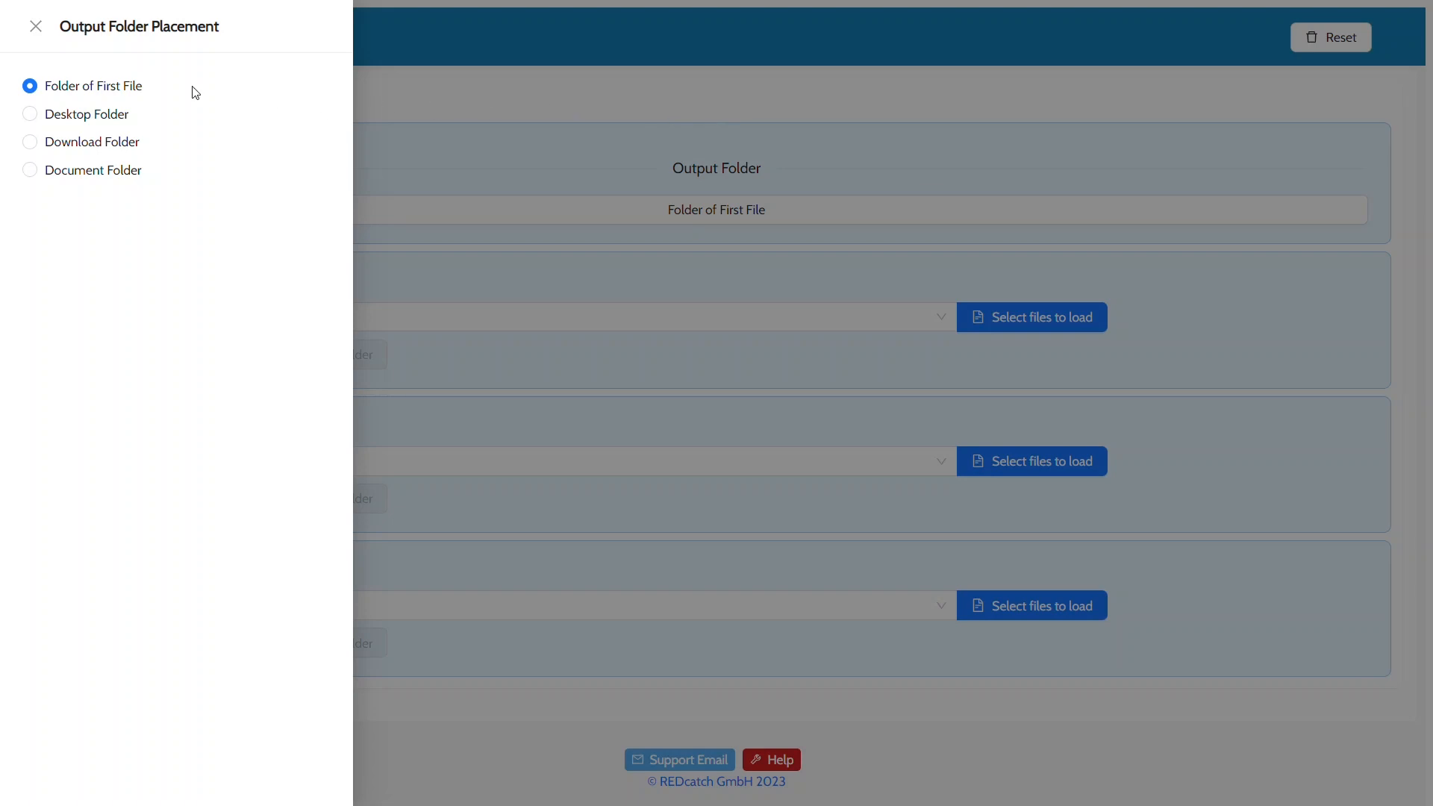
mouse_move(249, 86)
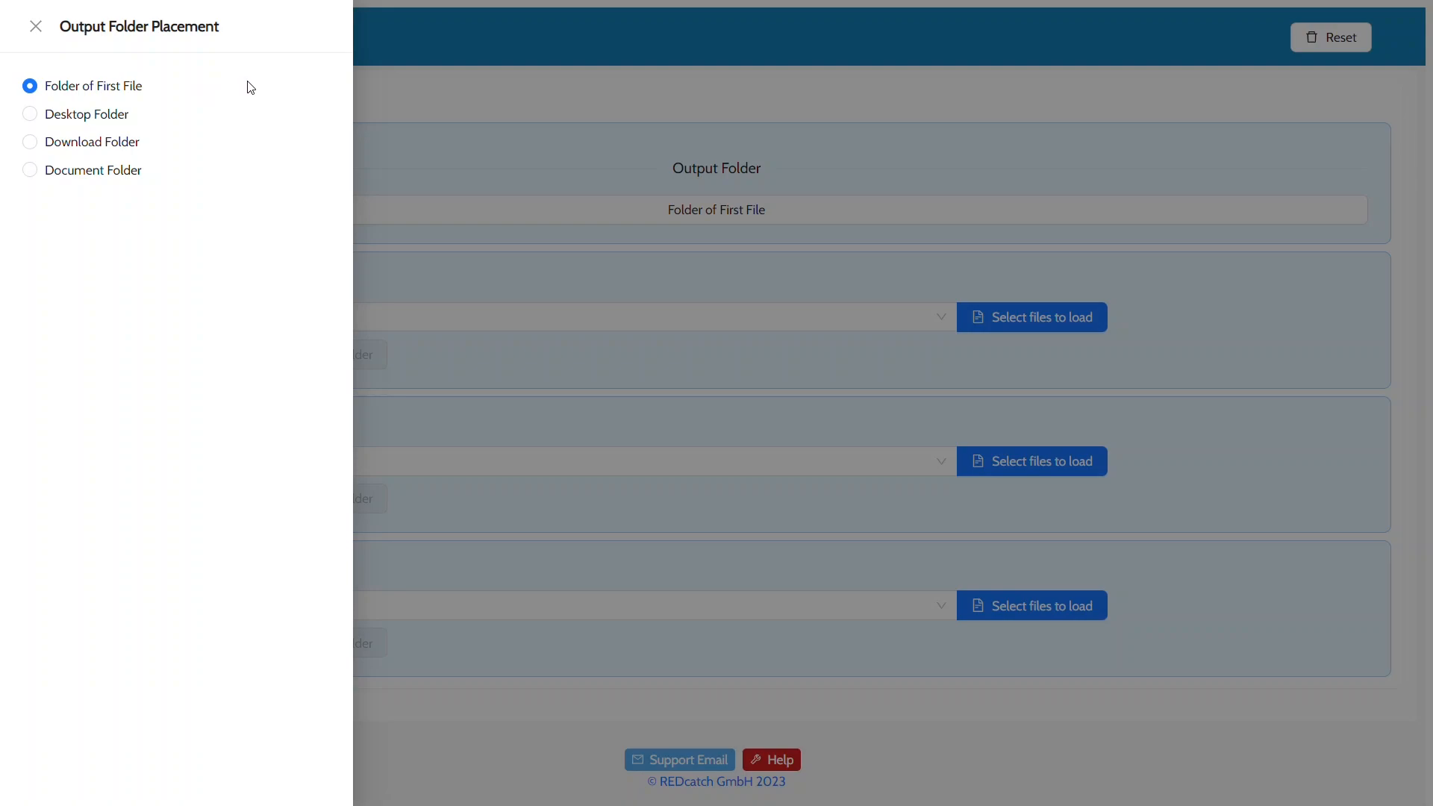
left_click(35, 25)
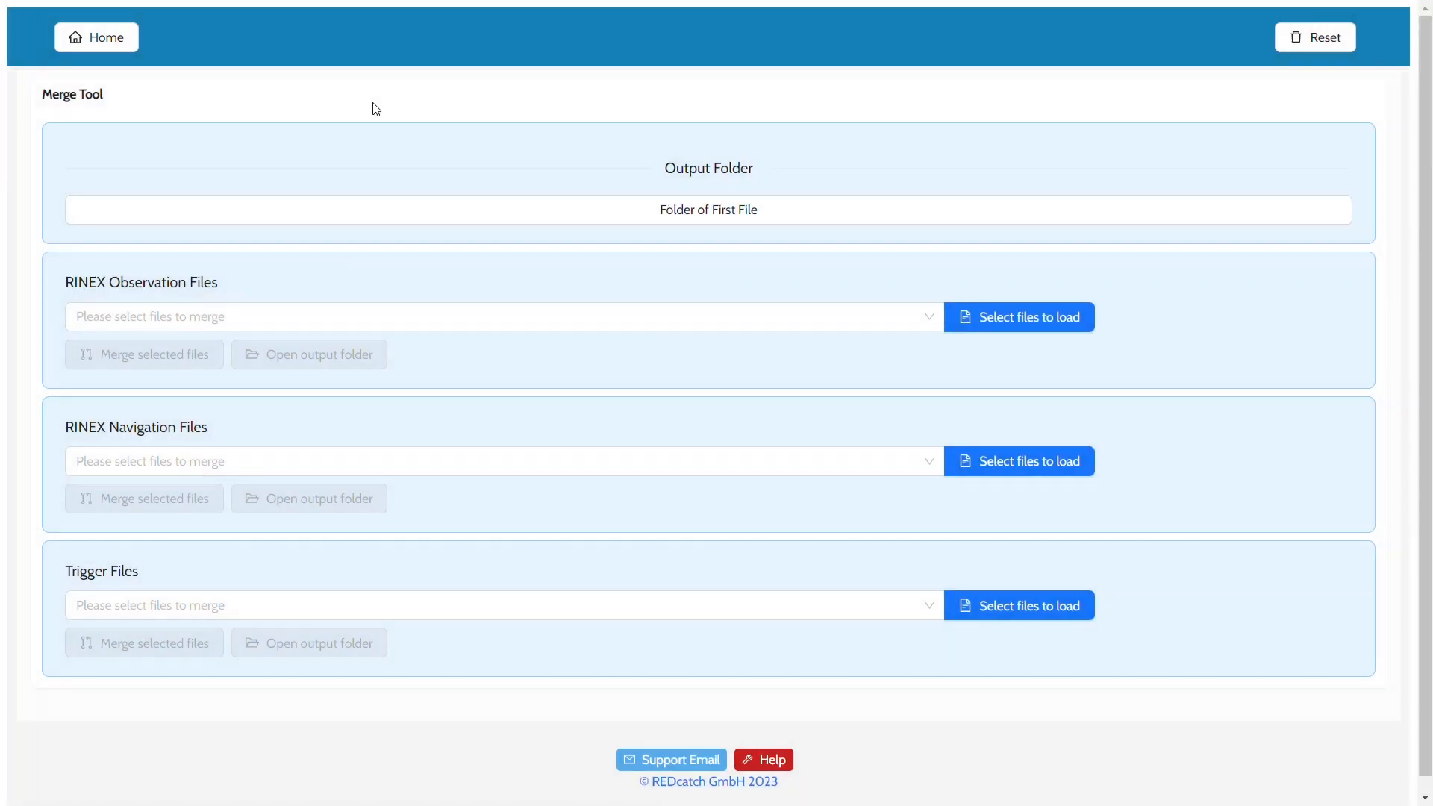
mouse_move(409, 139)
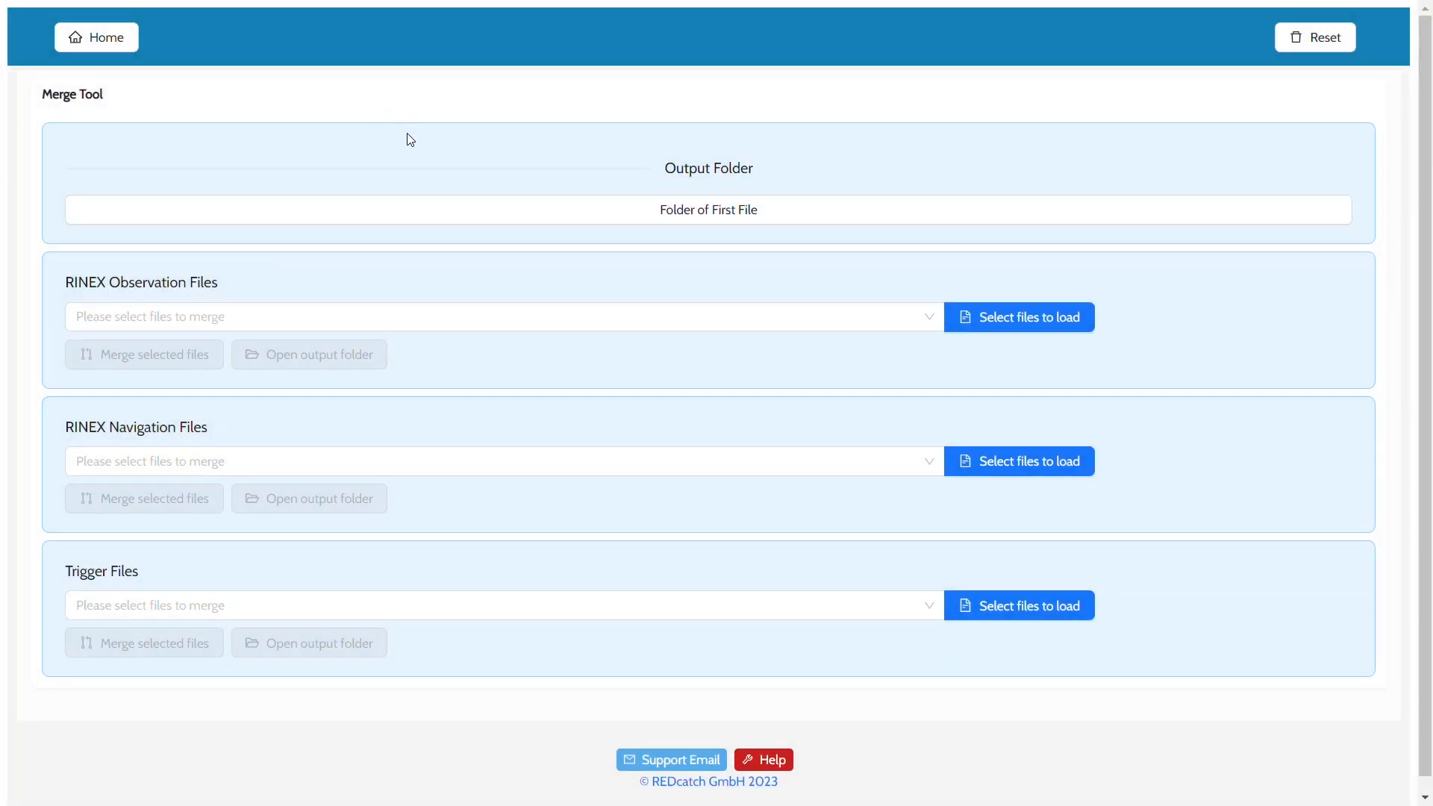
mouse_move(927, 288)
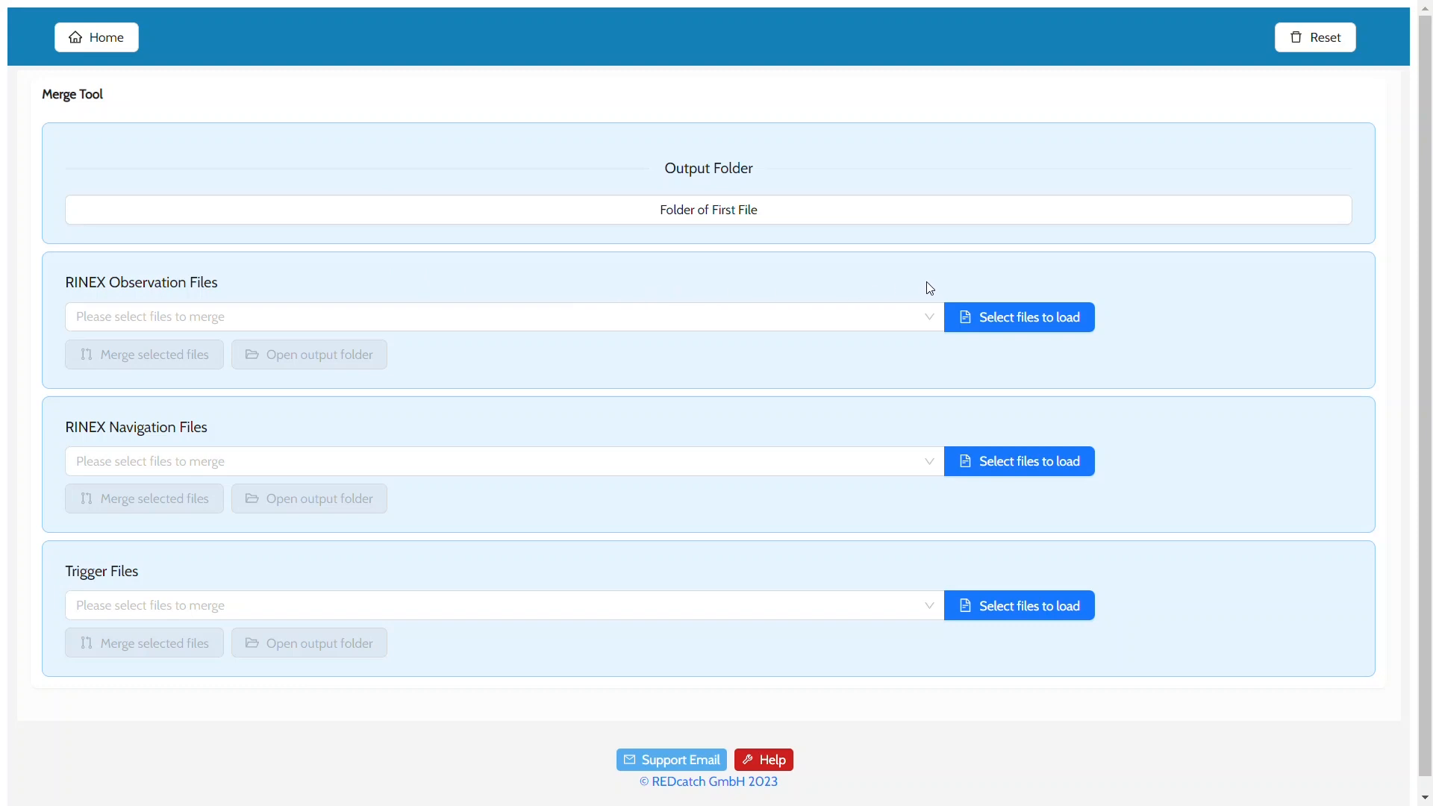
- Load the RINEX observation files obs_rin_3_1 and obs_rin_3_2 from the Merge folder
left_click(1018, 316)
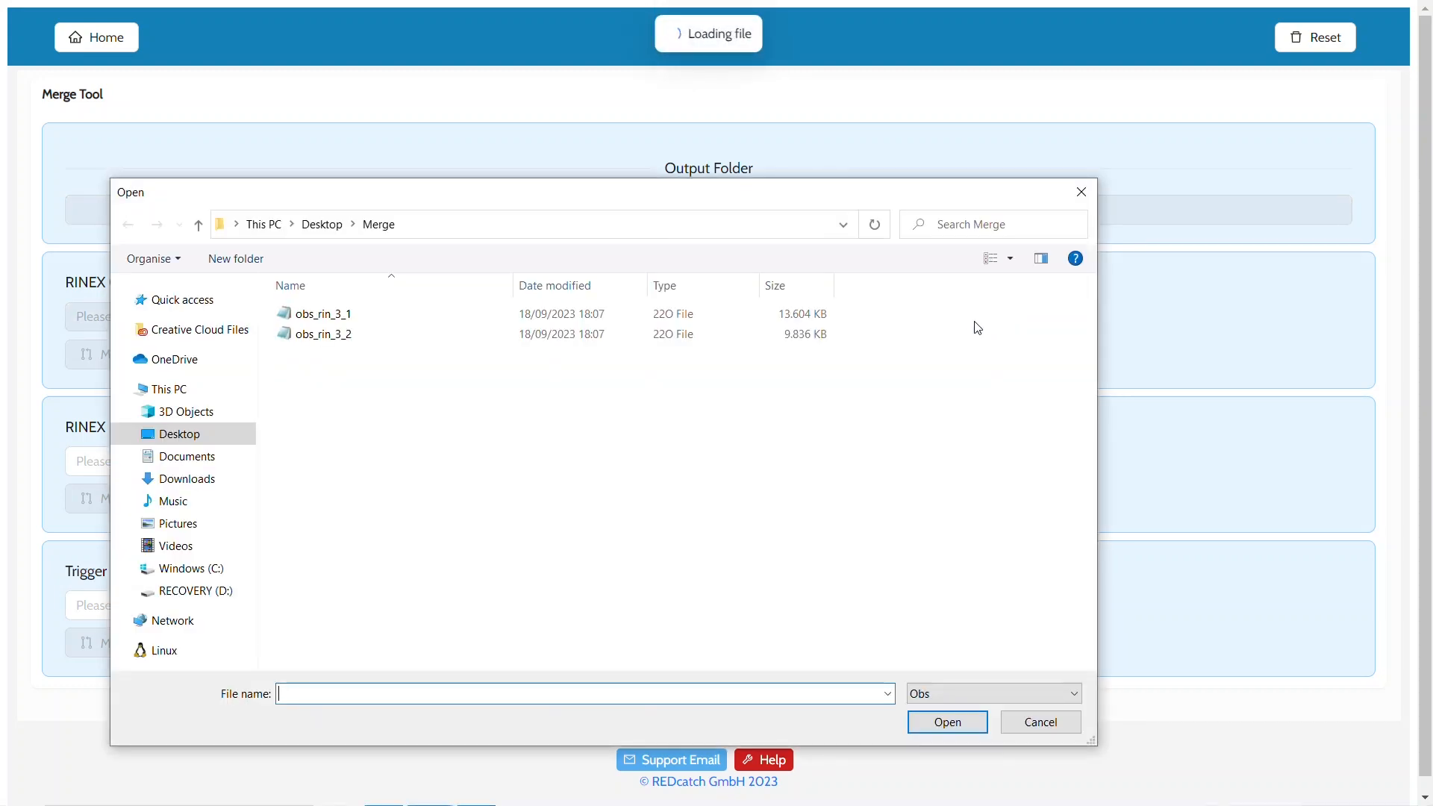
left_click(322, 333)
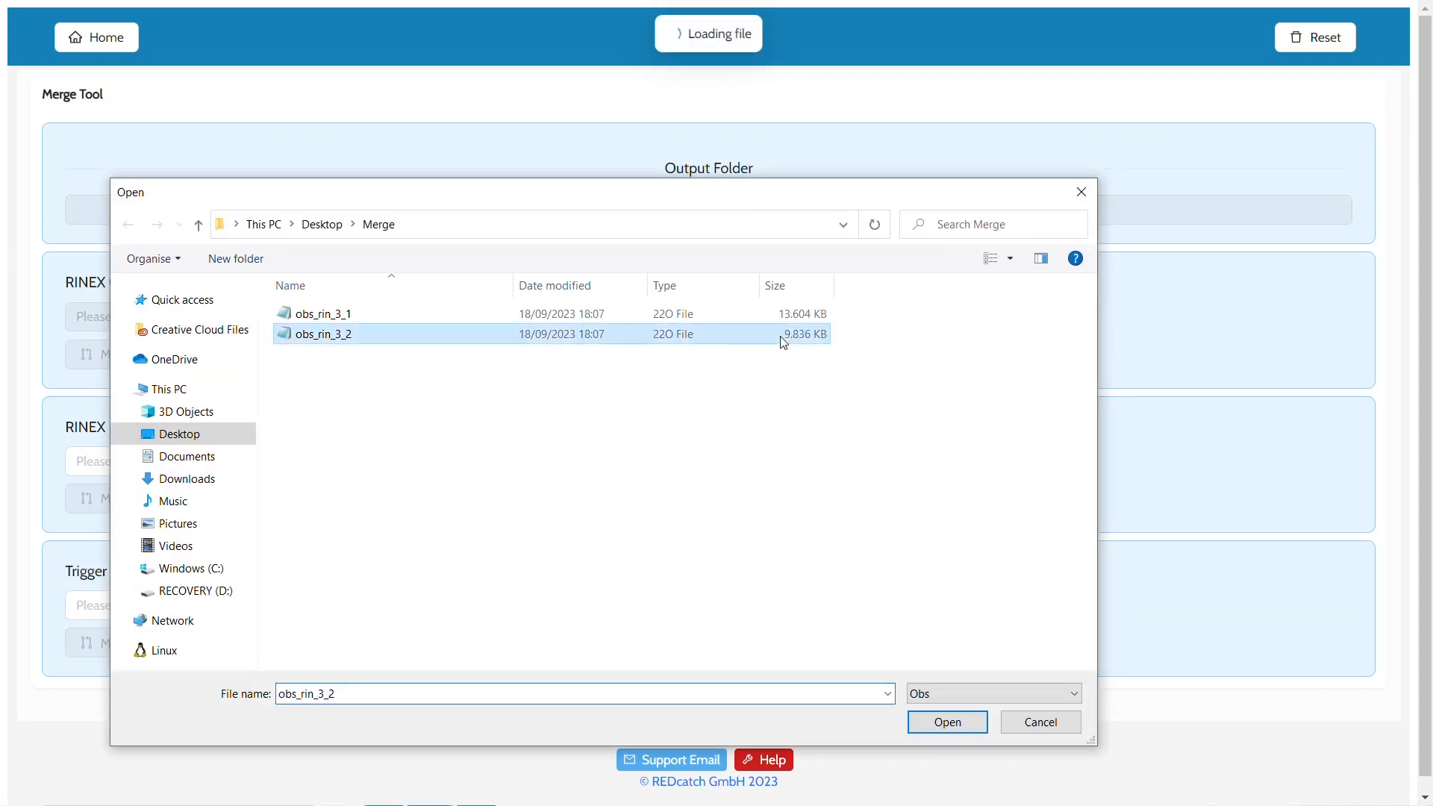
left_click(323, 313)
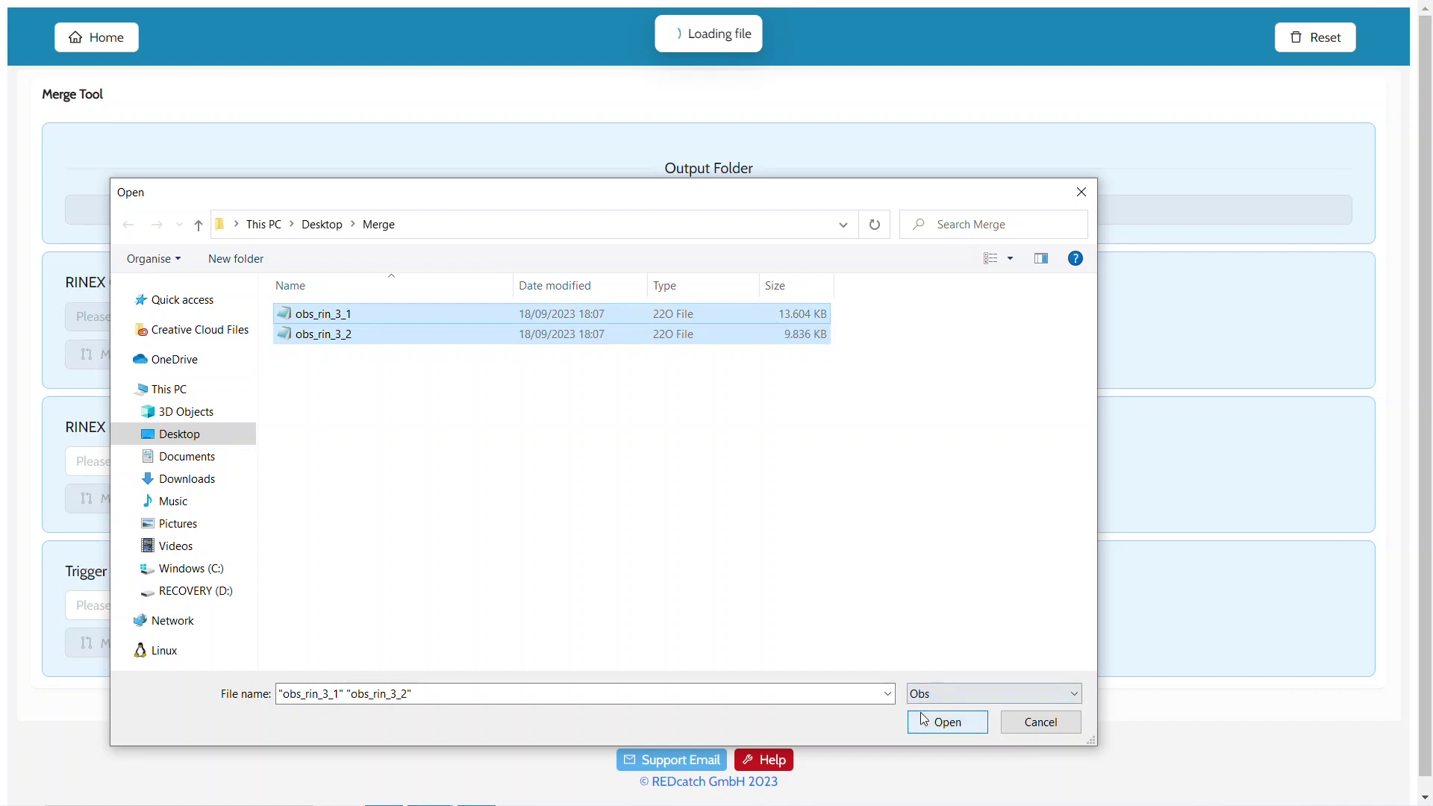
left_click(946, 722)
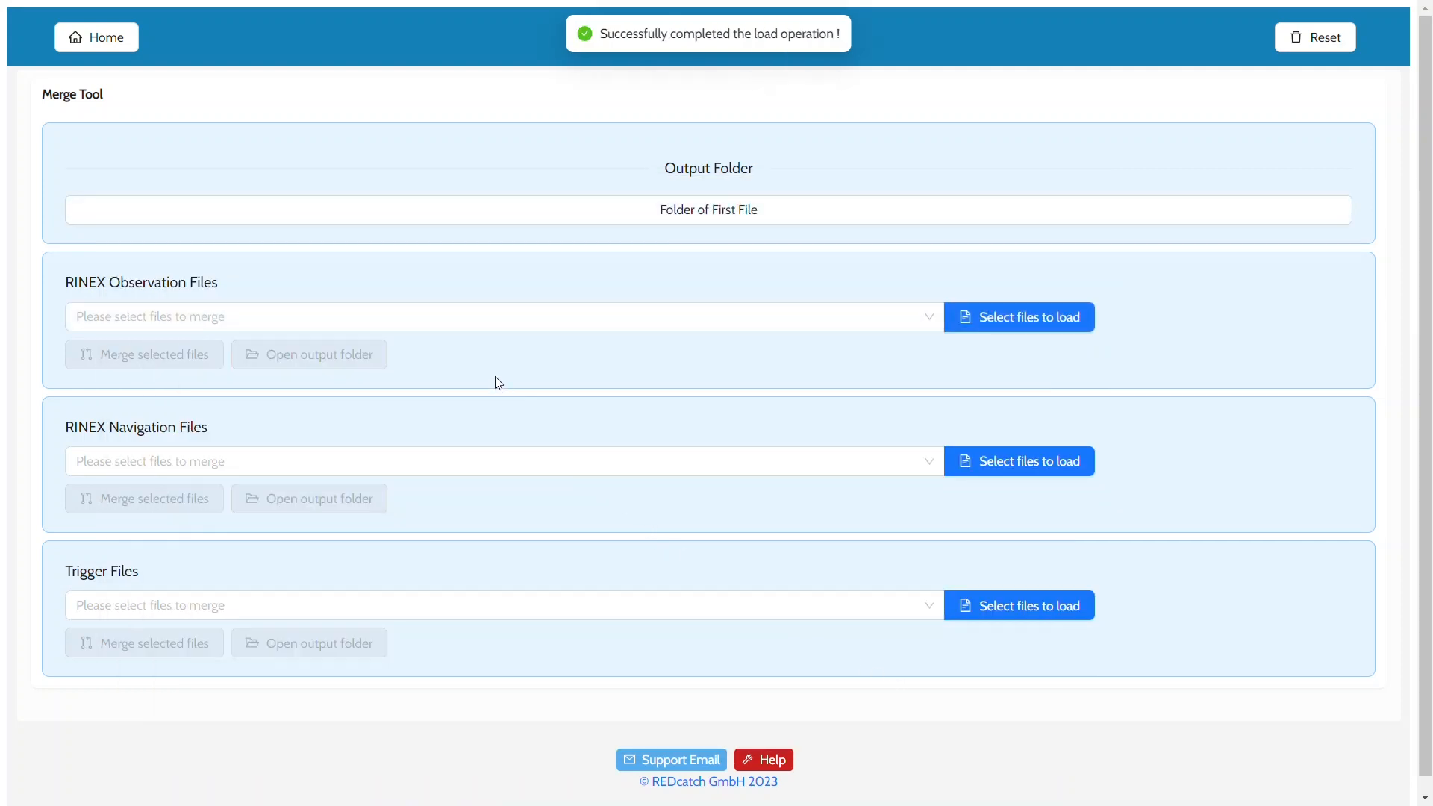
mouse_move(425, 357)
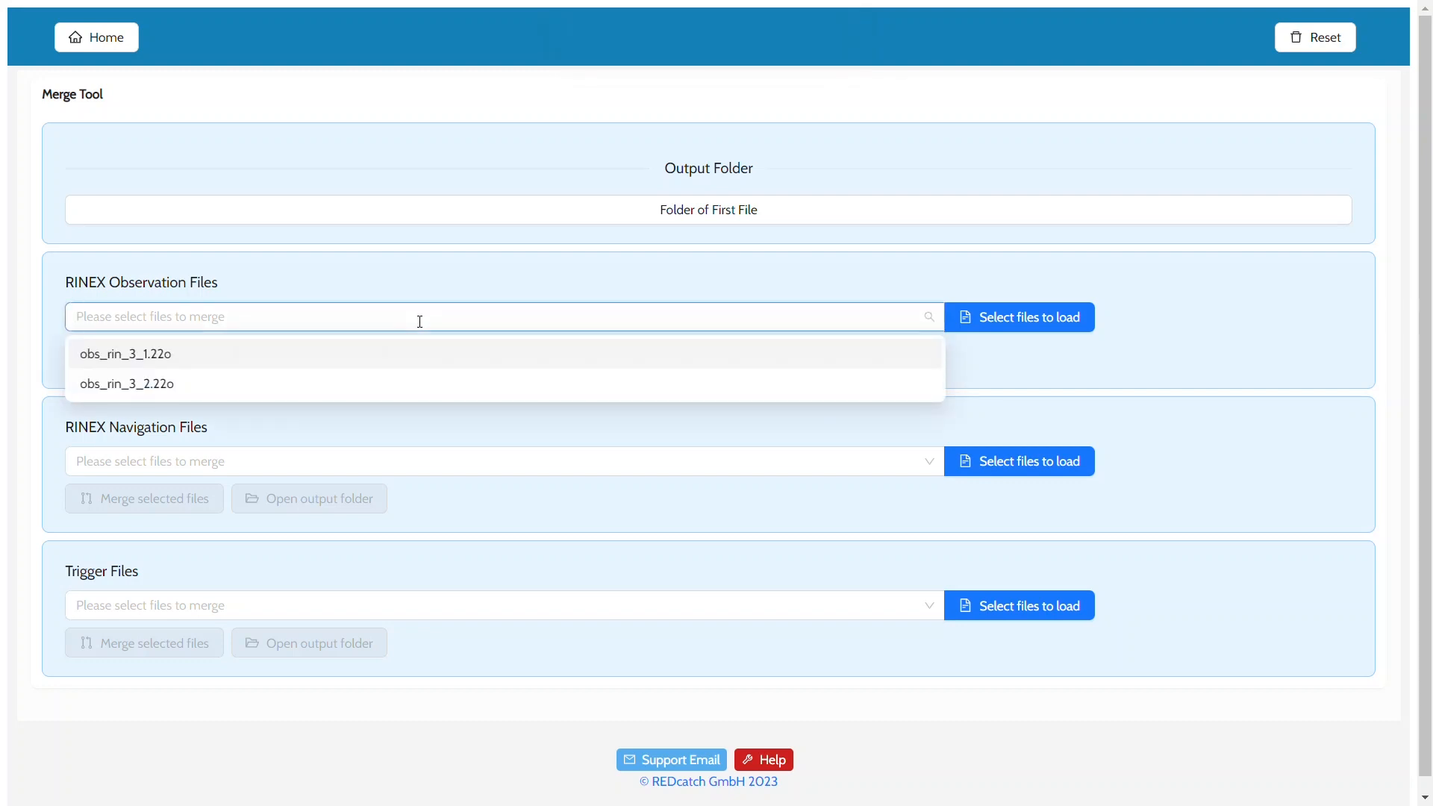
mouse_move(411, 355)
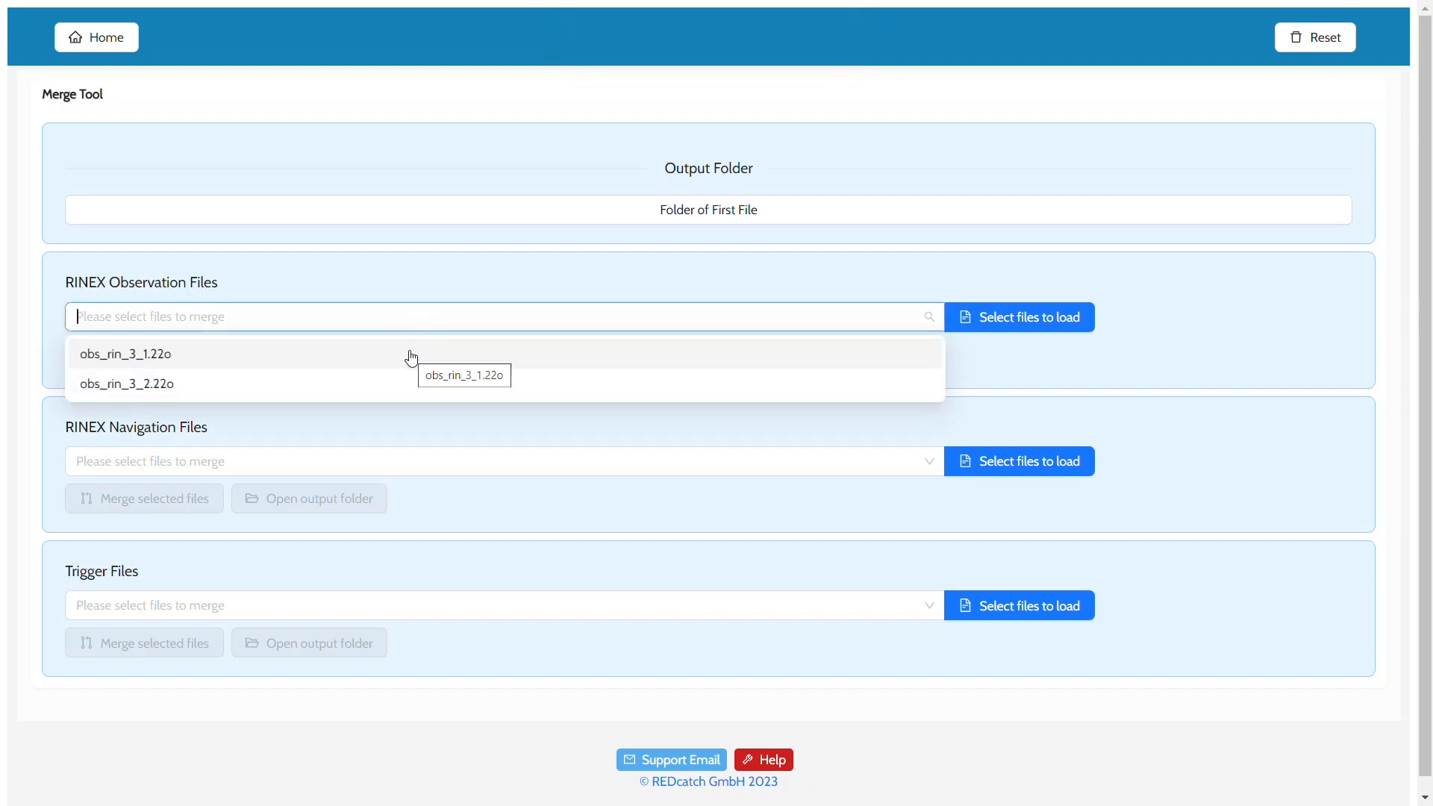
- Merge obs_rin_3_1.22o and obs_rin_3_2.22o into one OBS file and check it in the output folder
left_click(125, 384)
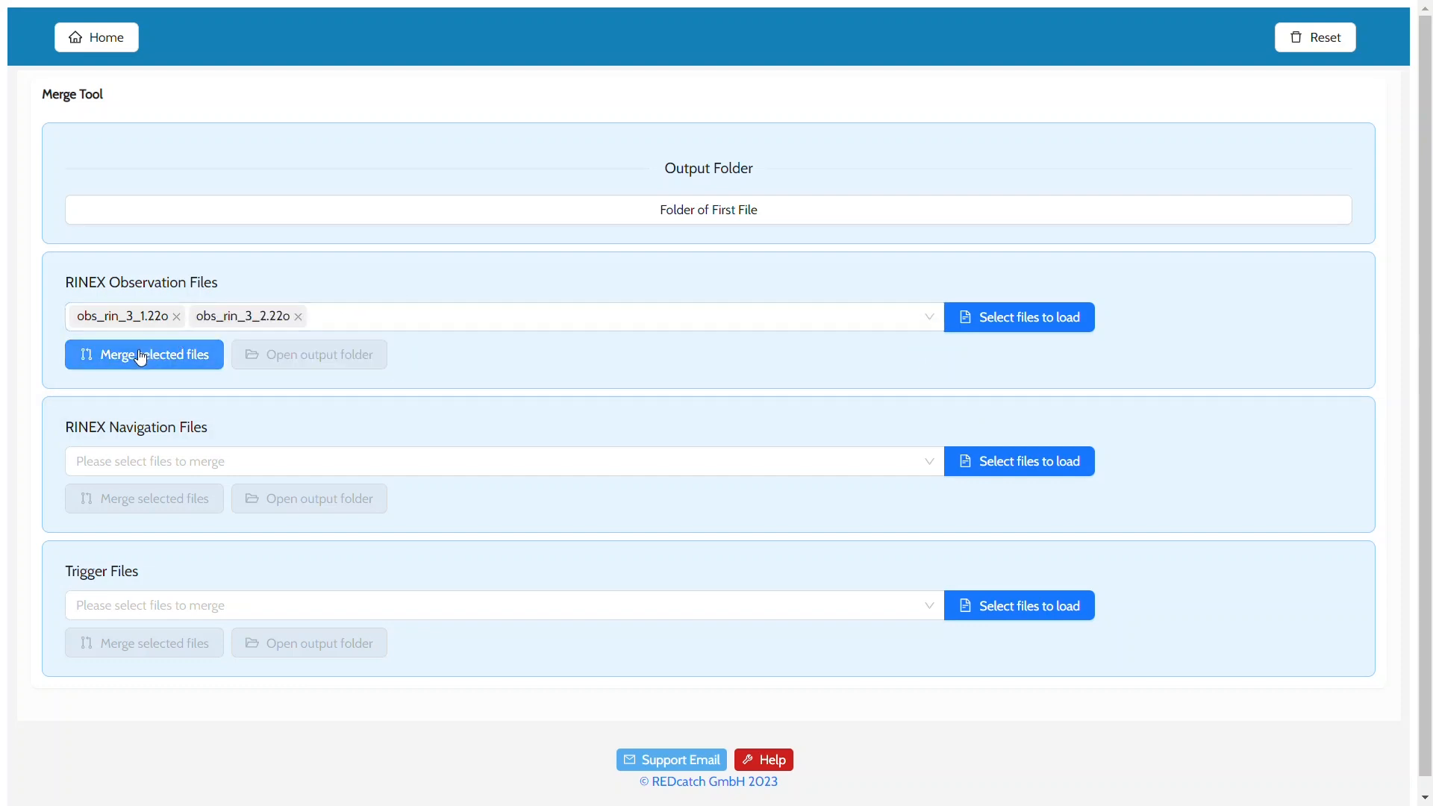
mouse_move(141, 360)
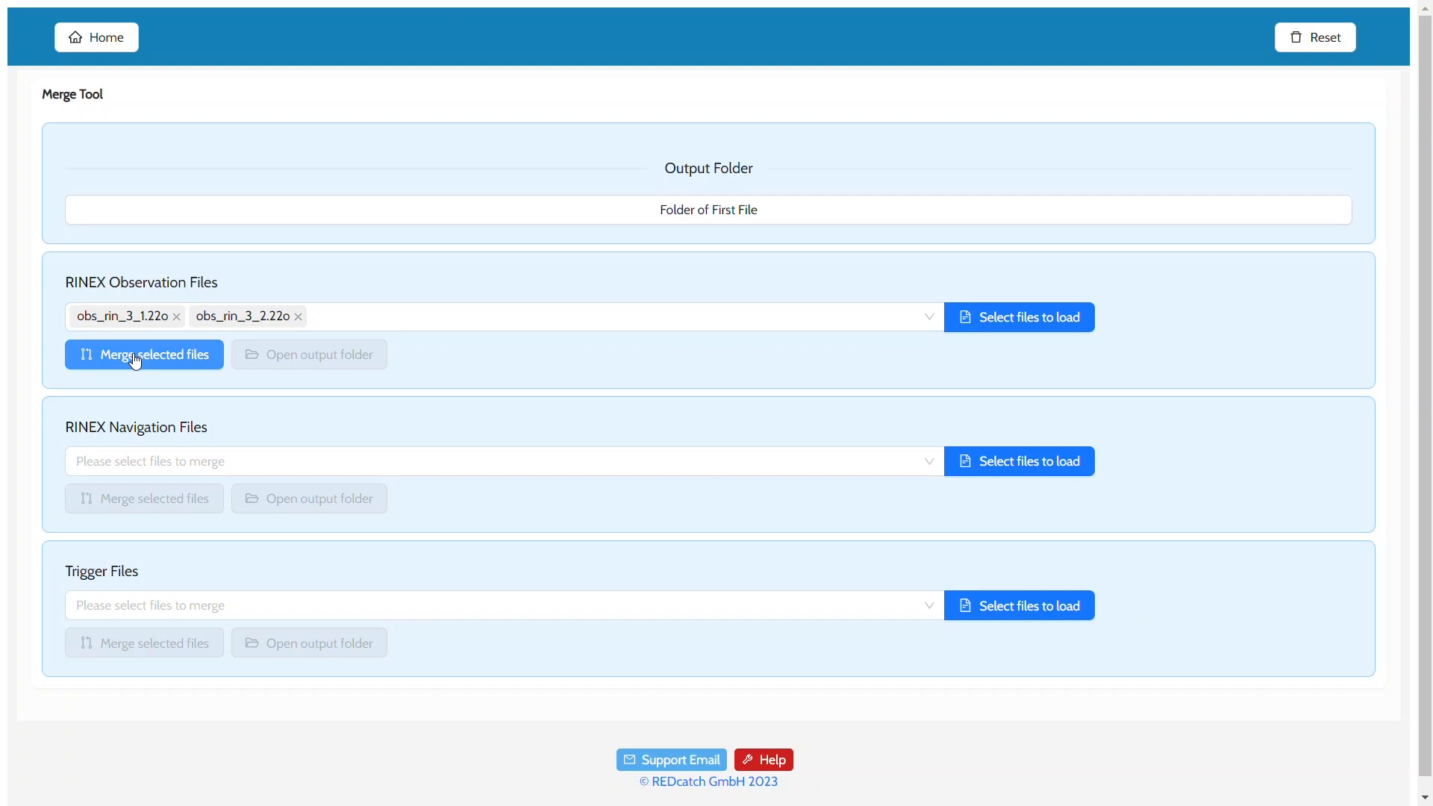
left_click(144, 355)
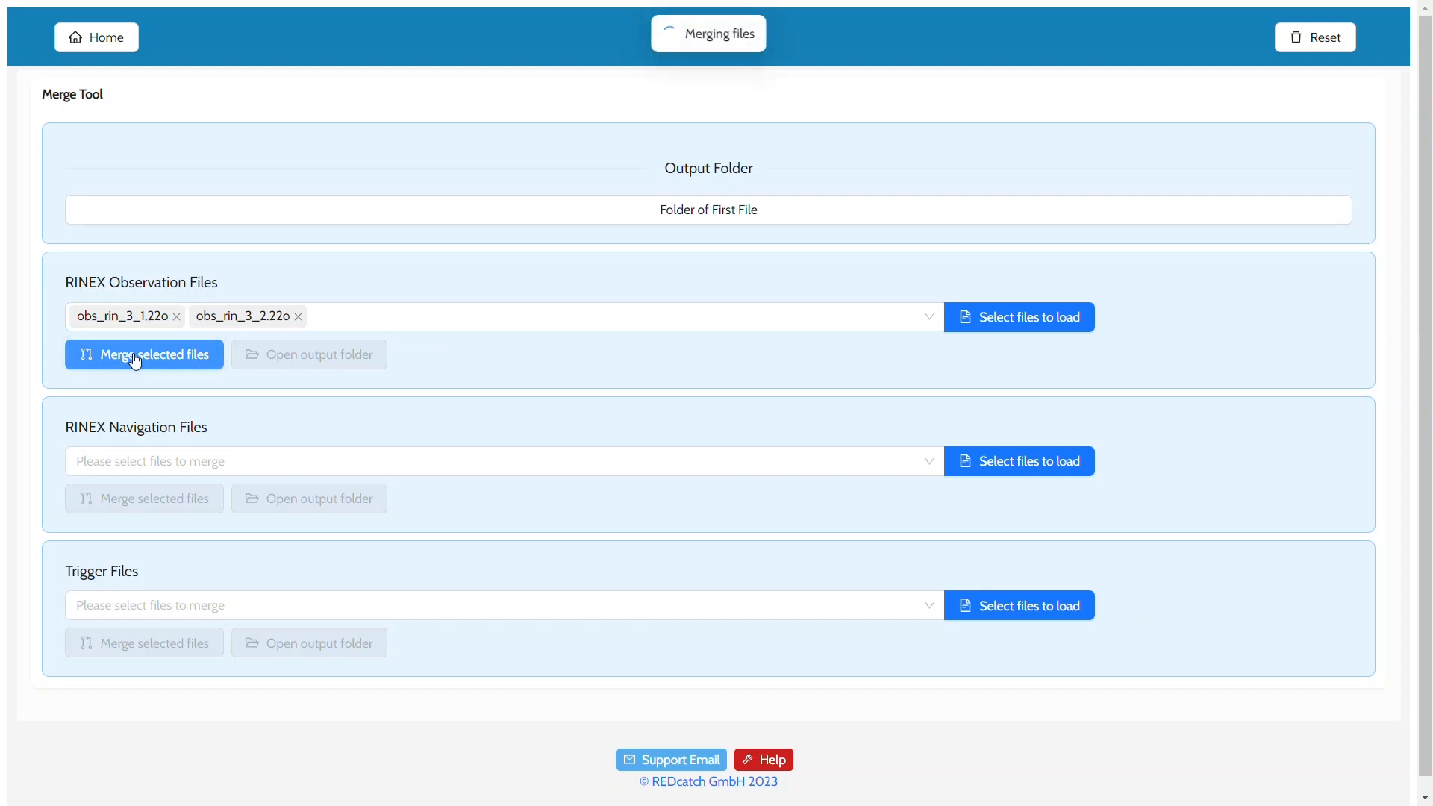
mouse_move(125, 385)
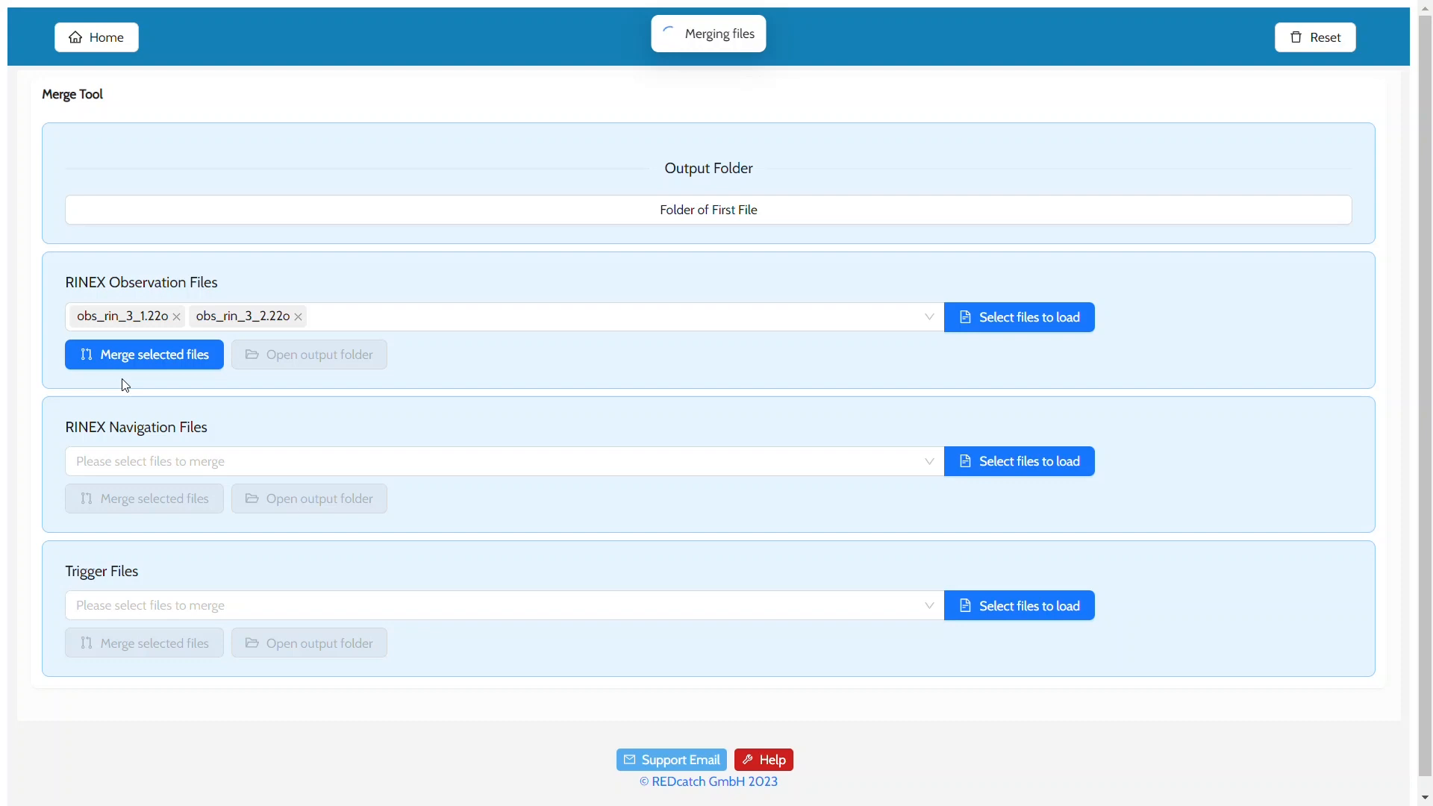
left_click(143, 355)
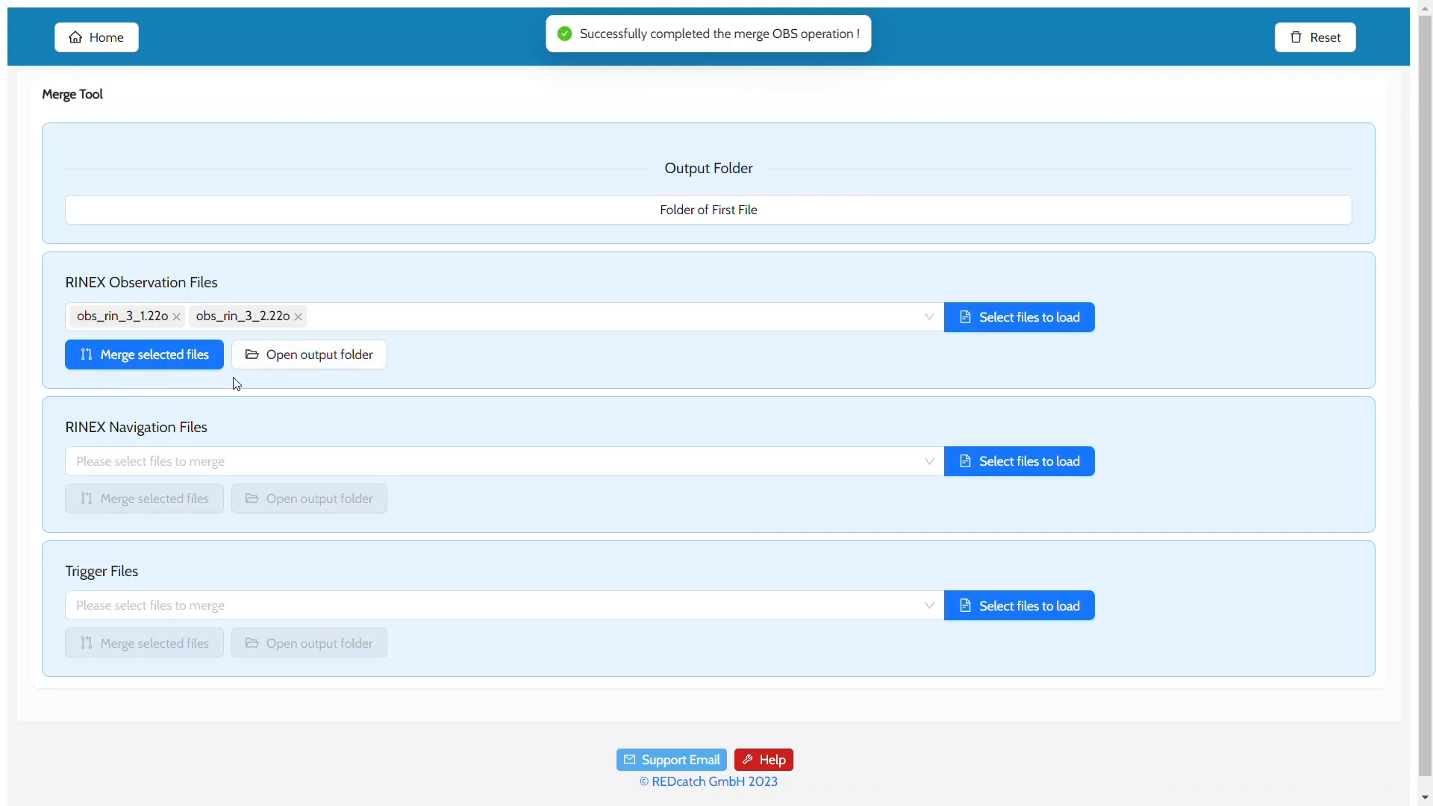
left_click(309, 356)
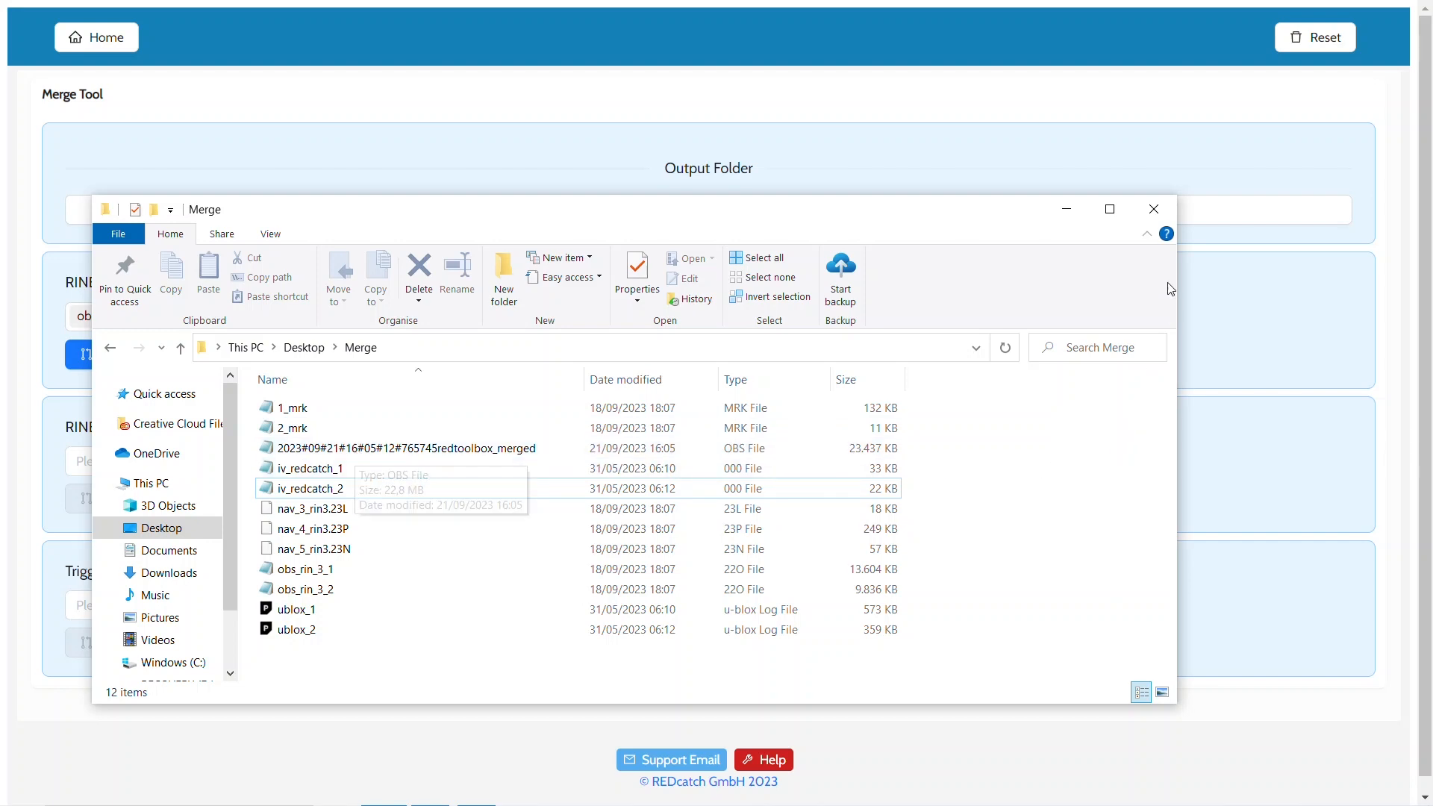
left_click(1152, 209)
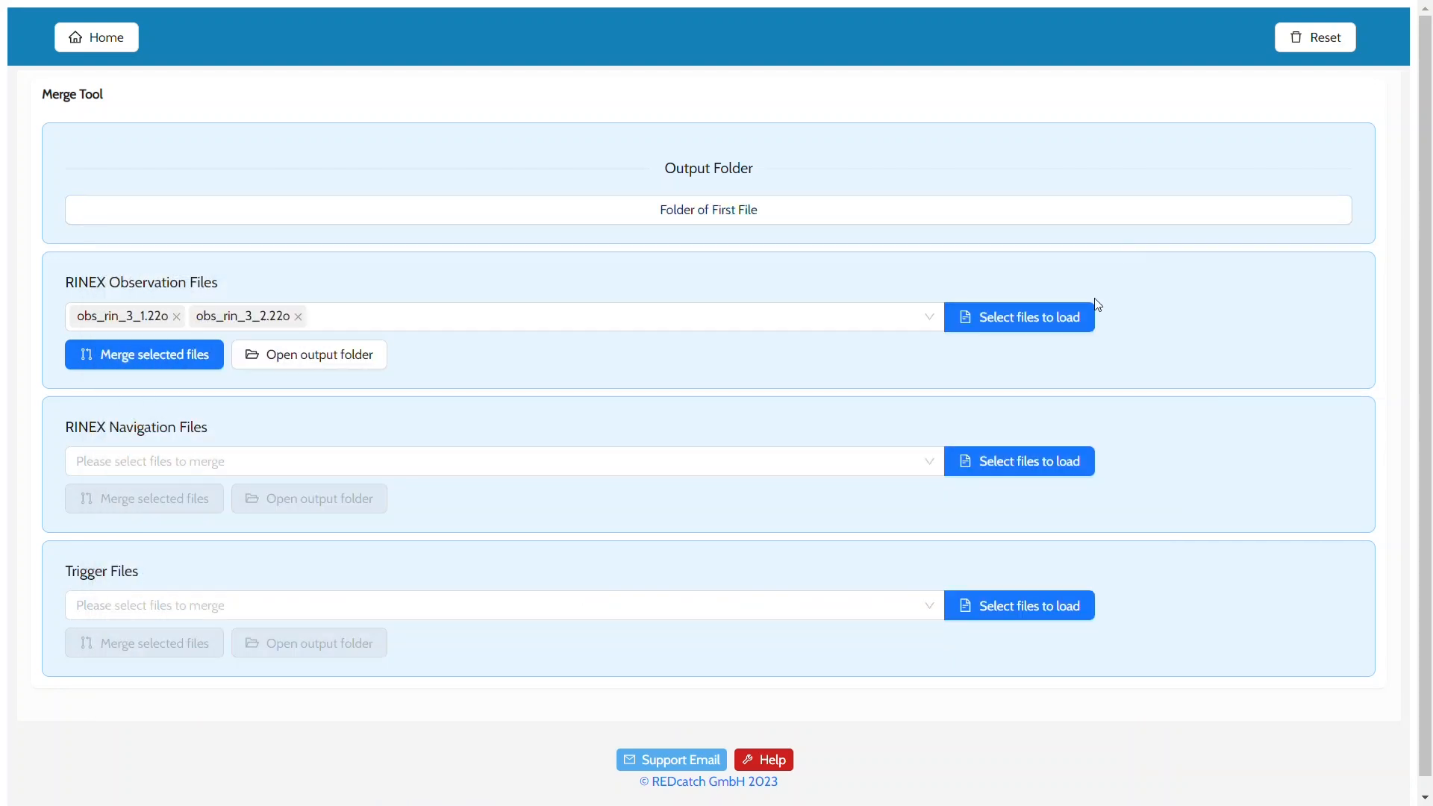
mouse_move(699, 450)
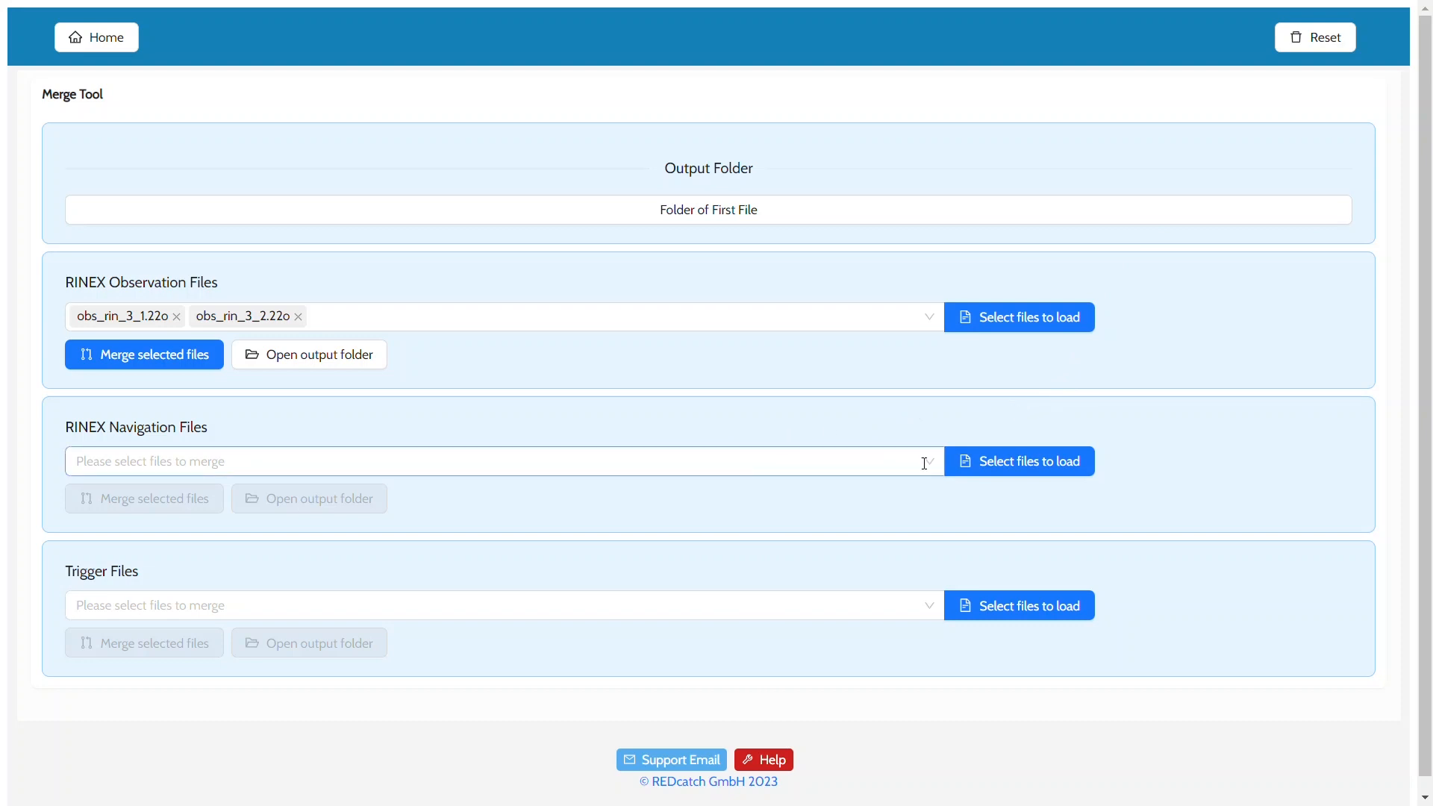
- Load all three RINEX navigation files nav_3, nav_4 and nav_5 from the Merge folder
left_click(1018, 461)
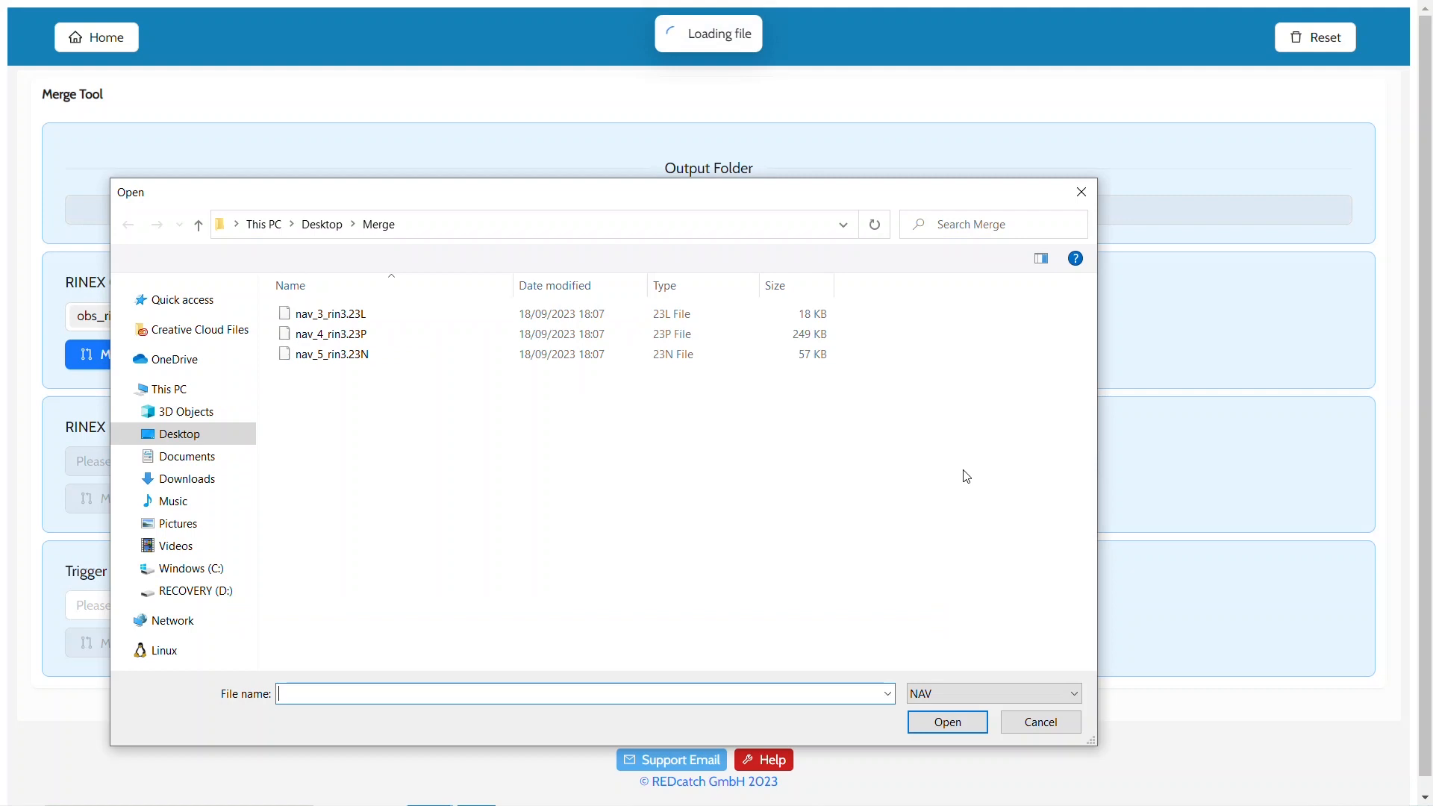
key("ctrl+a")
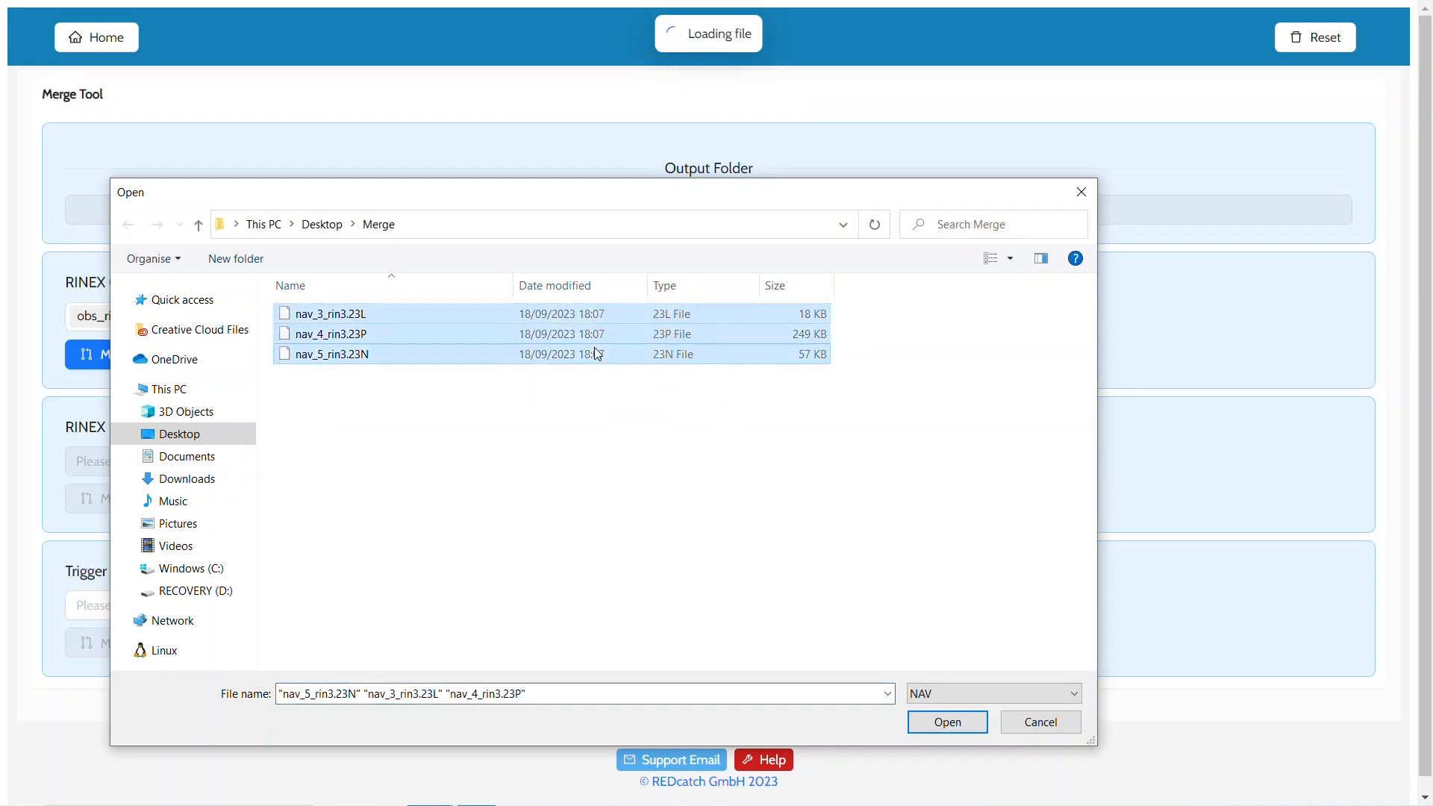
mouse_move(891, 660)
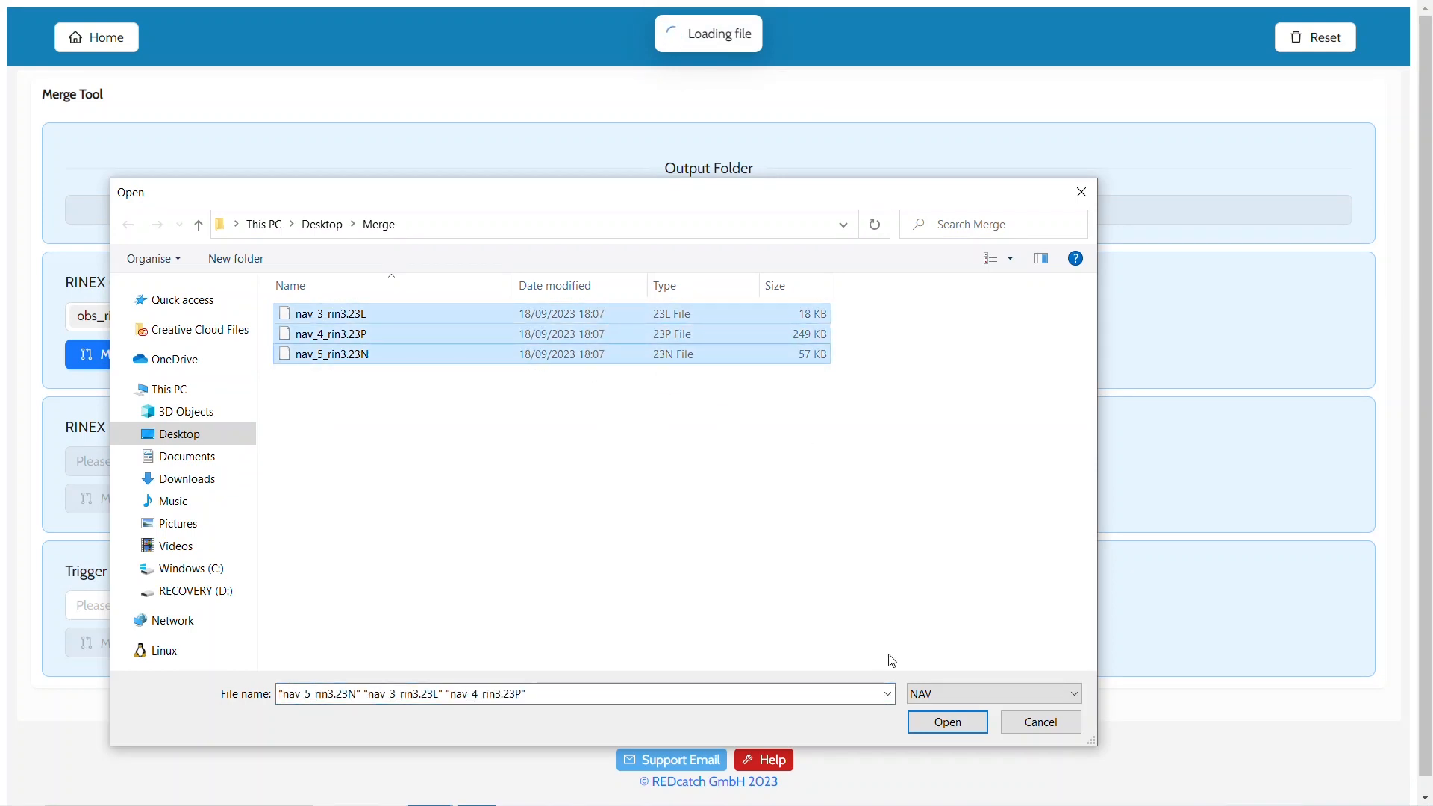
left_click(947, 722)
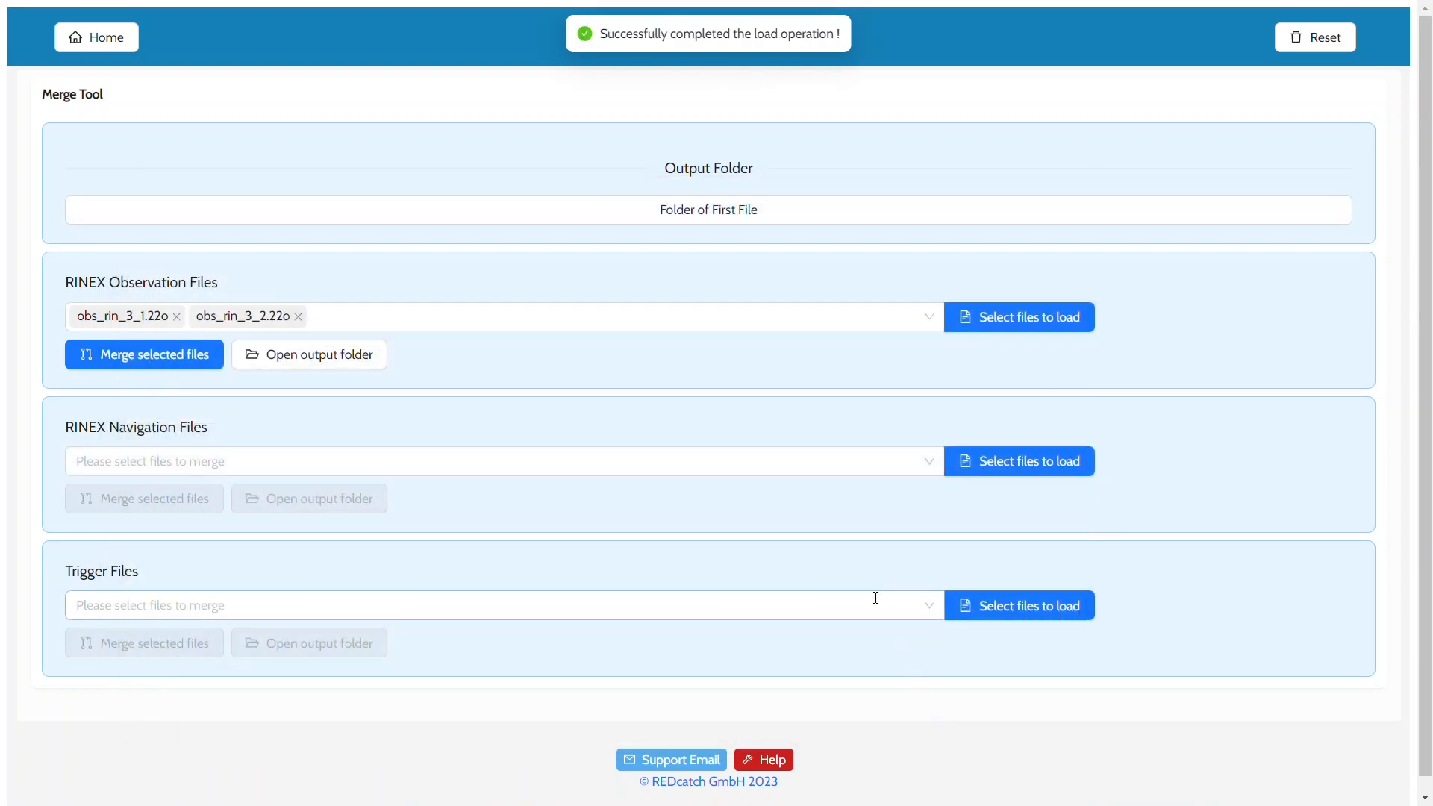
- Select nav_3_rin3.23L, nav_4_rin3.23P and nav_5_rin3.23N and merge them into one NAV file
left_click(503, 461)
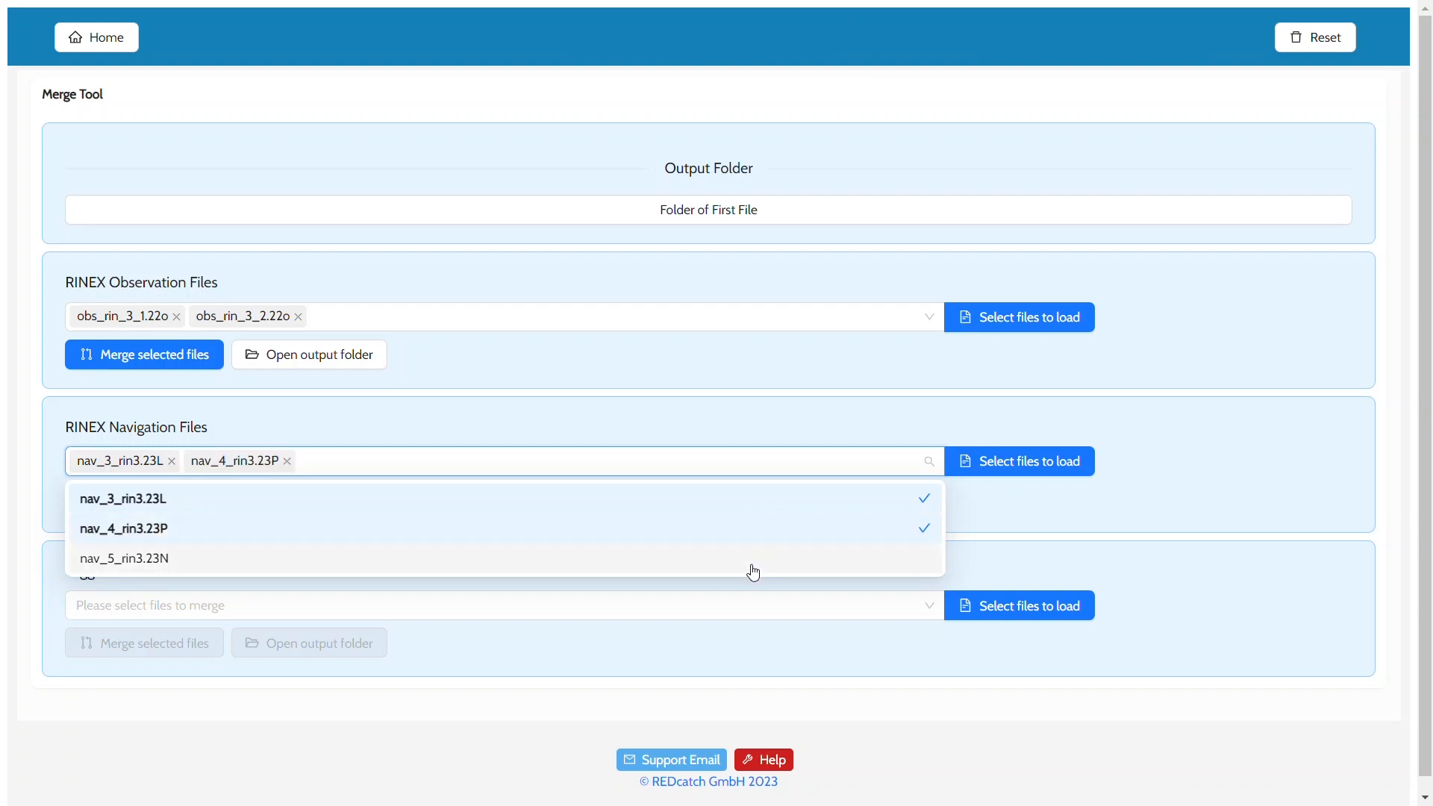
left_click(124, 557)
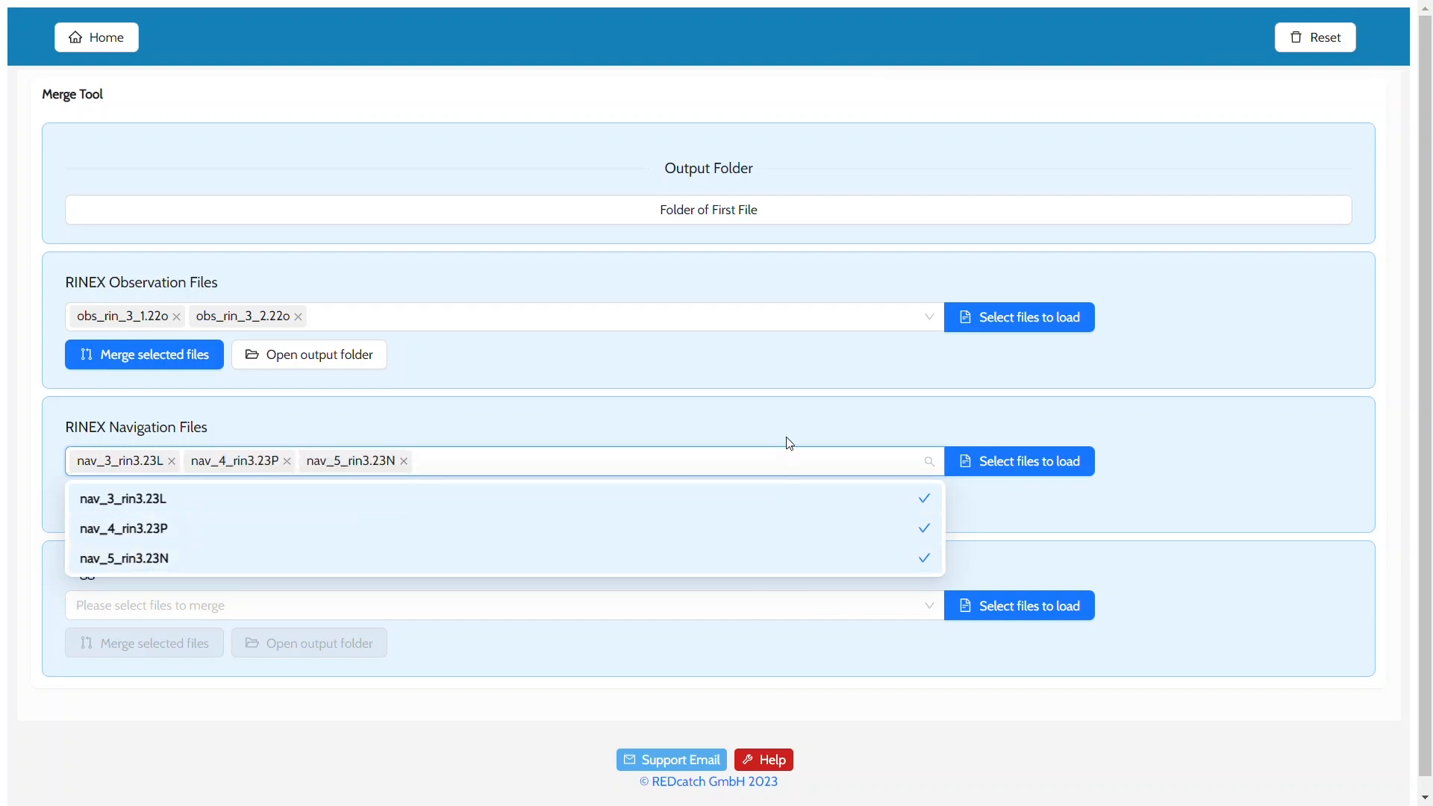
left_click(289, 400)
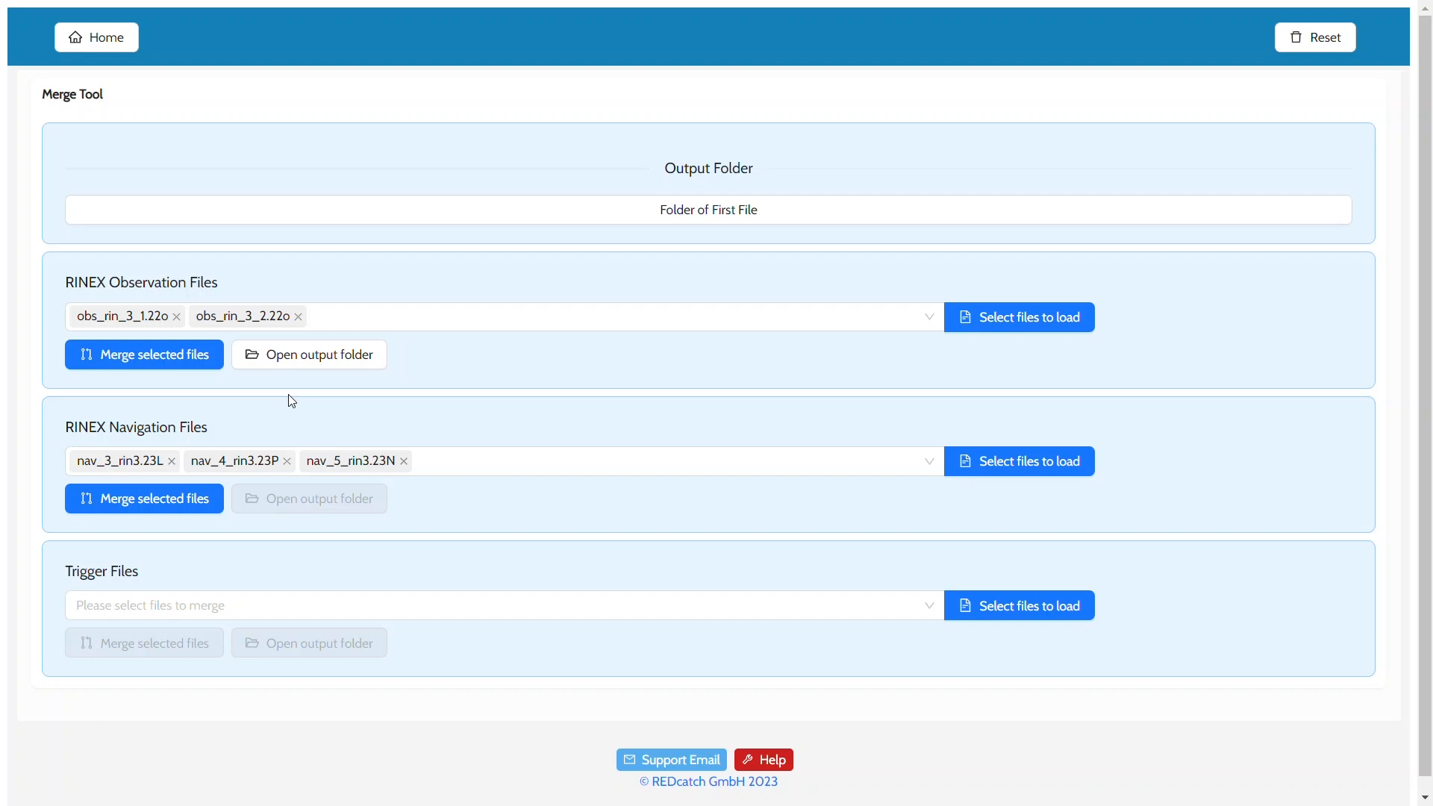
left_click(143, 499)
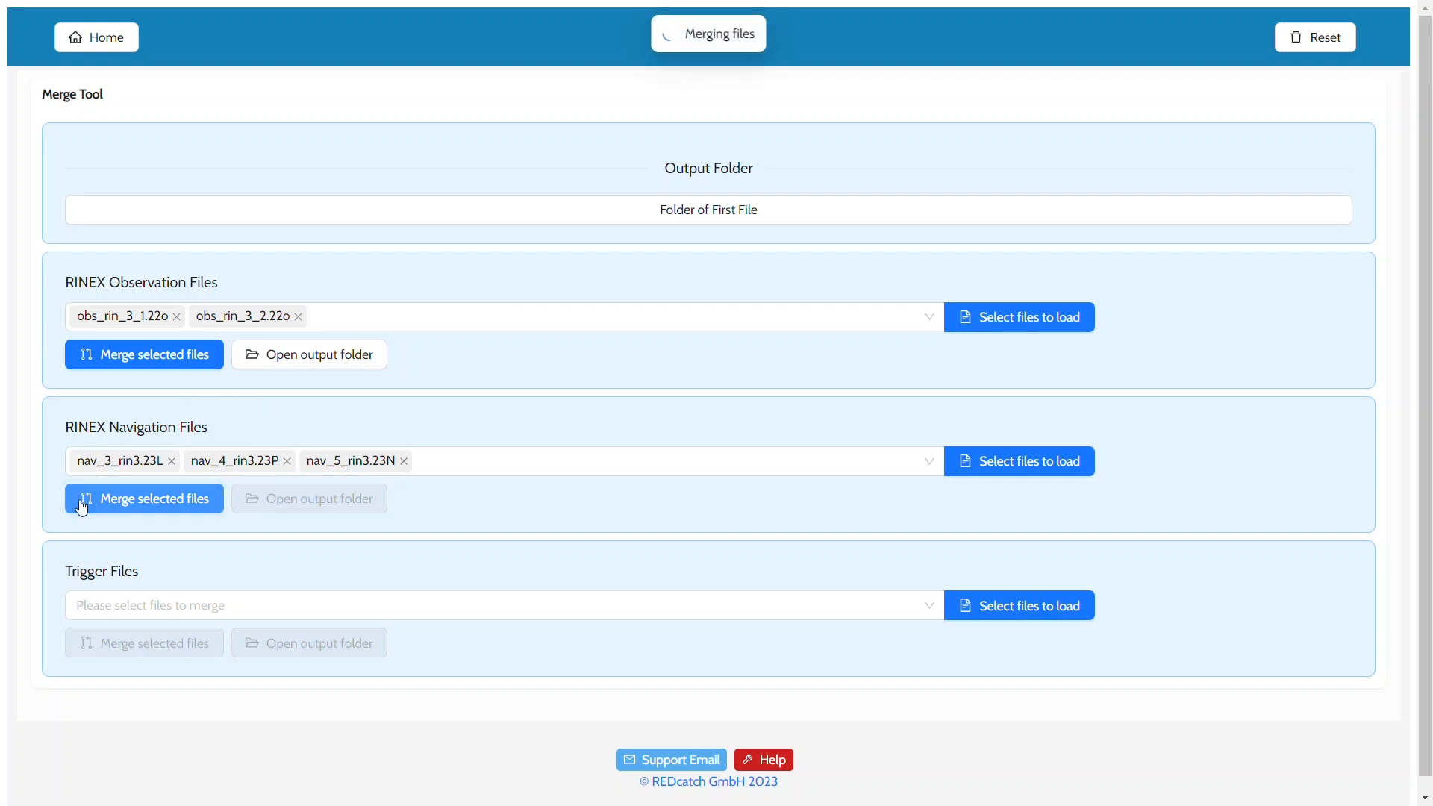
left_click(143, 499)
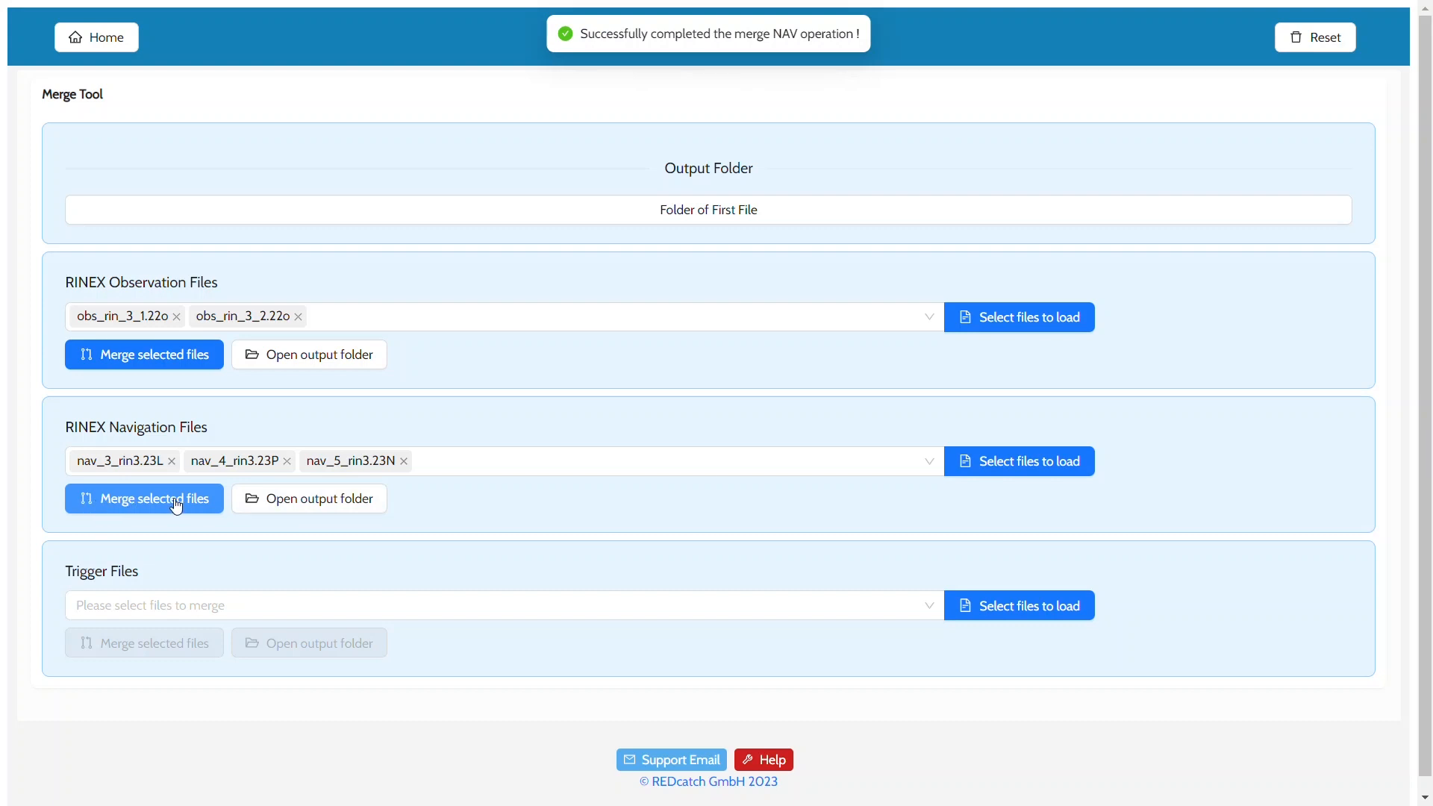
- Check the merged NAV file in the output Merge folder
left_click(307, 498)
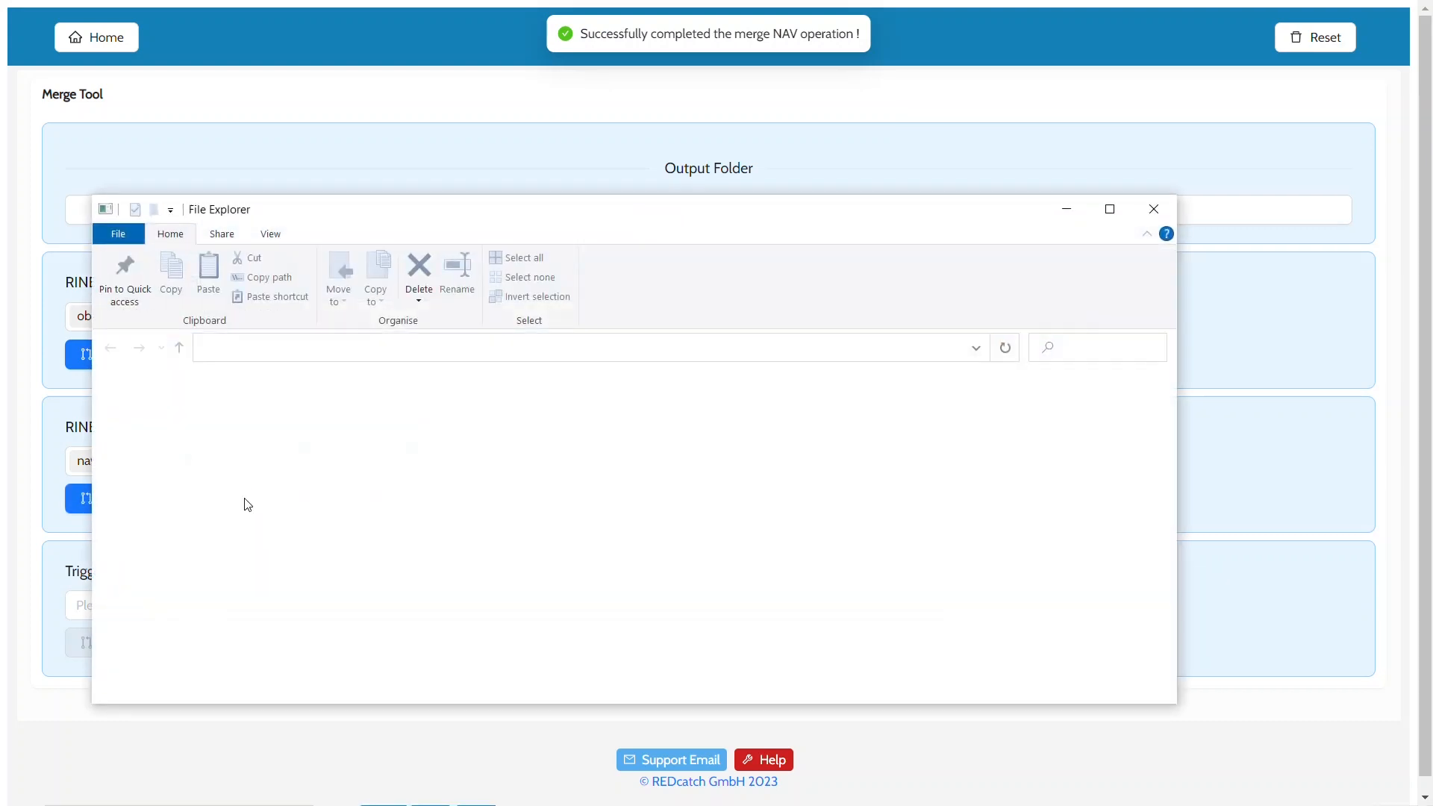
left_click(164, 662)
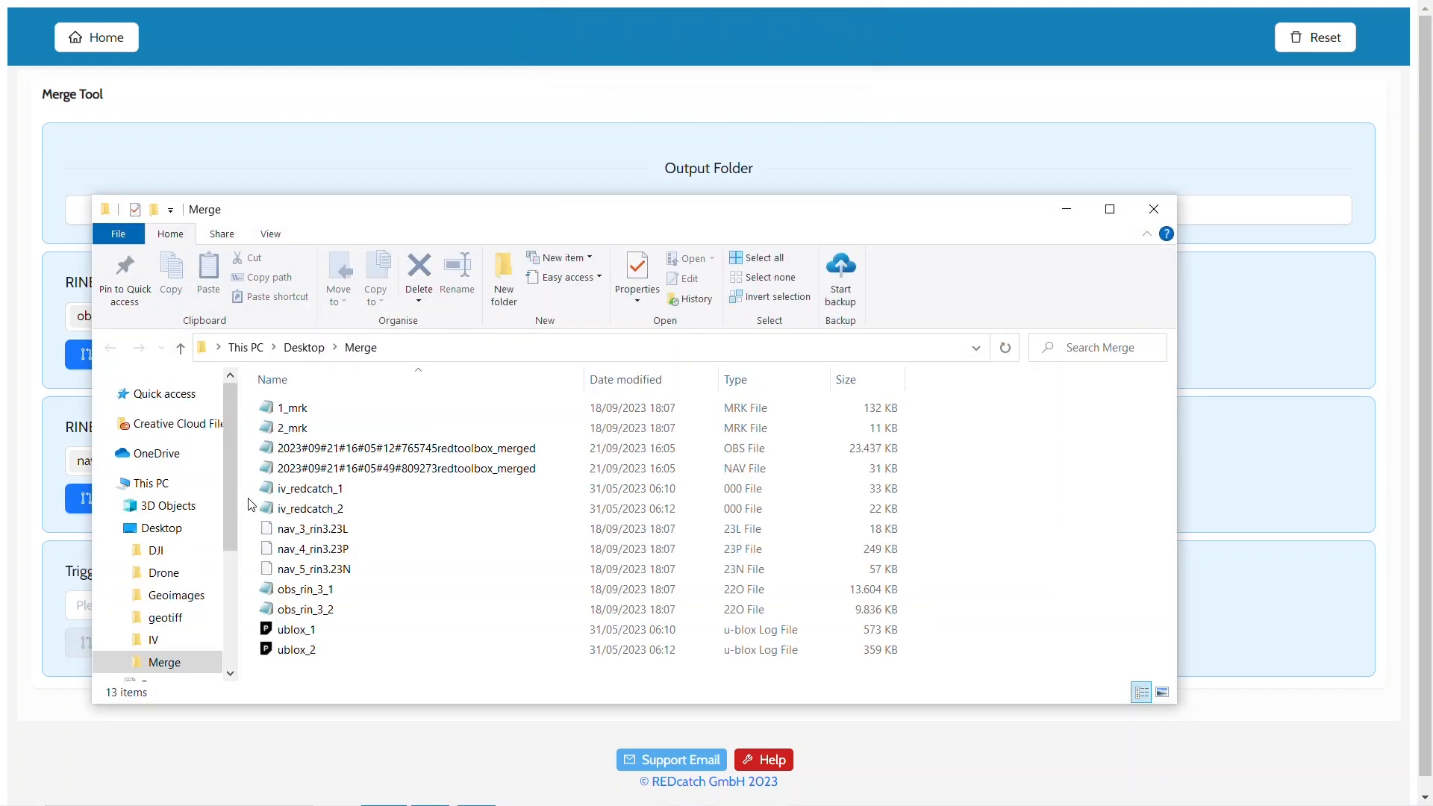
left_click(406, 468)
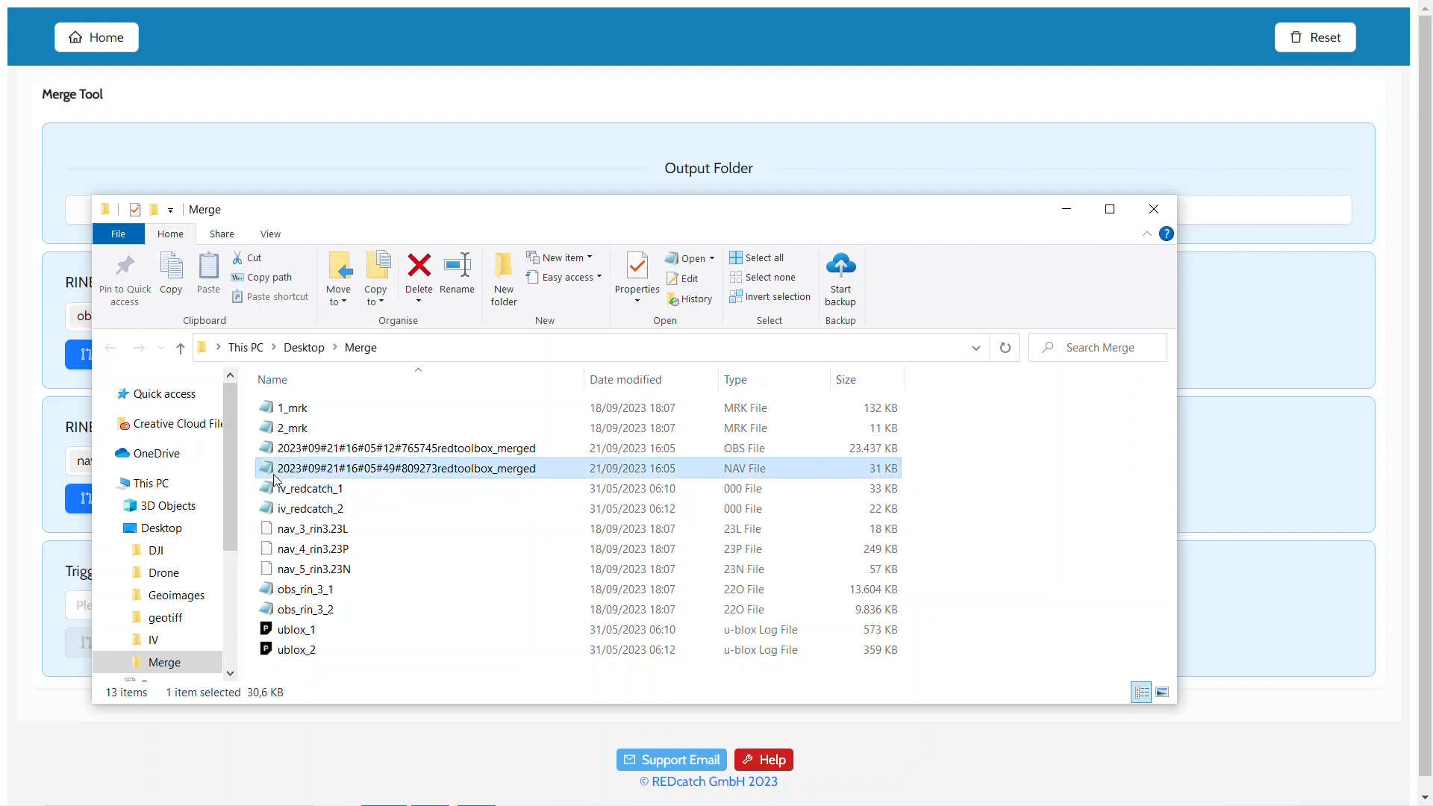
mouse_move(1049, 326)
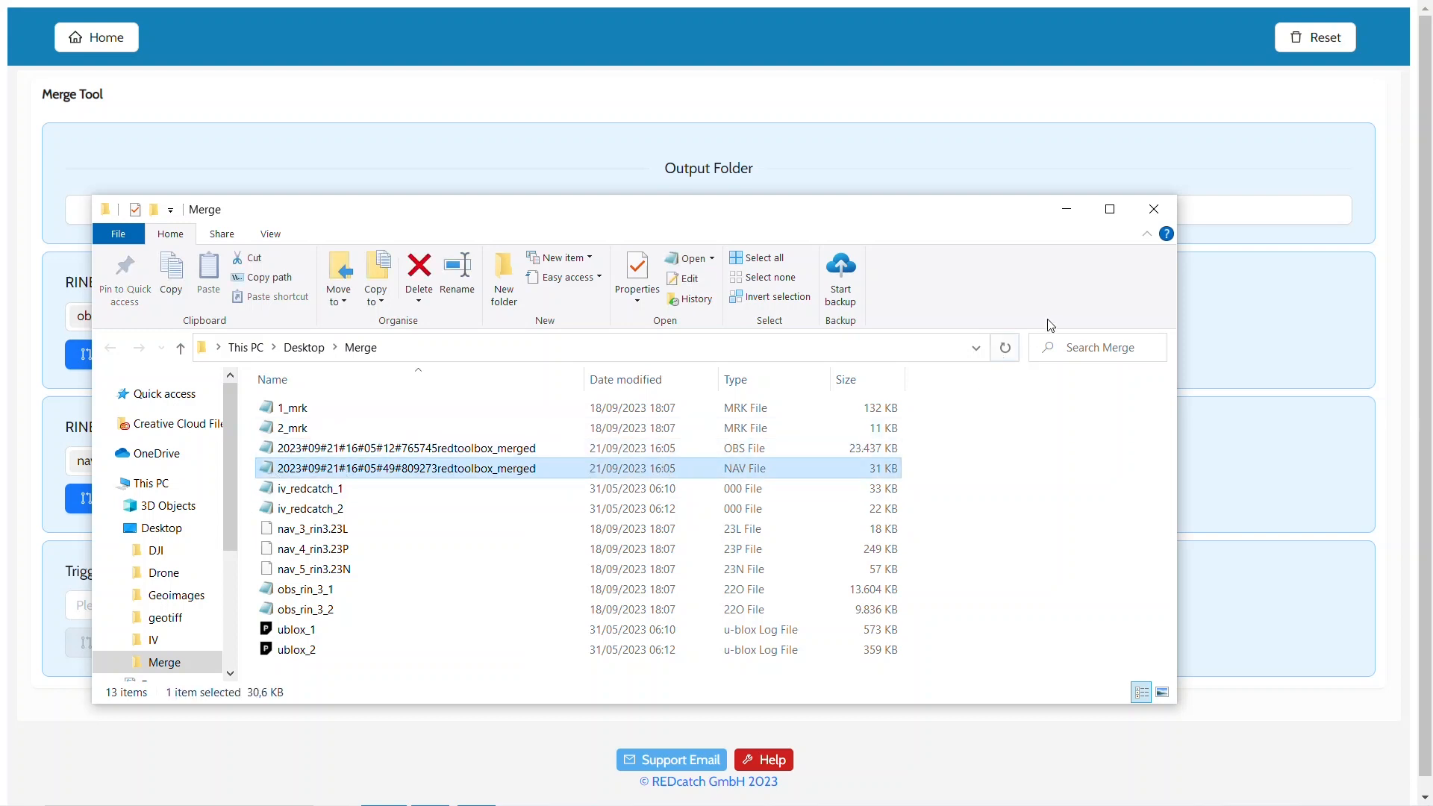
left_click(1152, 209)
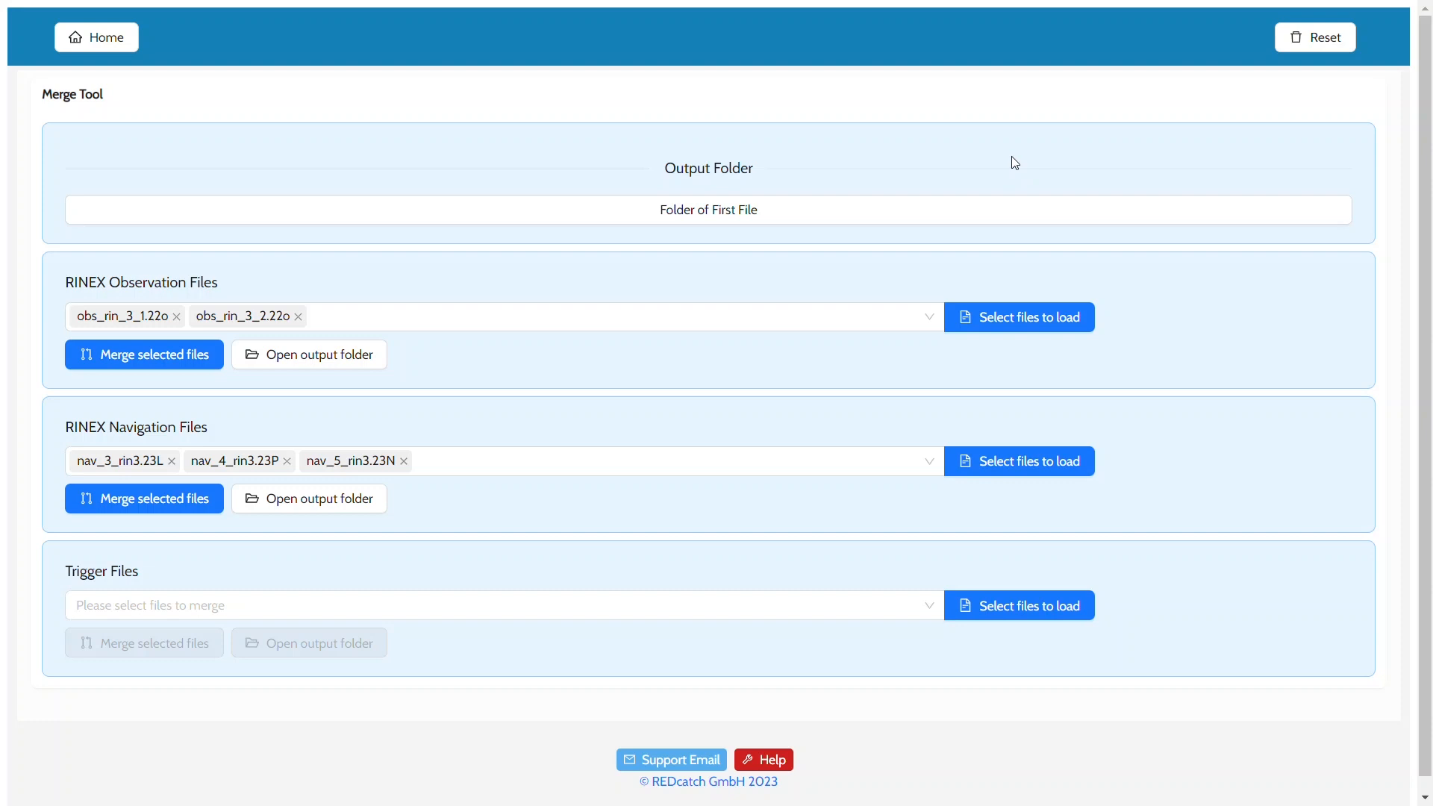
mouse_move(357, 452)
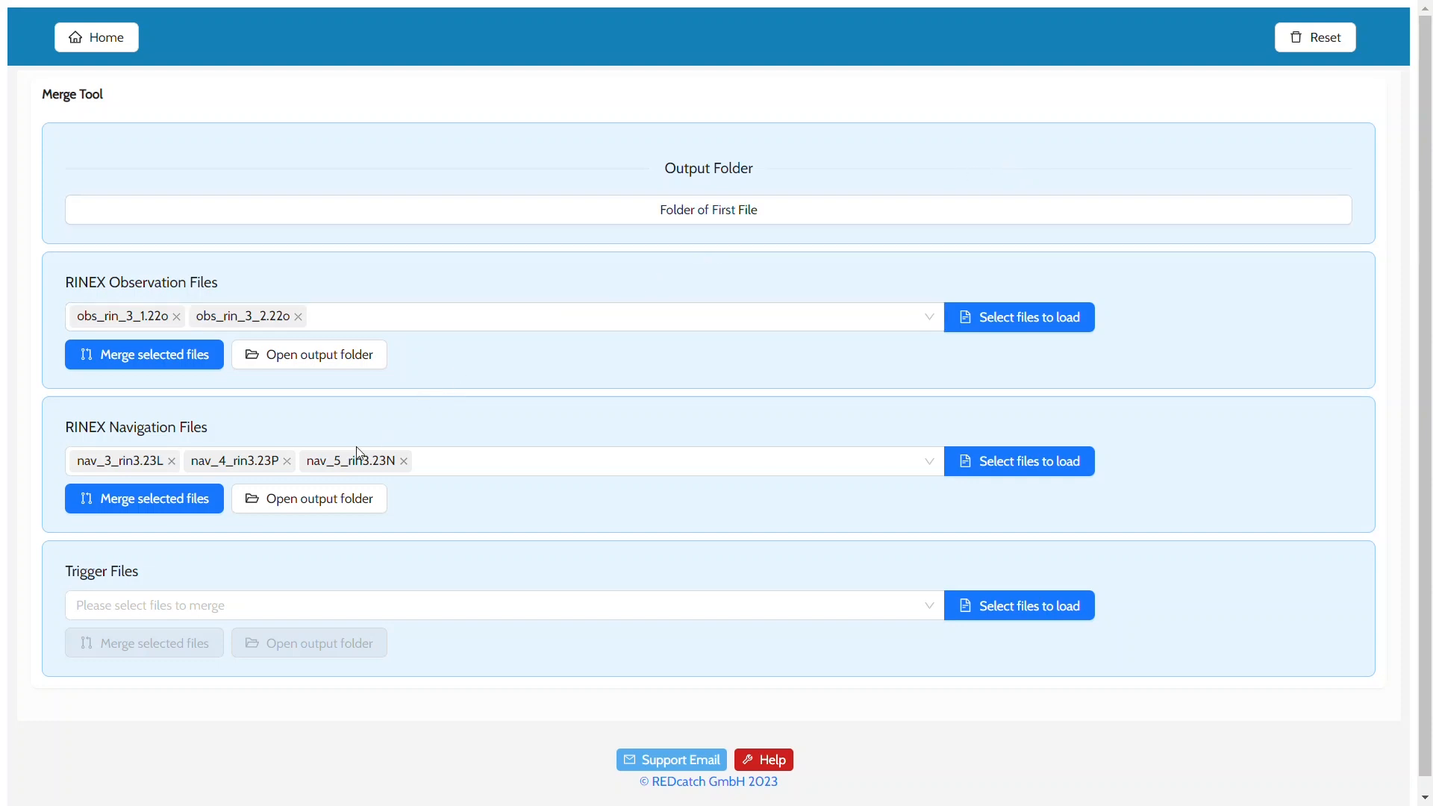
mouse_move(564, 635)
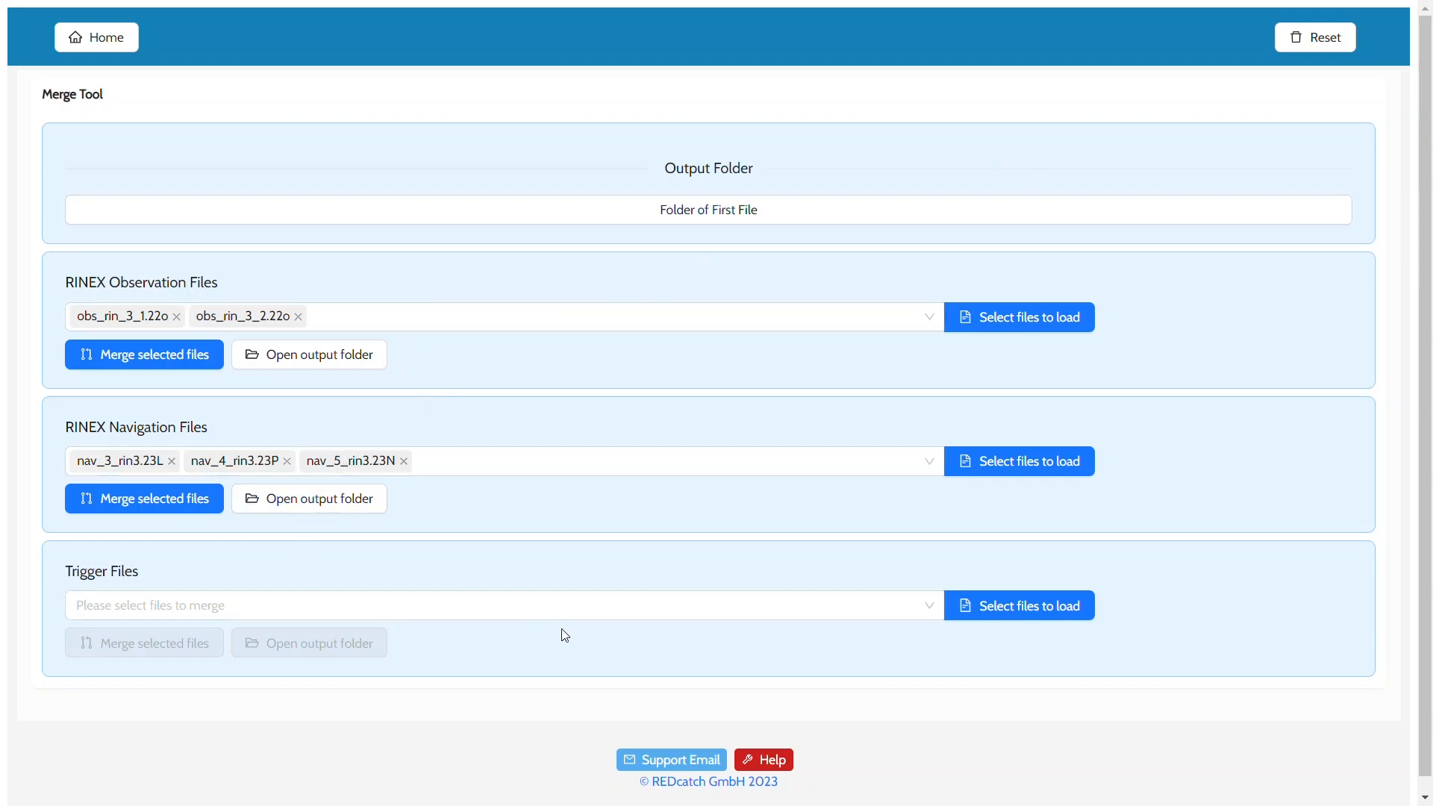
mouse_move(1018, 605)
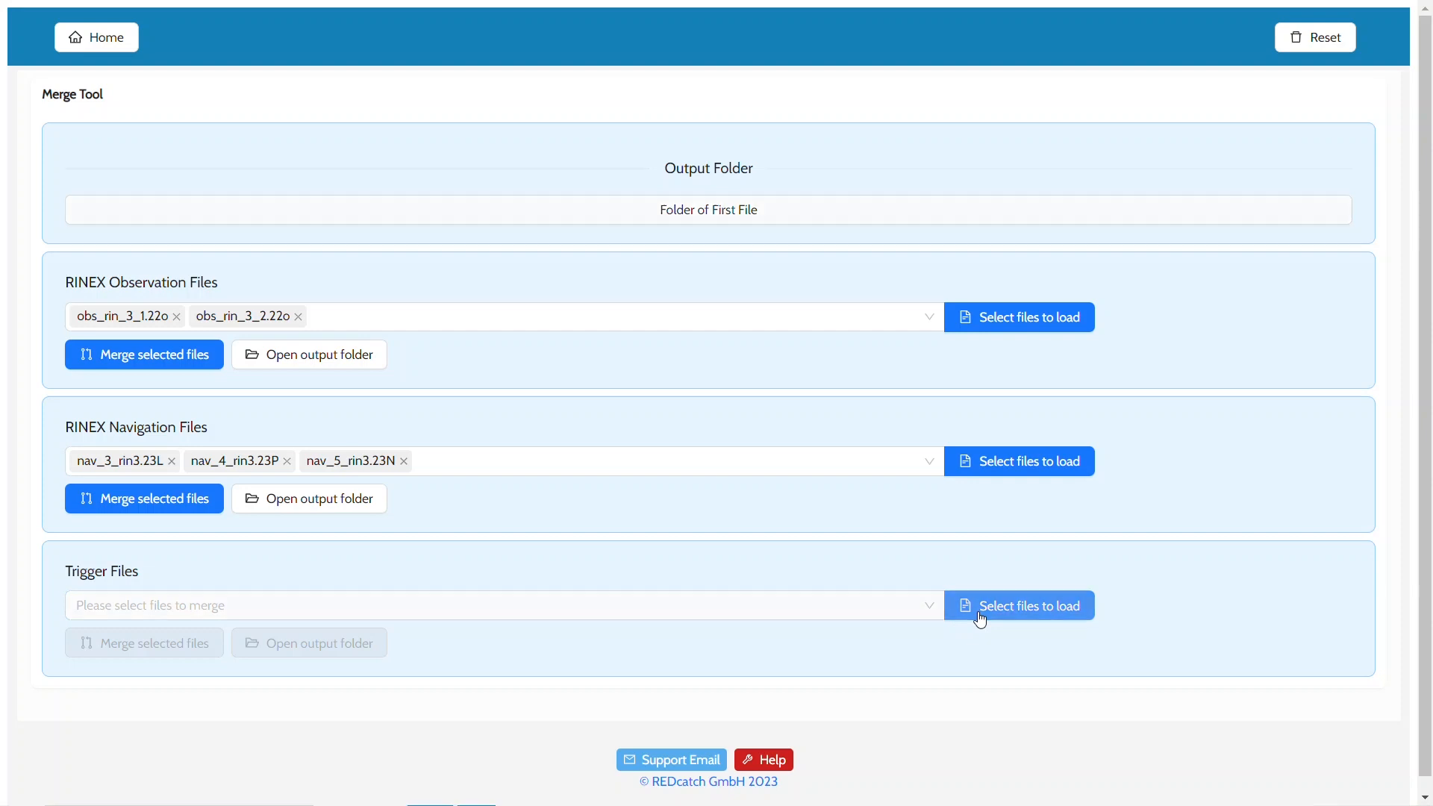
- Load the trigger files 1_mrk and 2_mrk from the Merge folder
left_click(1018, 604)
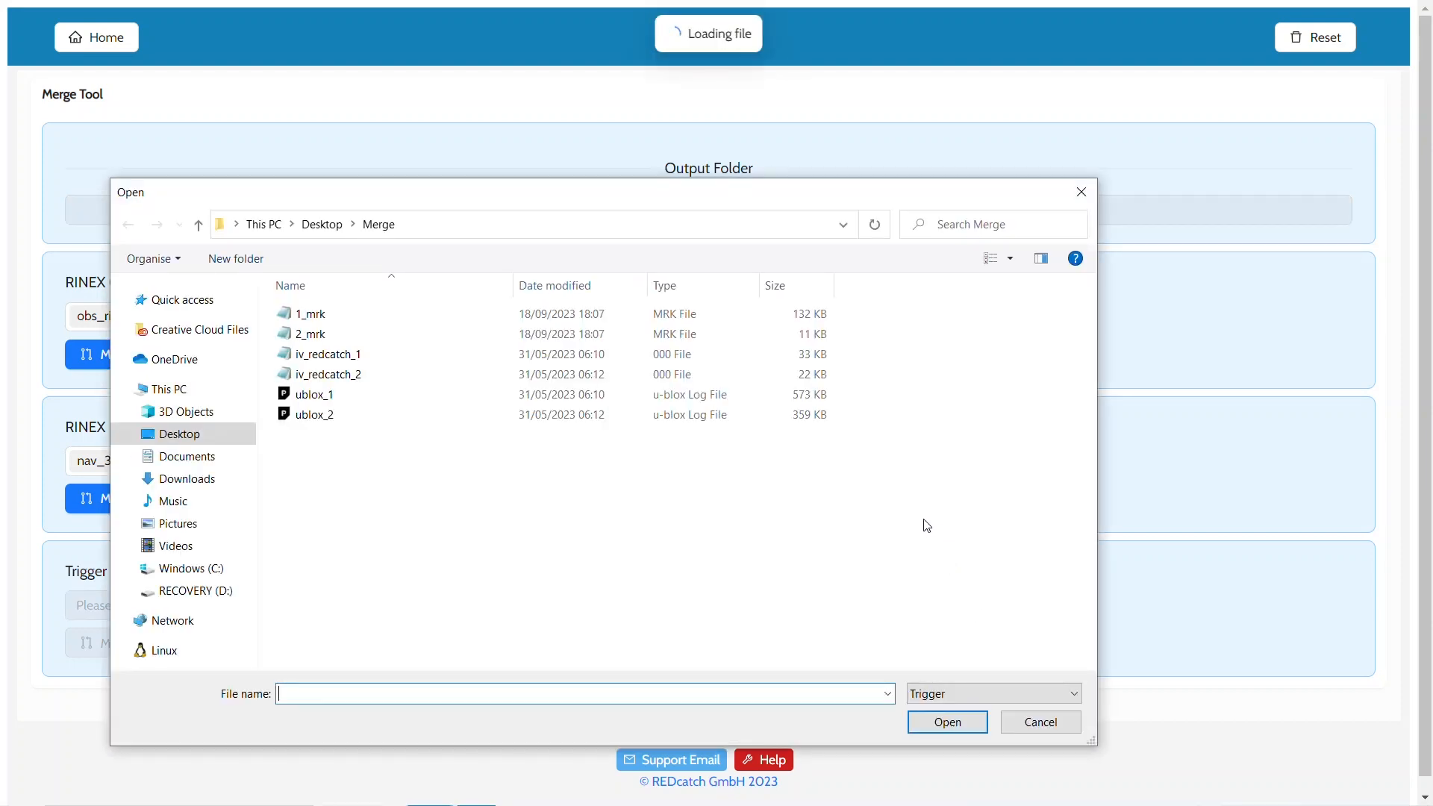
left_click(310, 314)
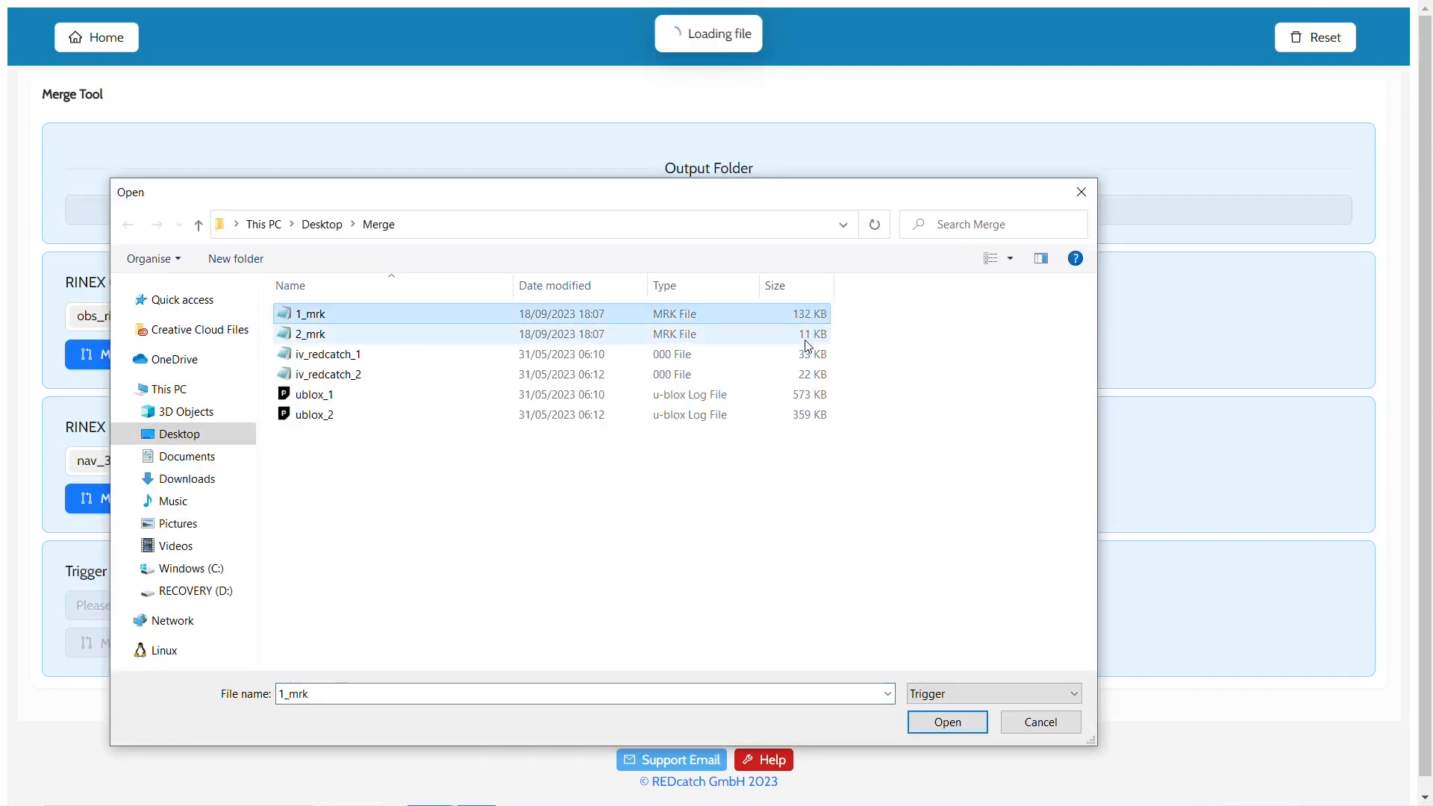
left_click(312, 333)
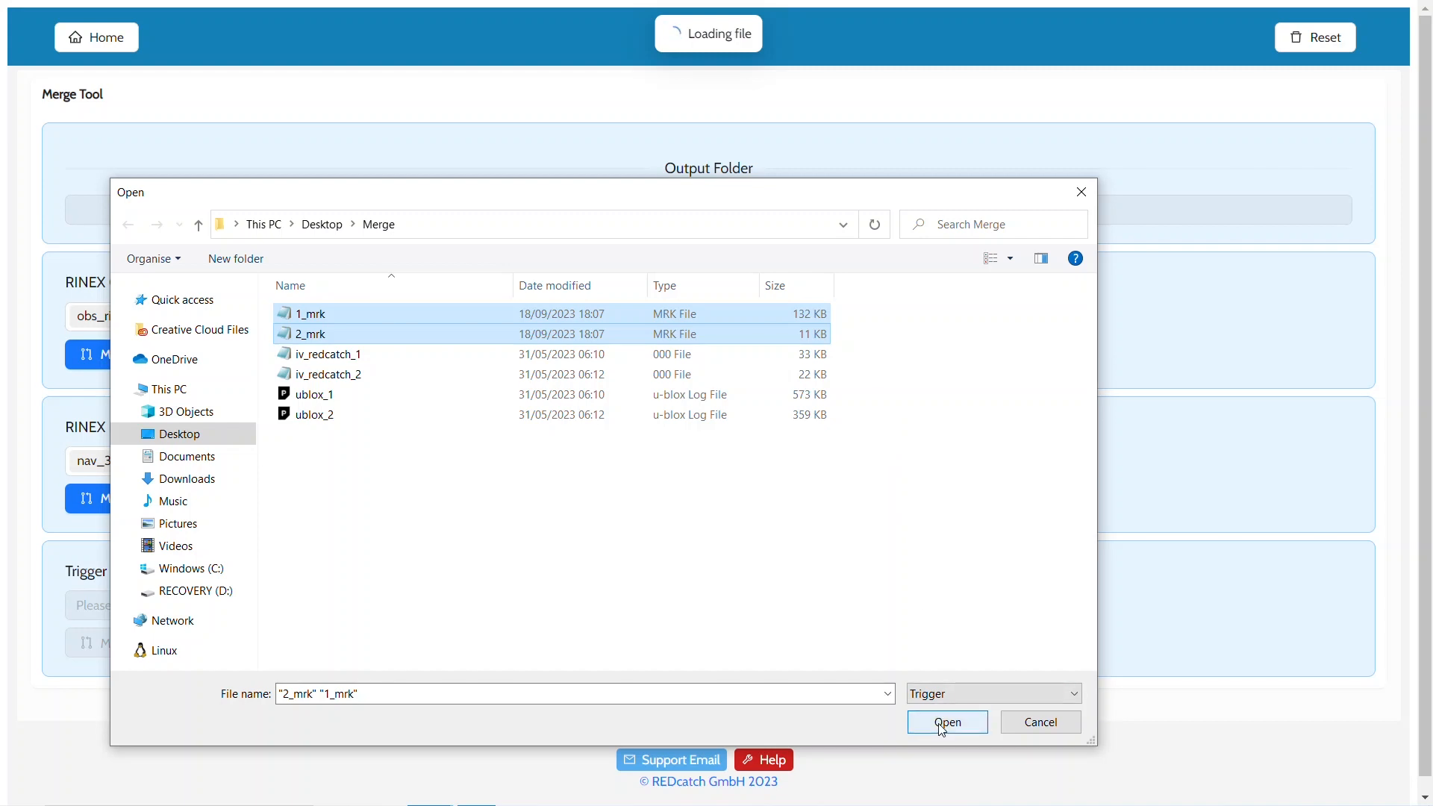
left_click(946, 723)
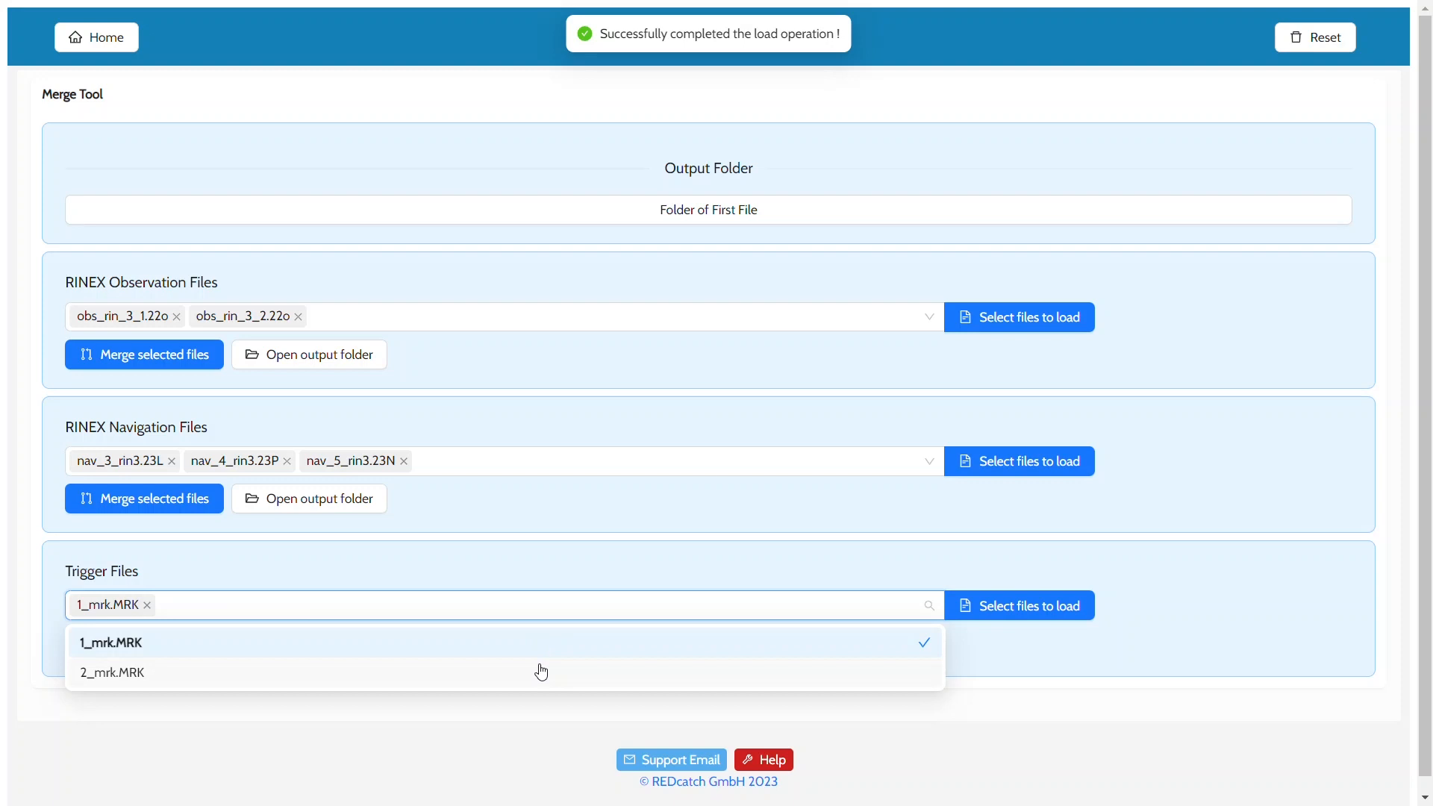
- Merge 1_mrk.MRK and 2_mrk.MRK into one MRK log and check it in the output folder
left_click(112, 671)
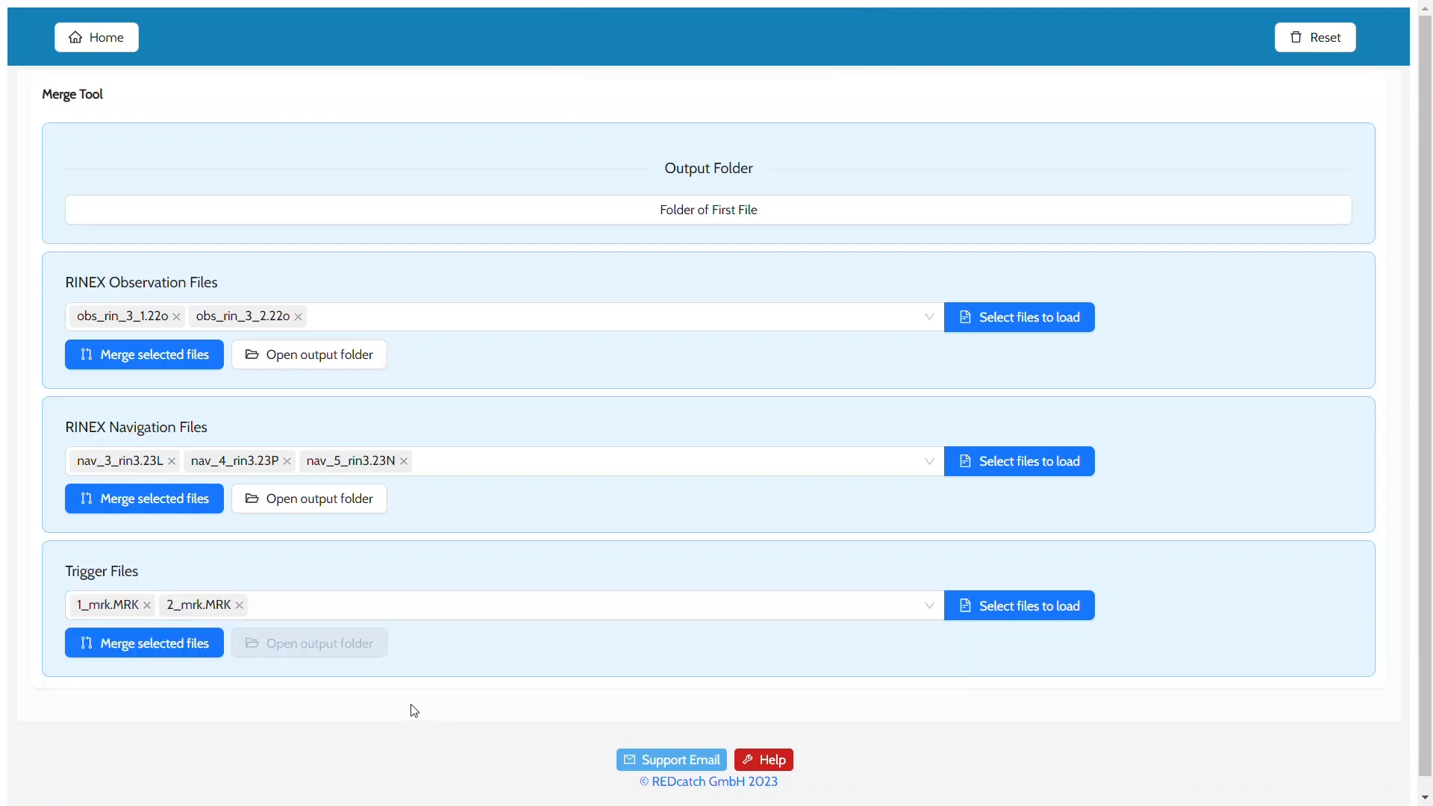
left_click(144, 642)
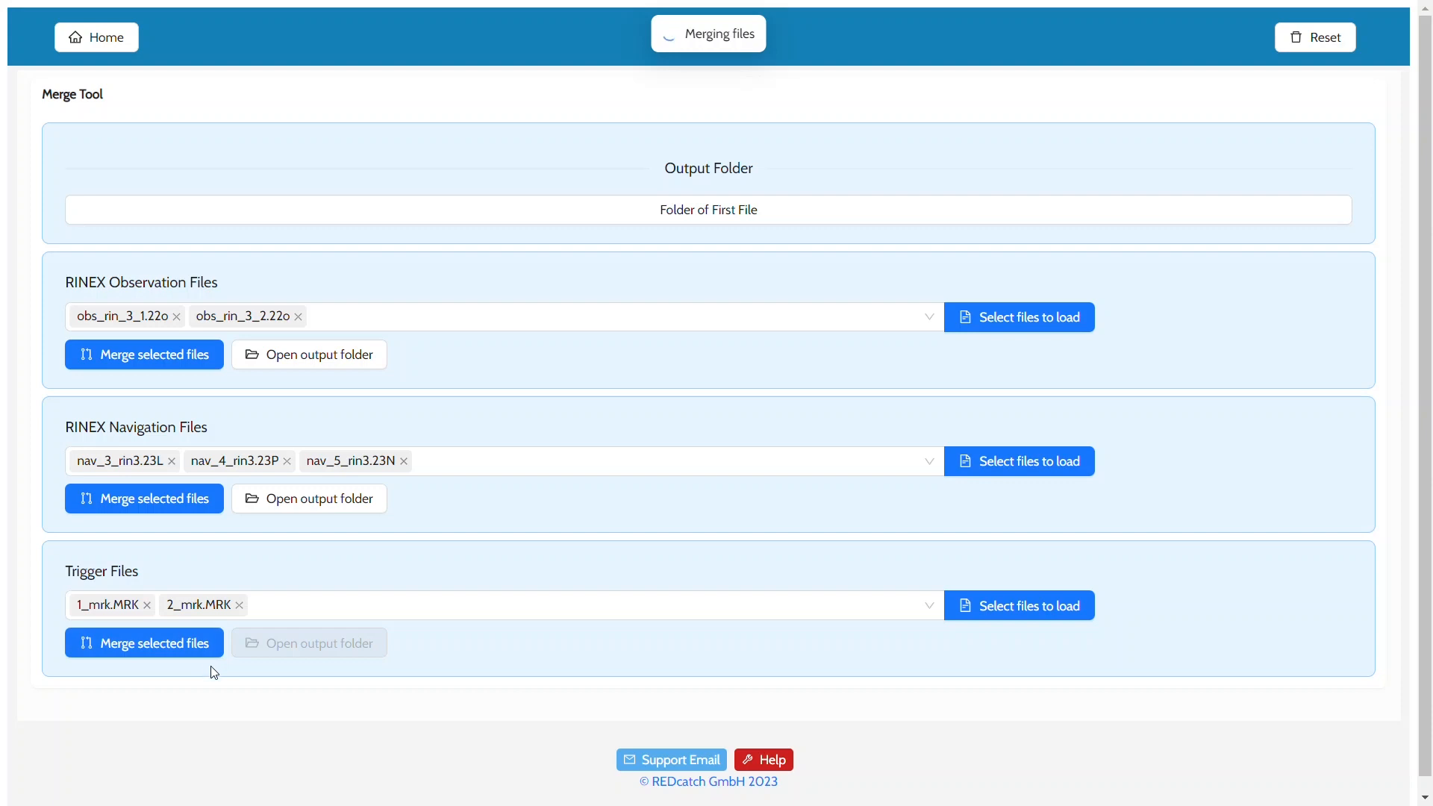
left_click(143, 642)
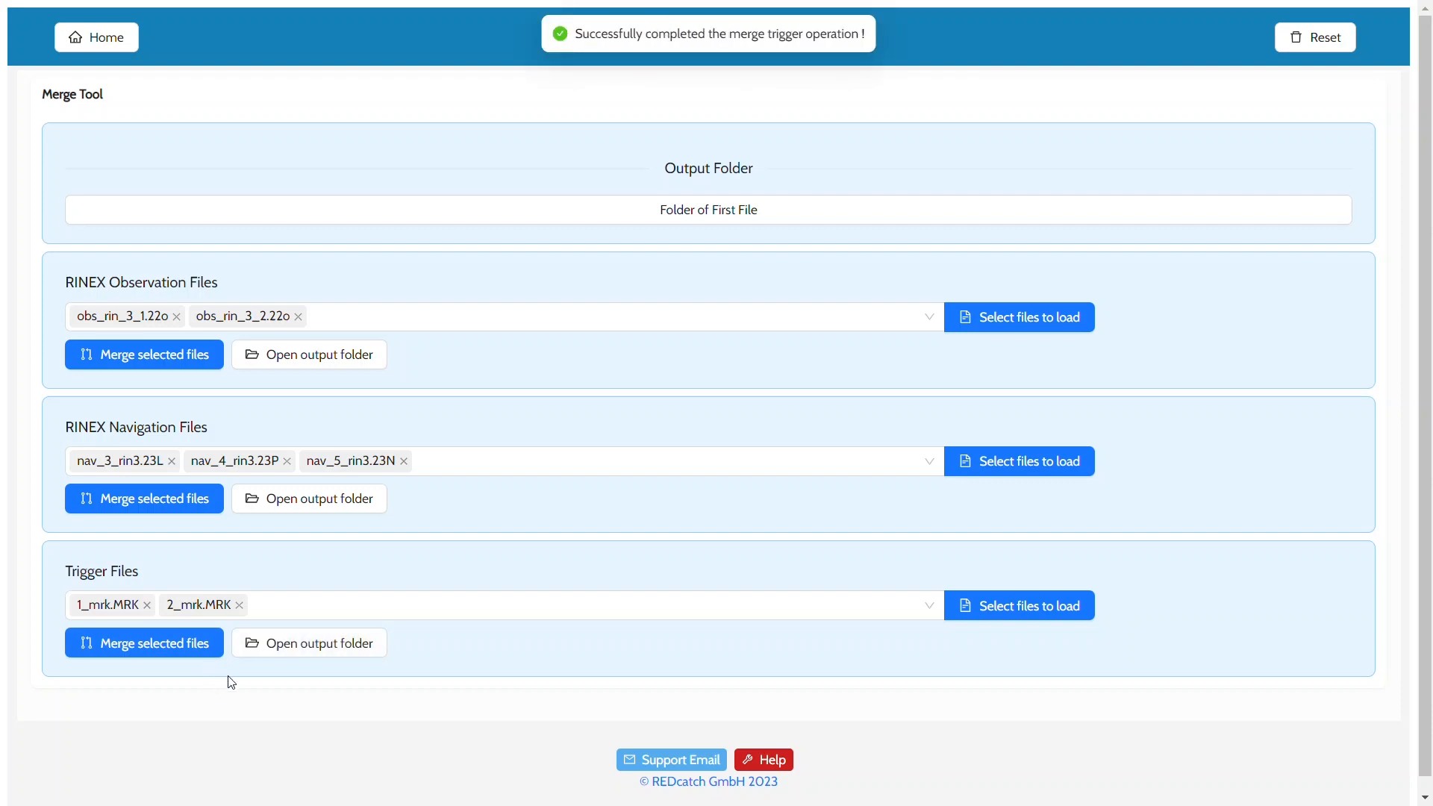
left_click(308, 642)
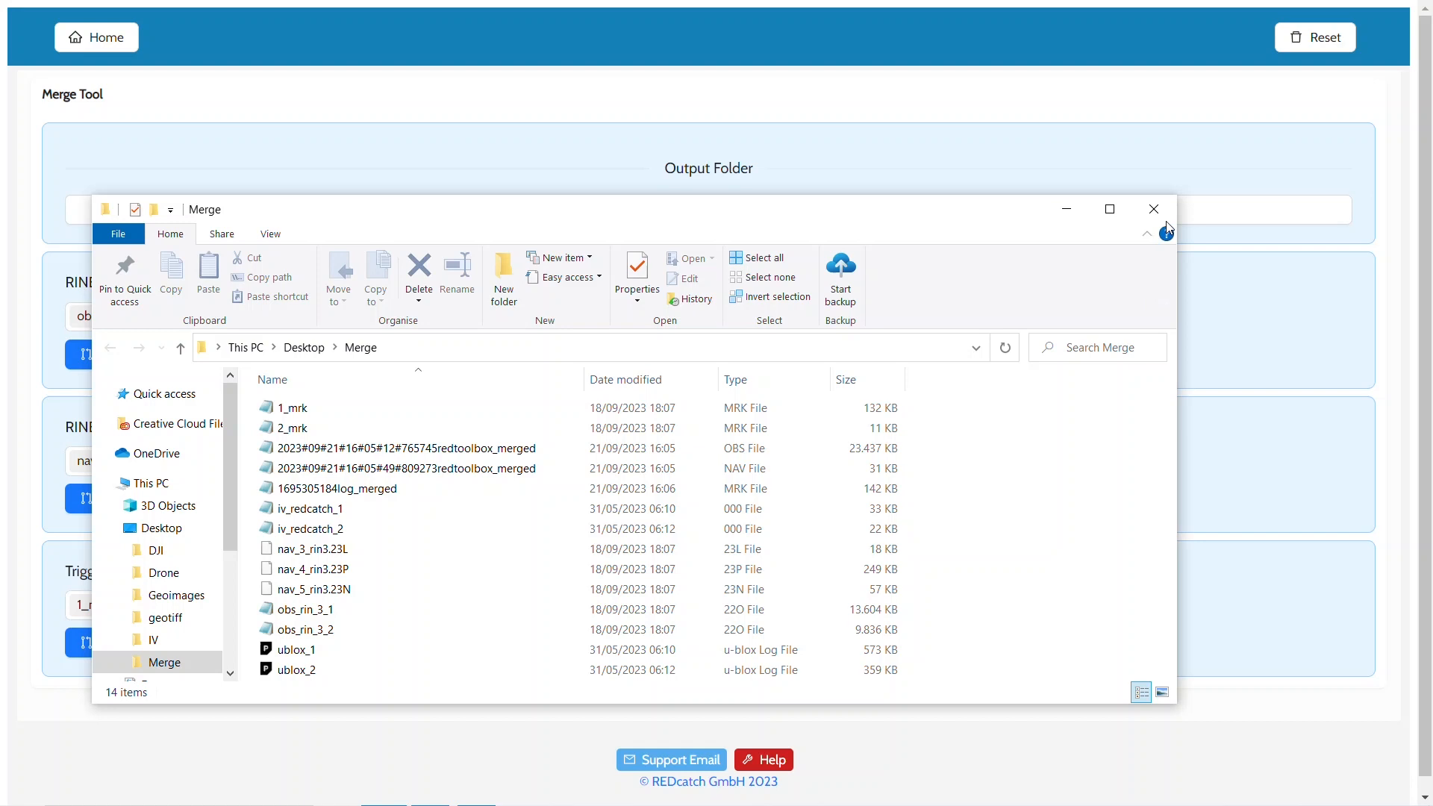
left_click(1152, 208)
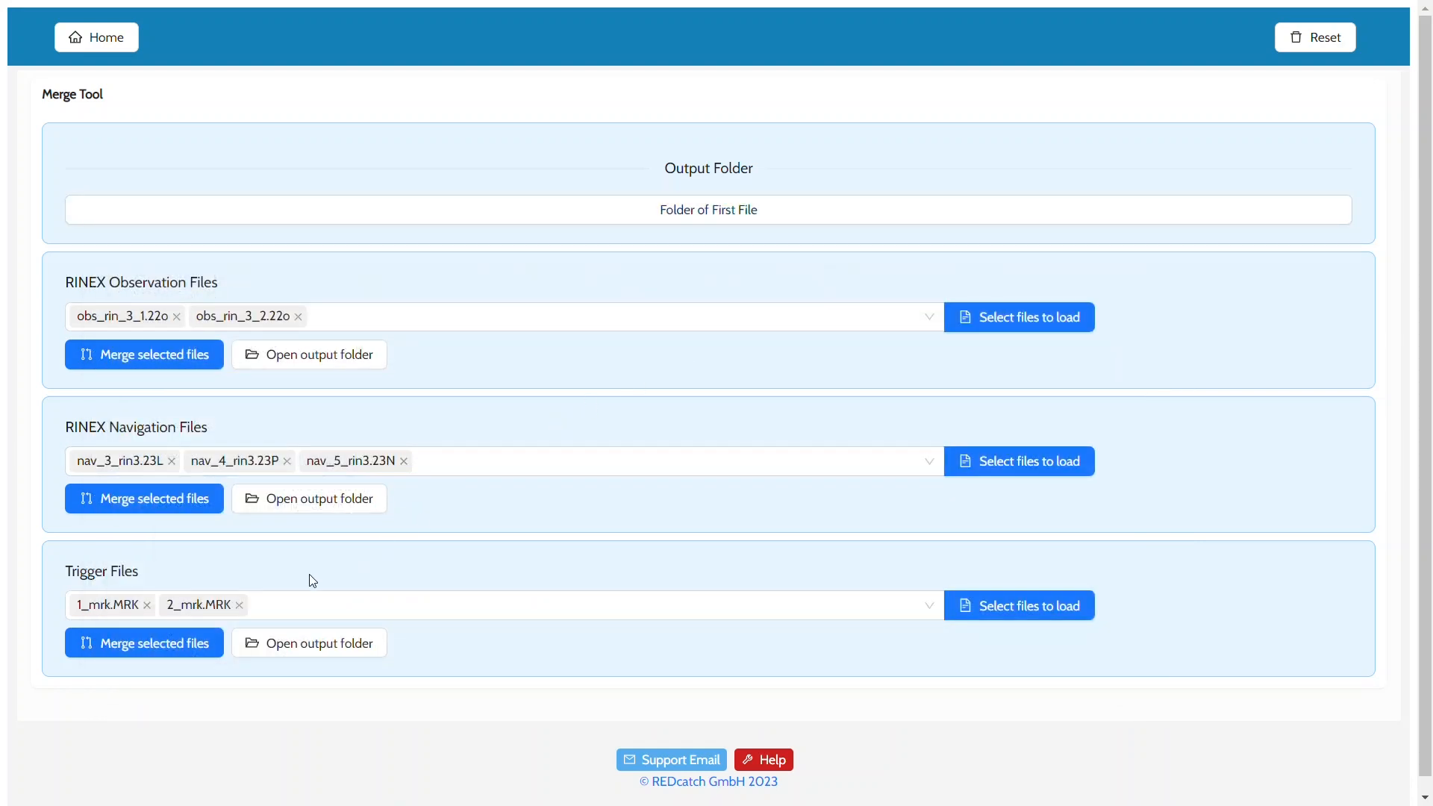
- Replace the MRK trigger files with the loaded logs ublox_1 and ublox_2
left_click(239, 605)
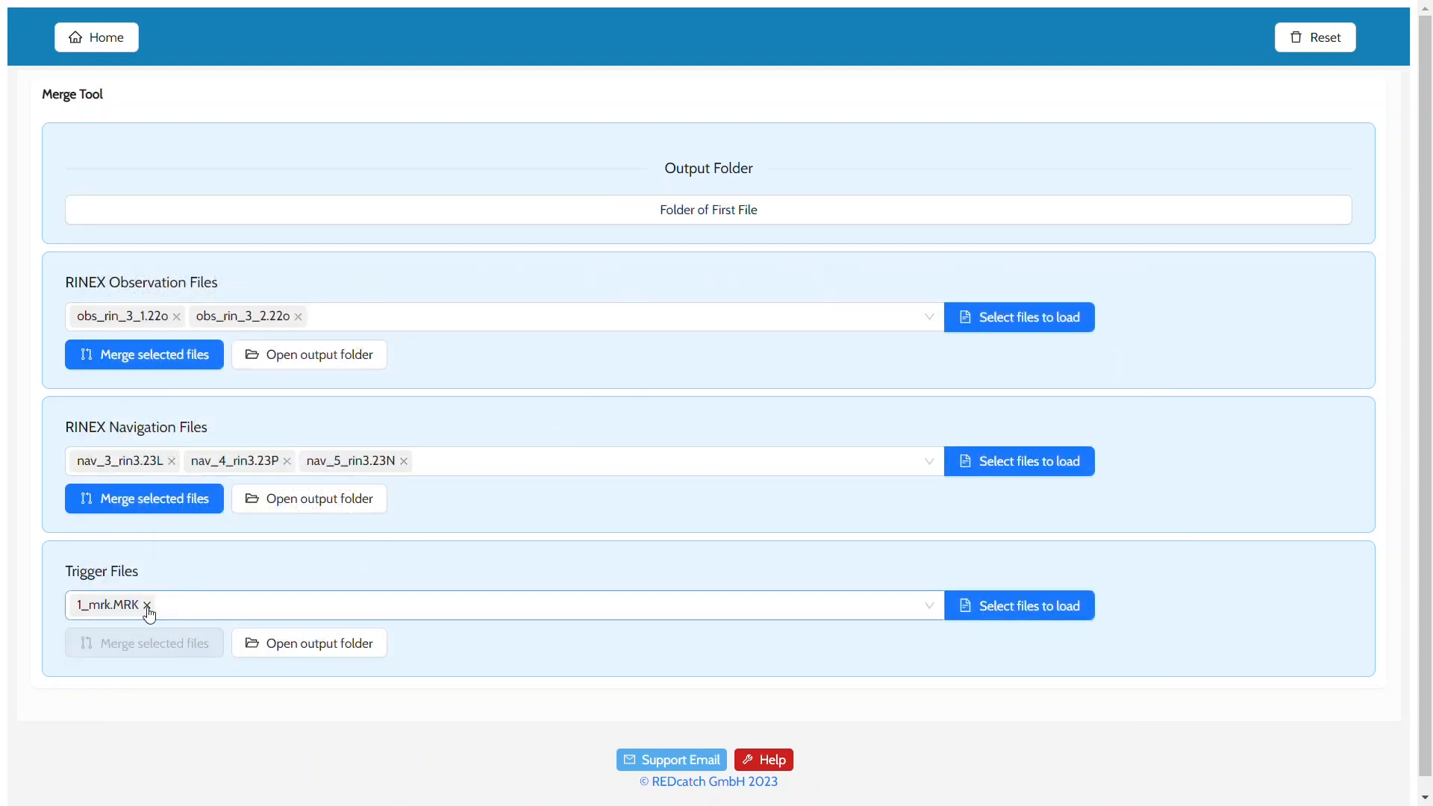
left_click(146, 609)
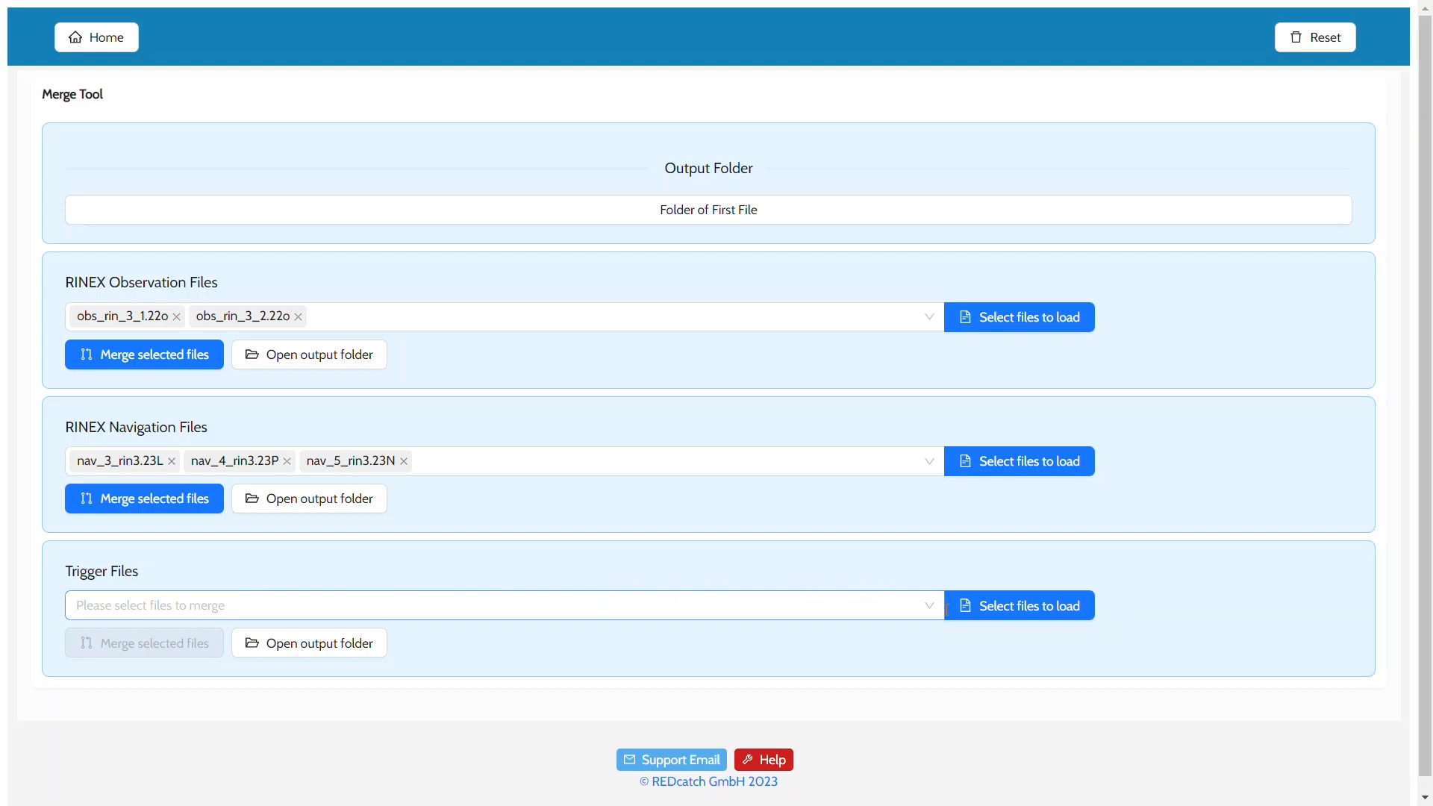
left_click(1020, 605)
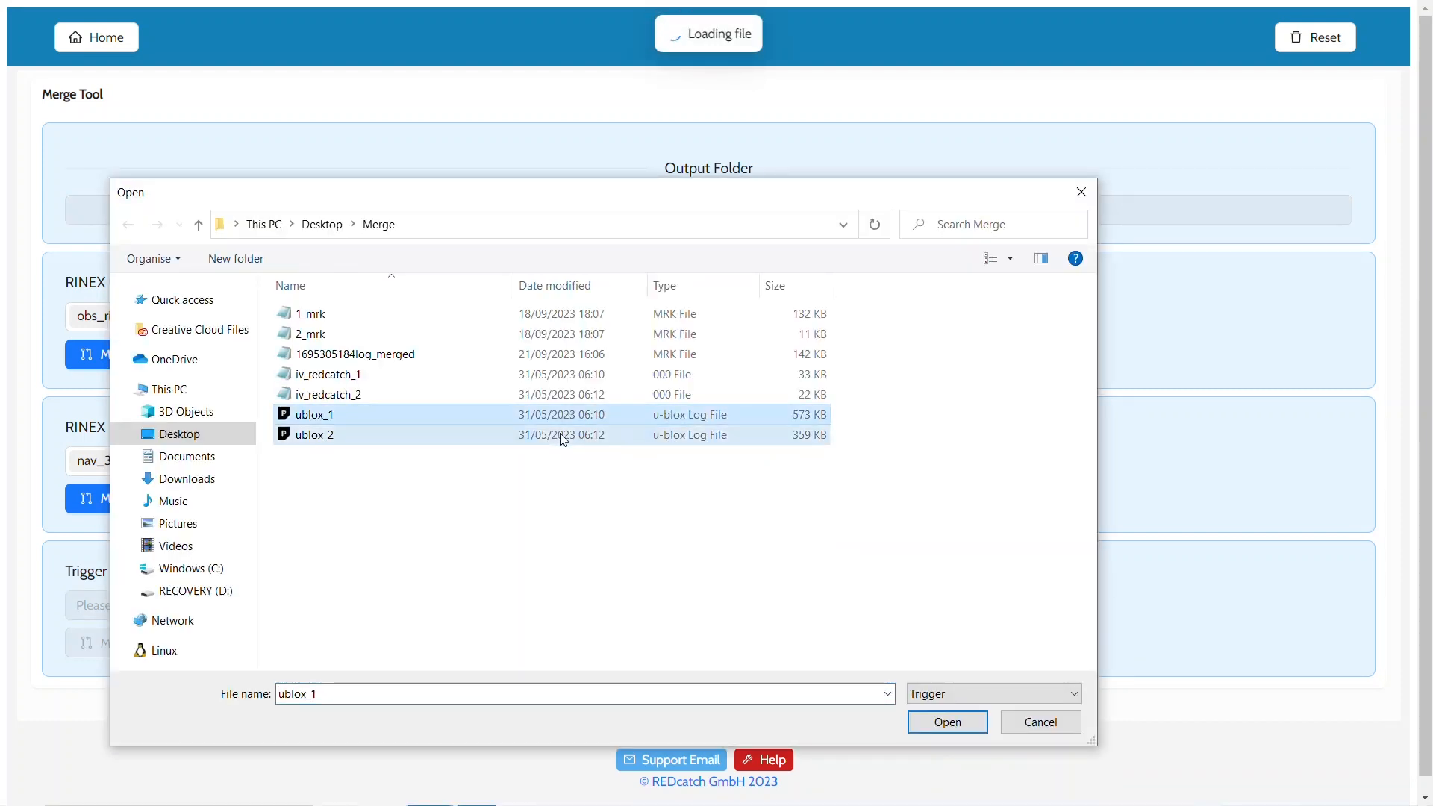
left_click(313, 434)
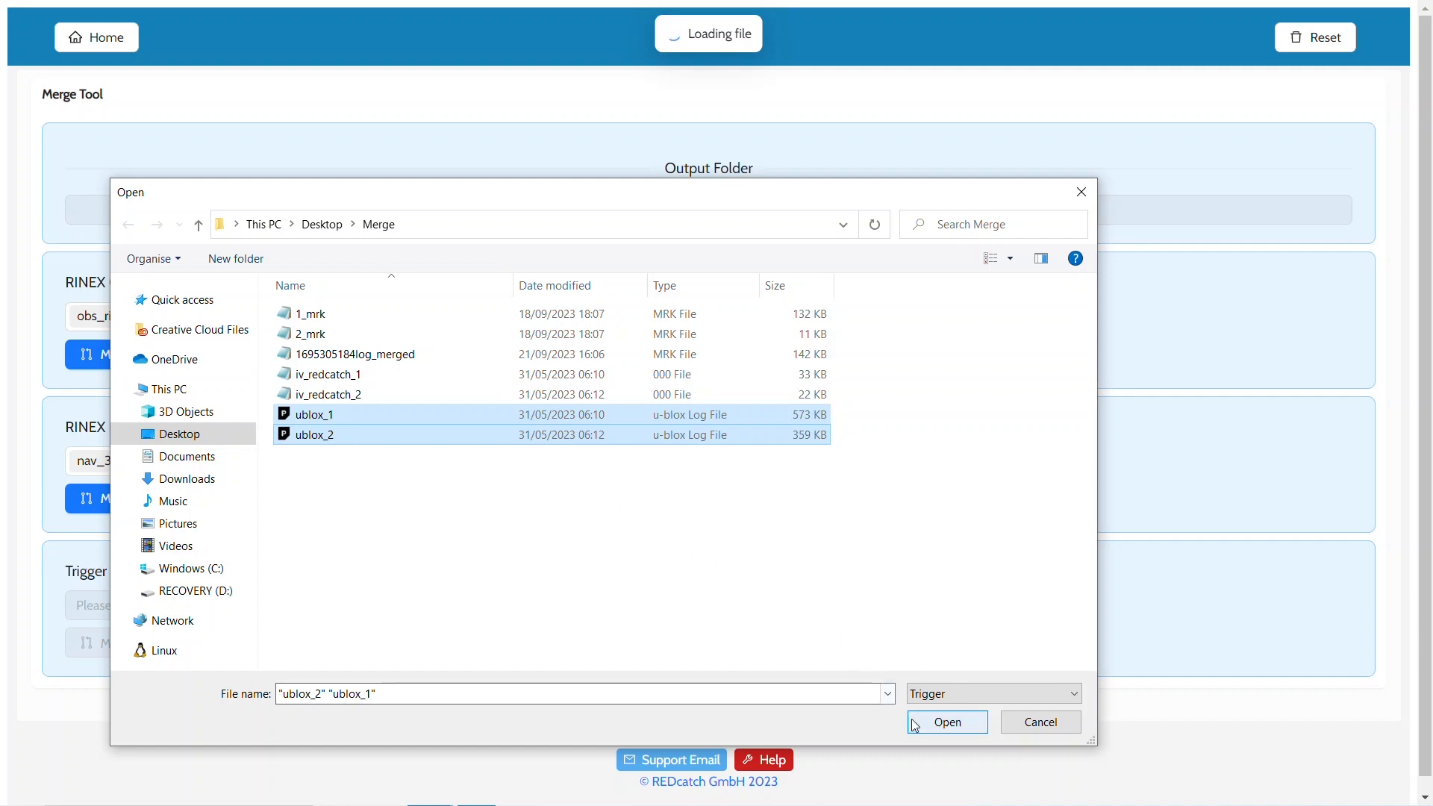
left_click(946, 722)
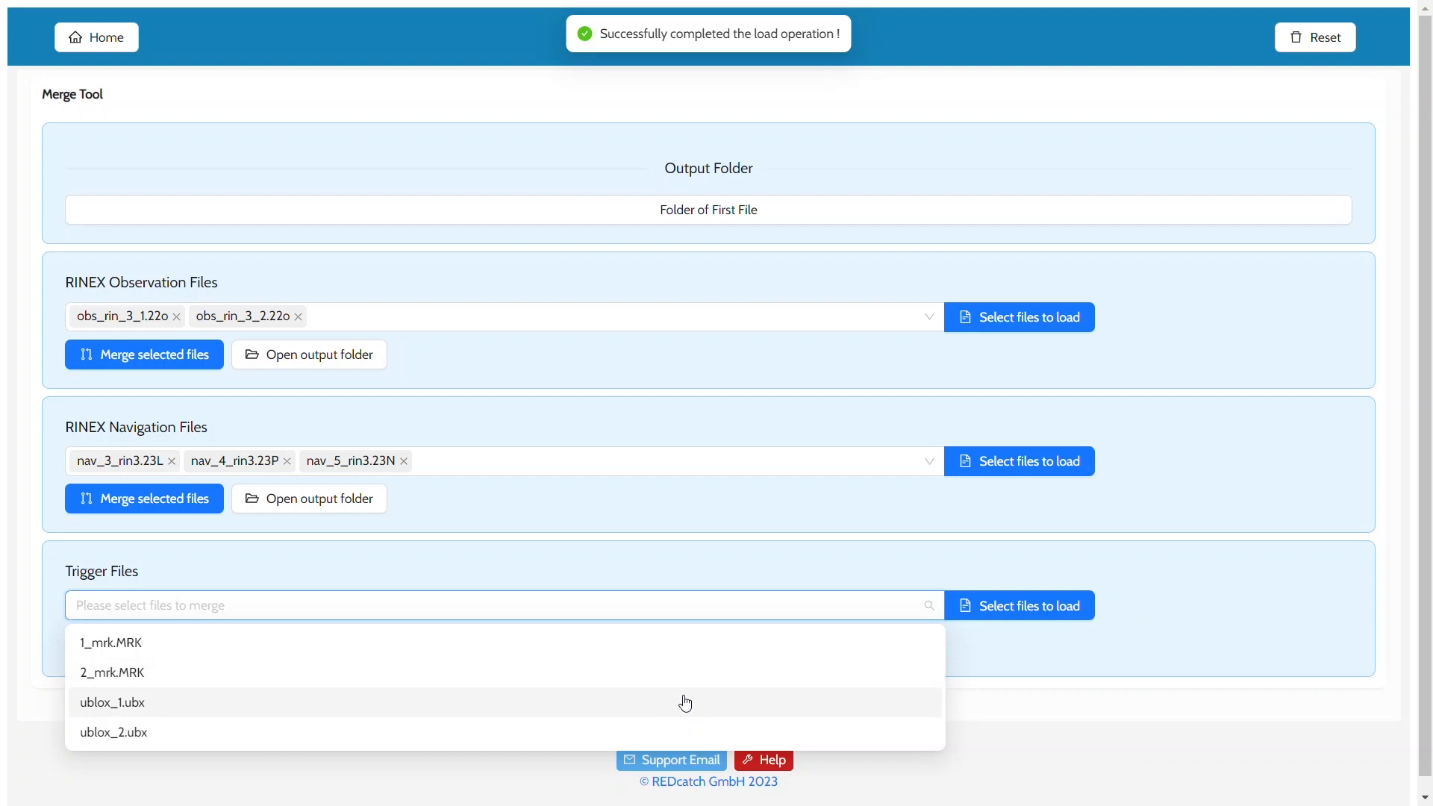
- Merge ublox_1.ubx and ublox_2.ubx into one u-blox log and check it in the output folder
left_click(114, 732)
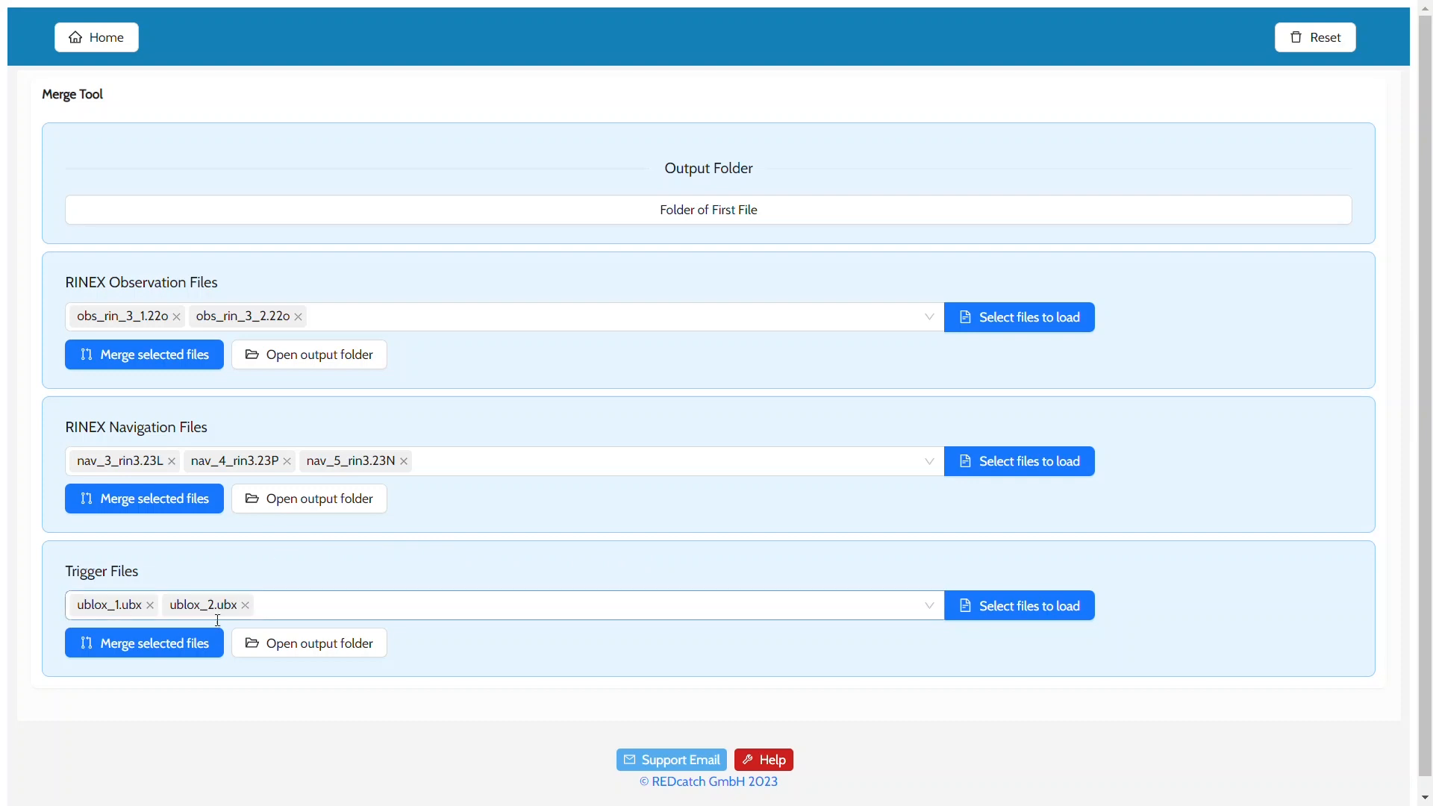
left_click(143, 642)
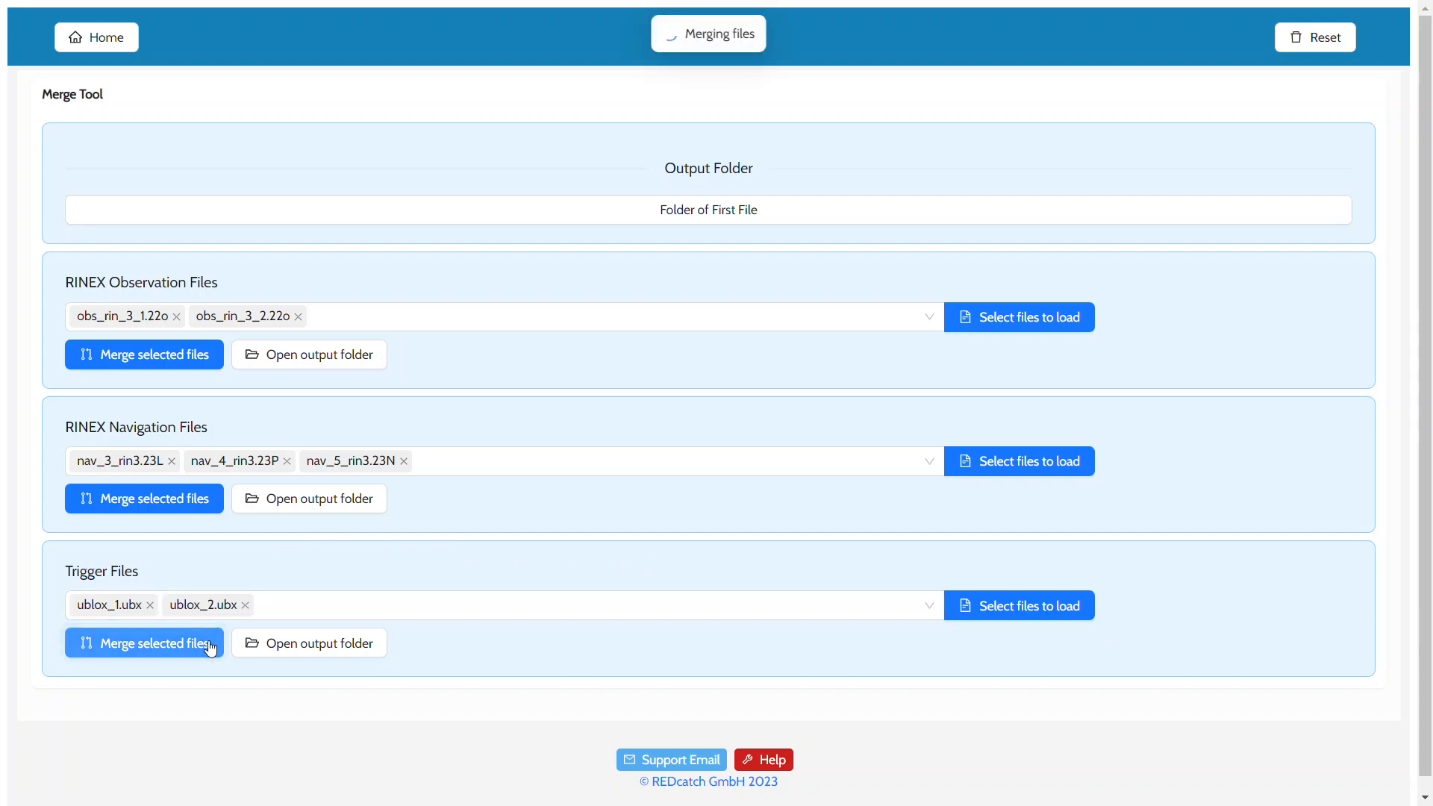
left_click(144, 641)
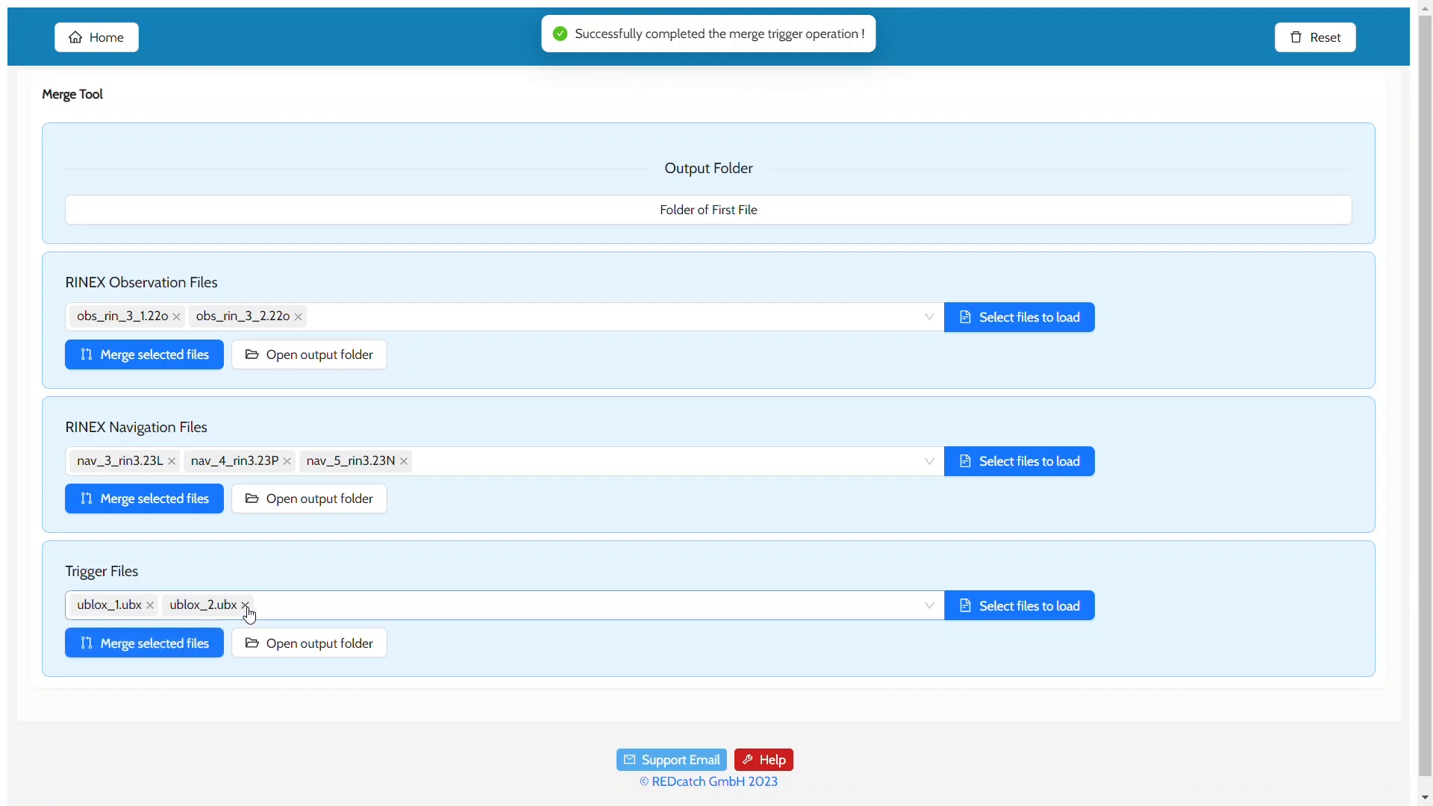
left_click(309, 642)
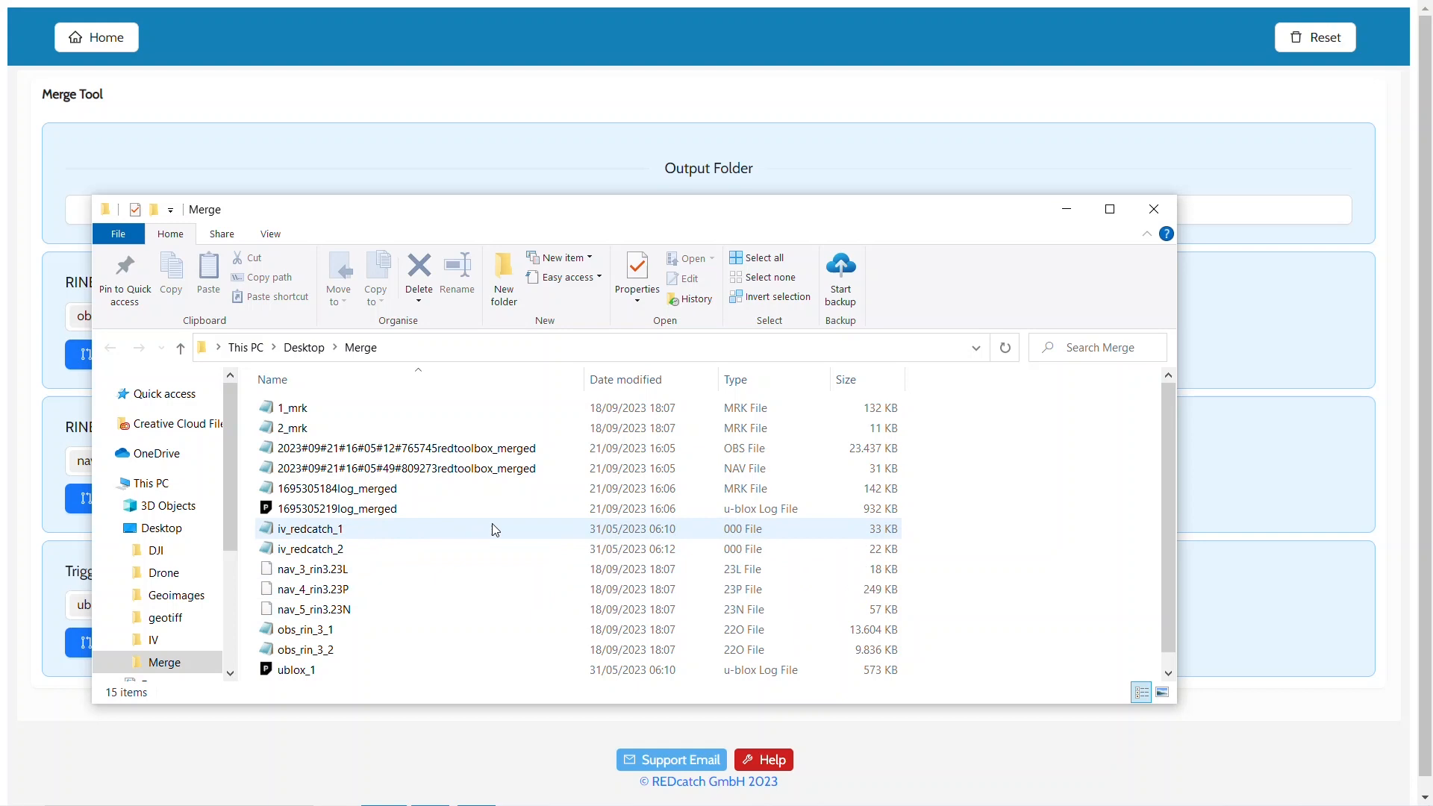
mouse_move(950, 512)
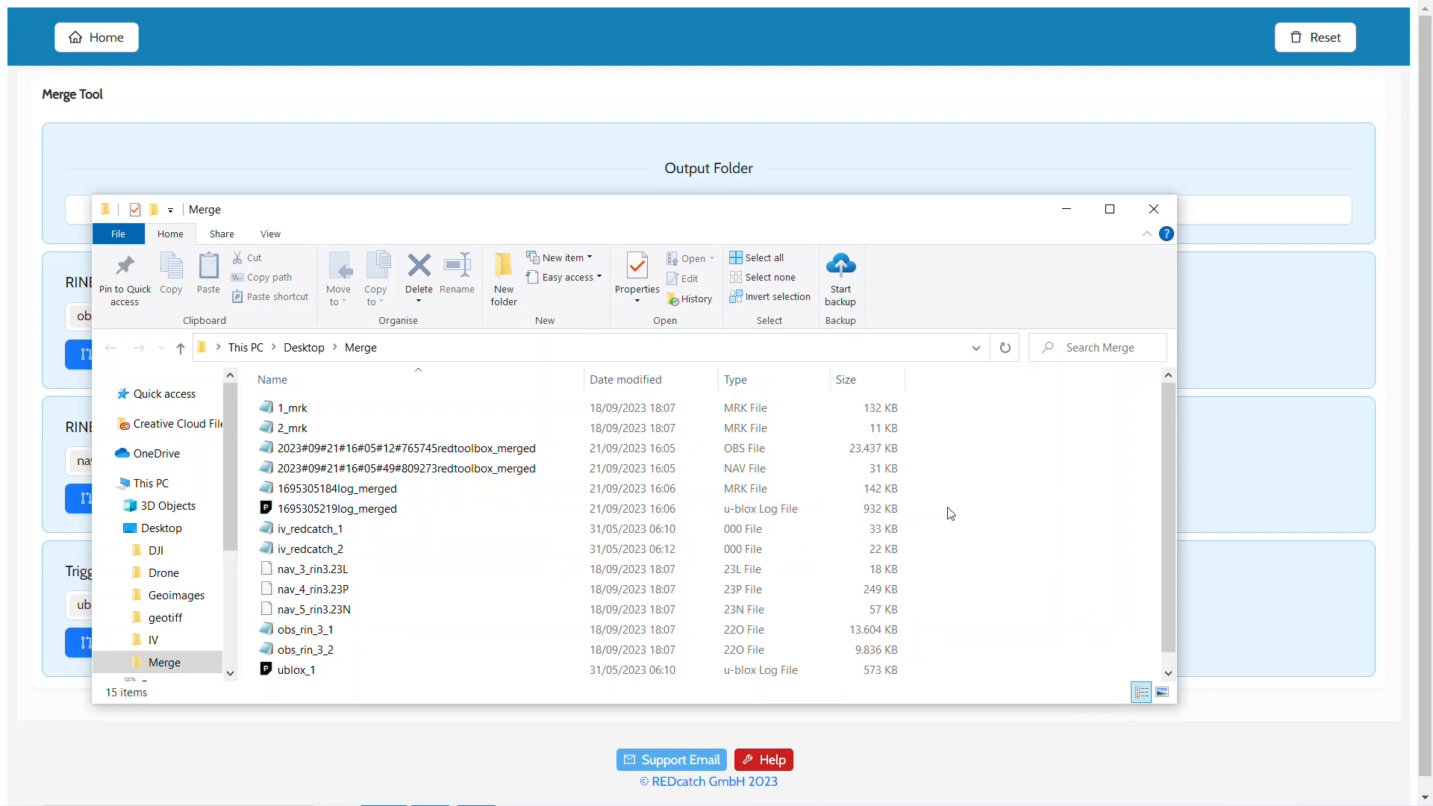
left_click(1152, 209)
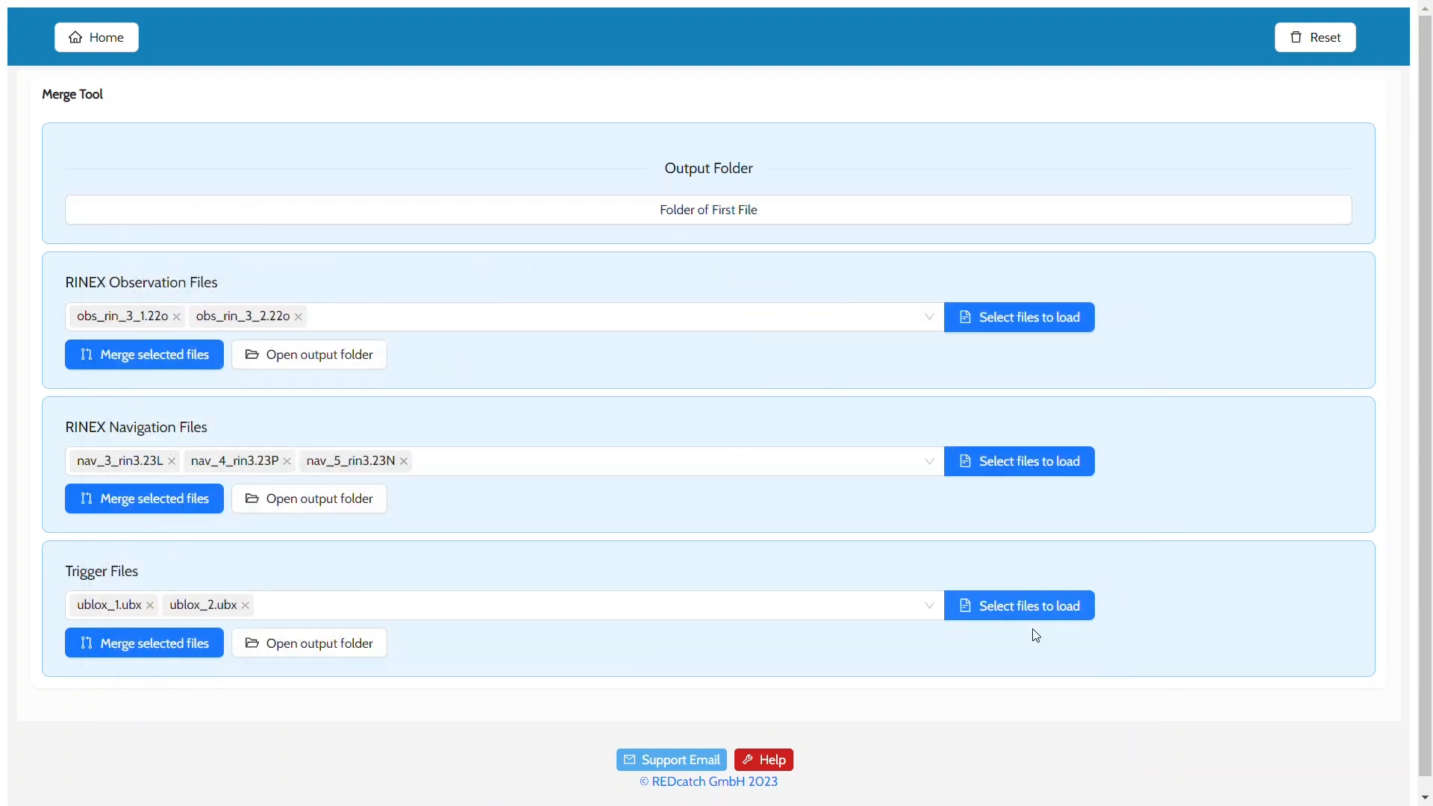
- Replace the ublox trigger files with the loaded iv_redcatch_1 and iv_redcatch_2 image-vector files
left_click(244, 605)
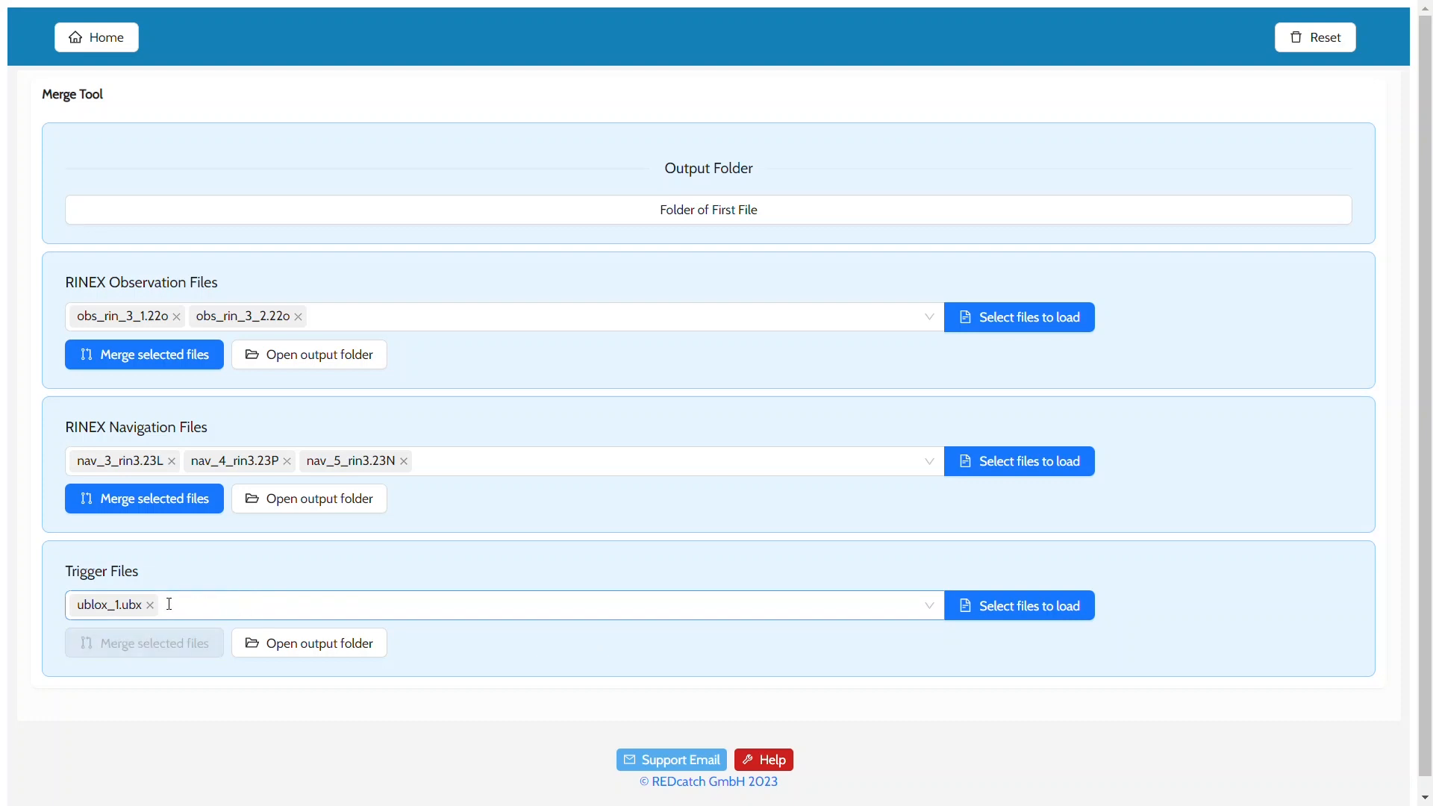
left_click(149, 604)
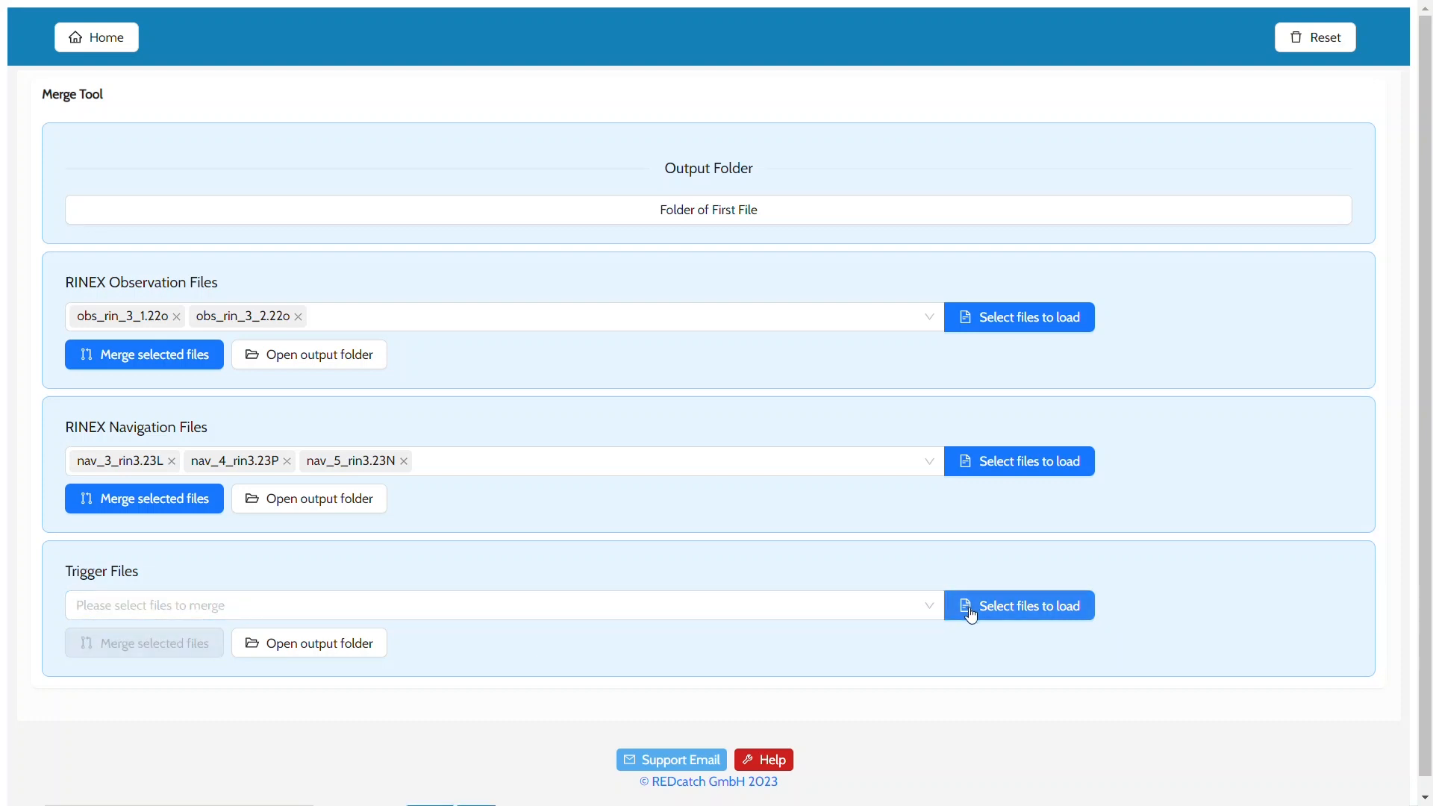
left_click(1020, 605)
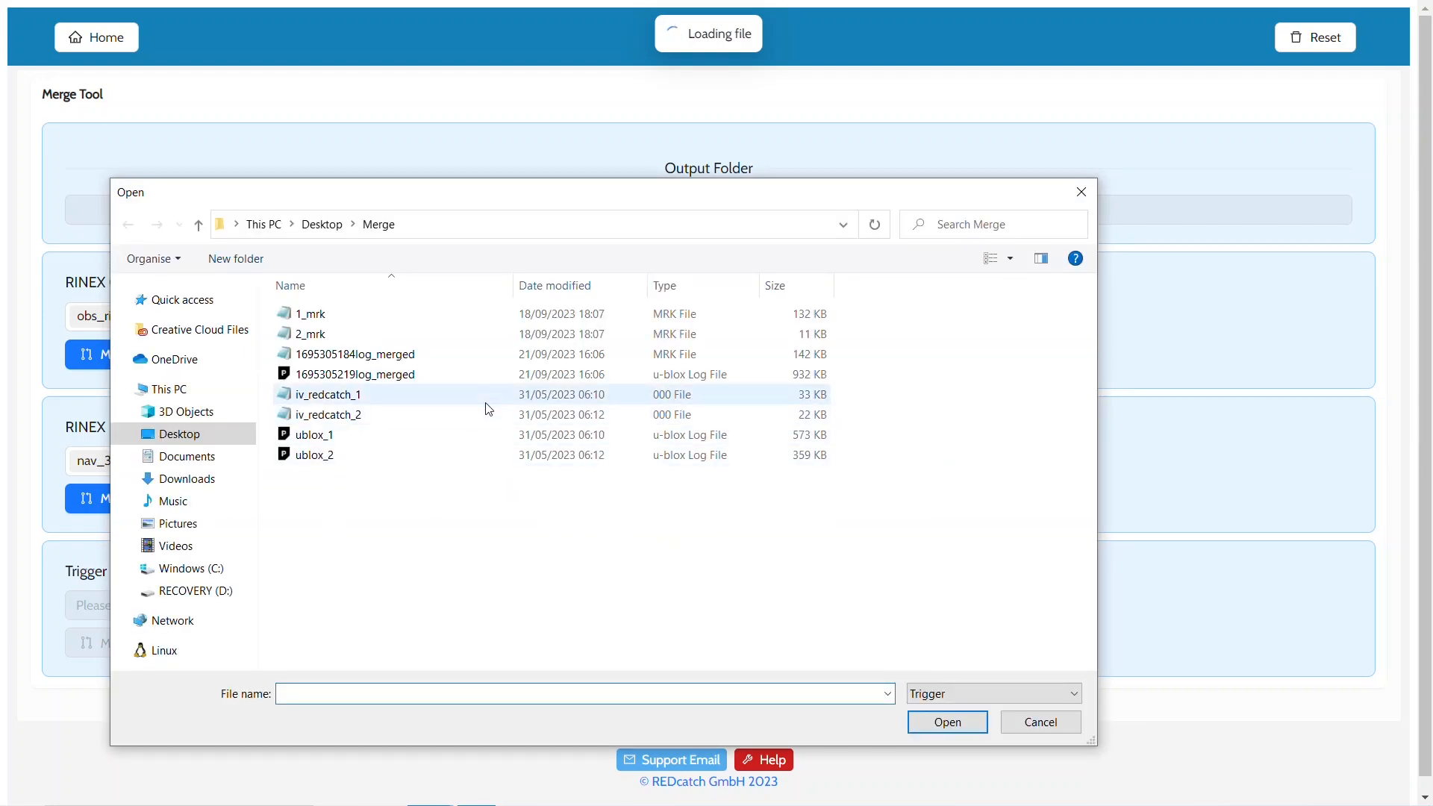
left_click(328, 413)
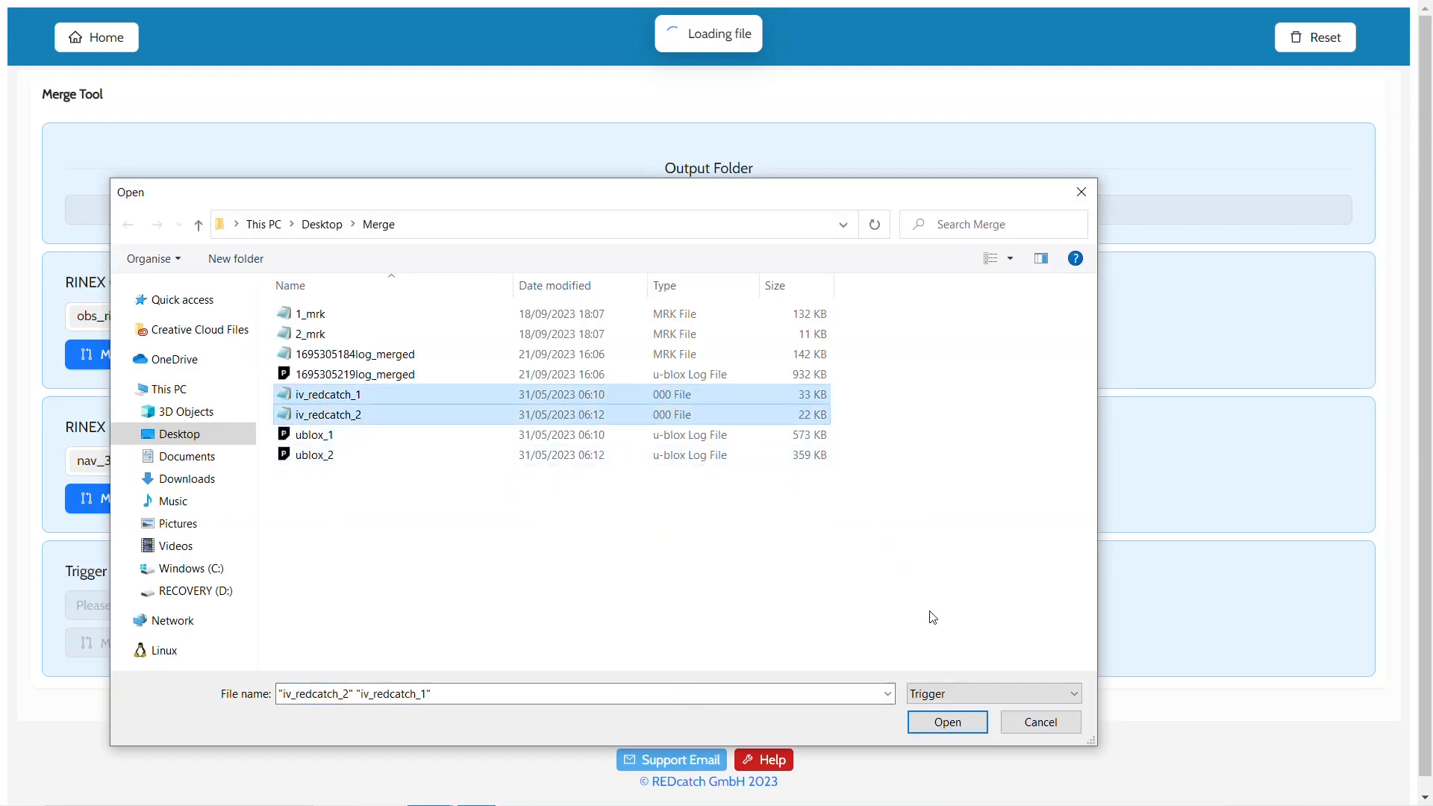
left_click(947, 723)
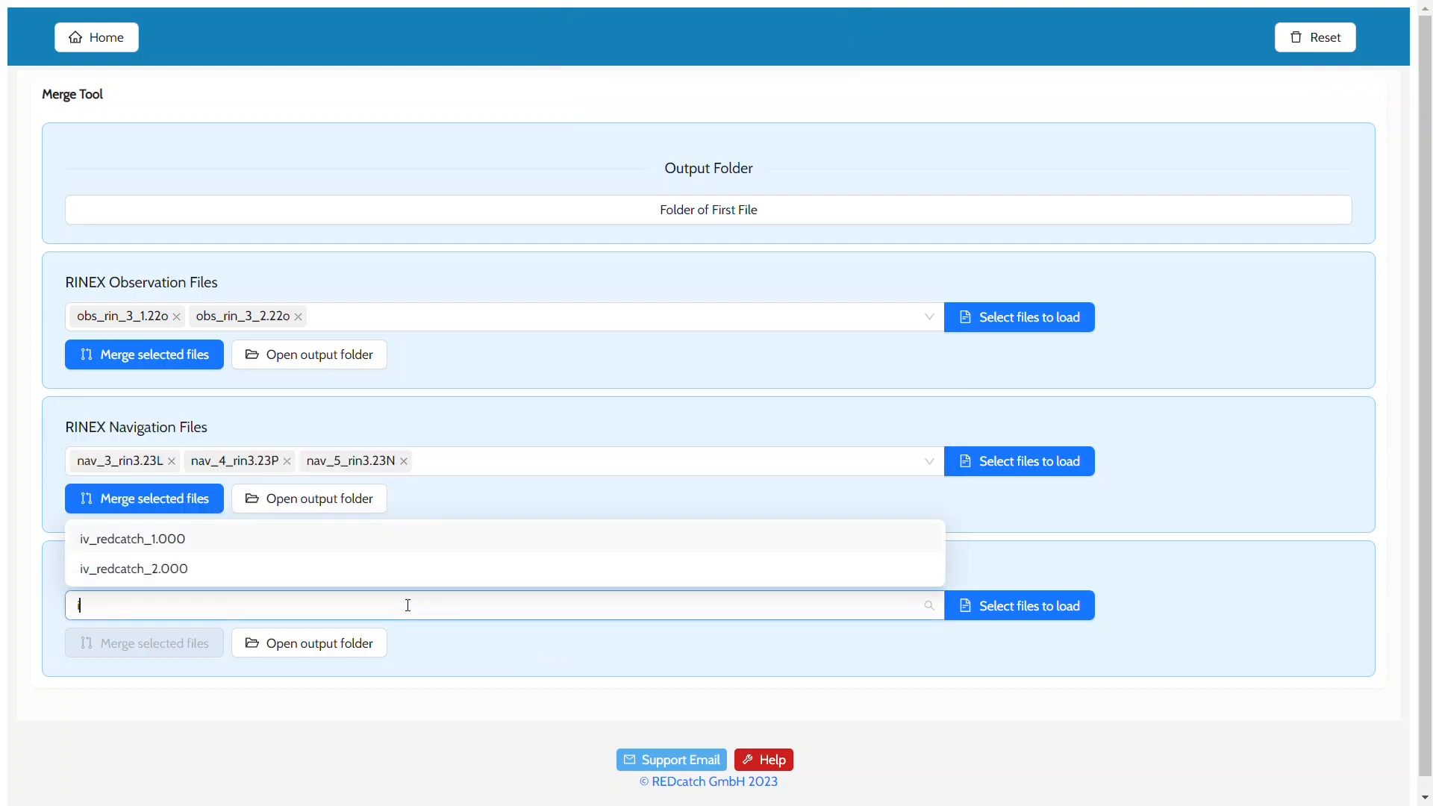
- Merge iv_redcatch_1.000 and iv_redcatch_2.000 into one image-vector trigger file
type("v_")
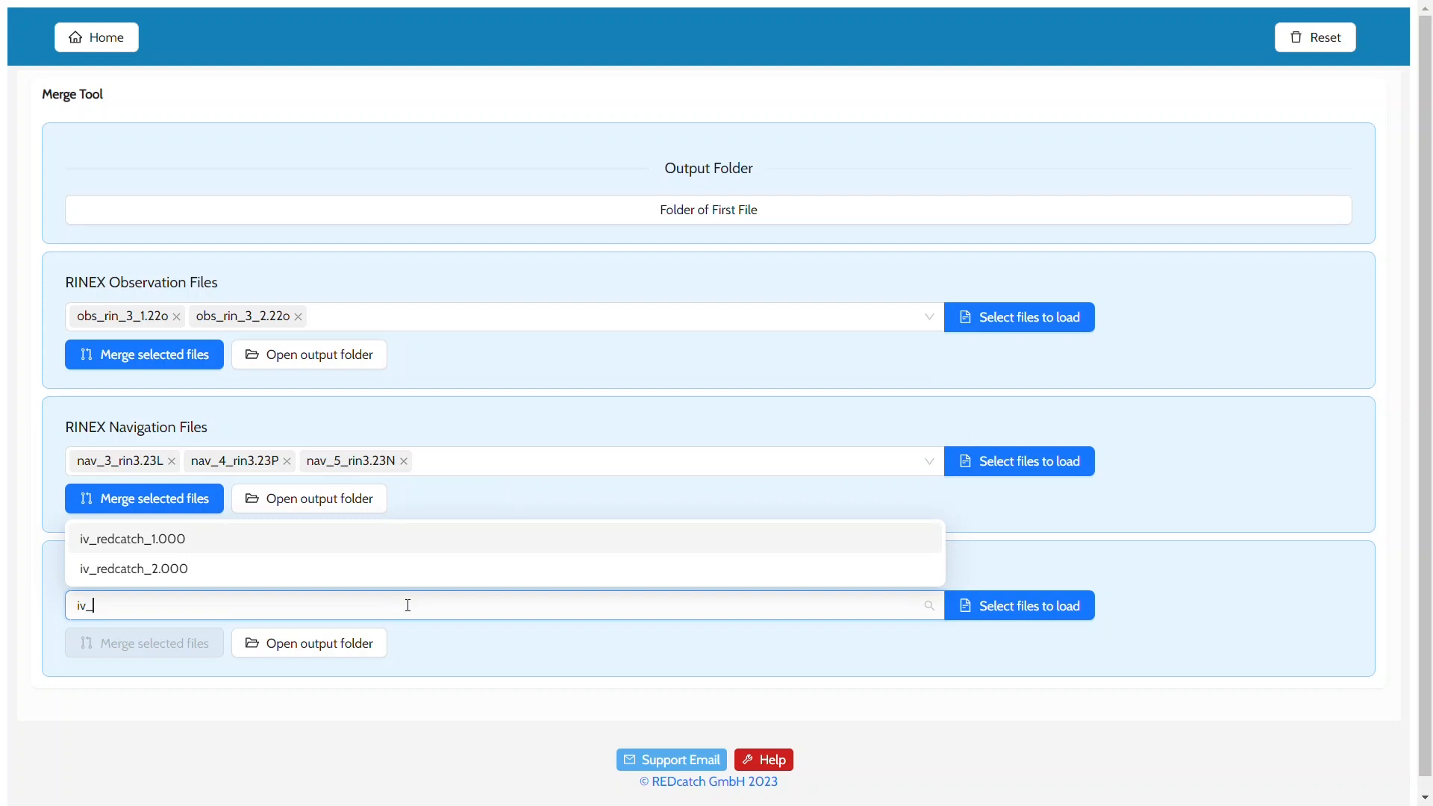
left_click(131, 539)
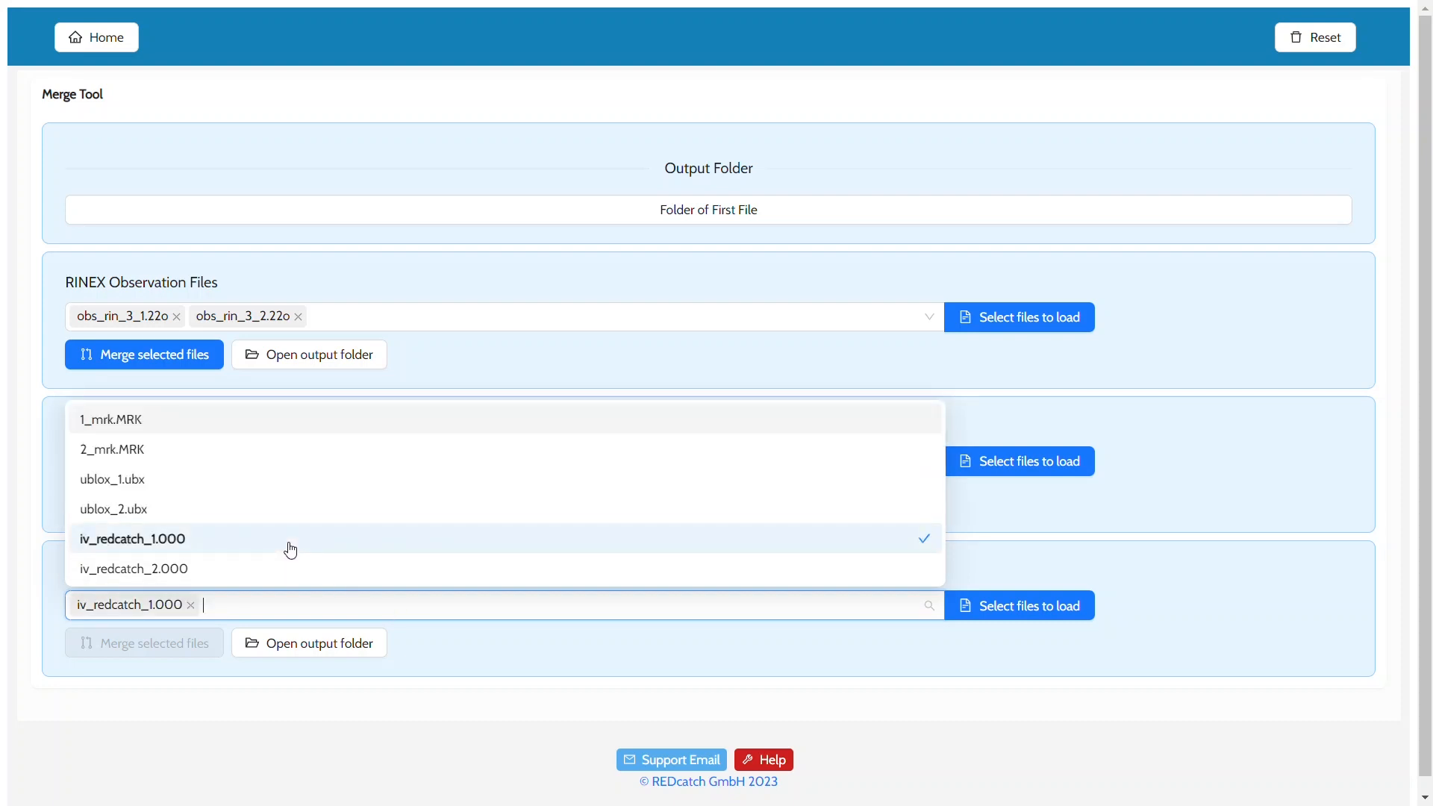
left_click(133, 567)
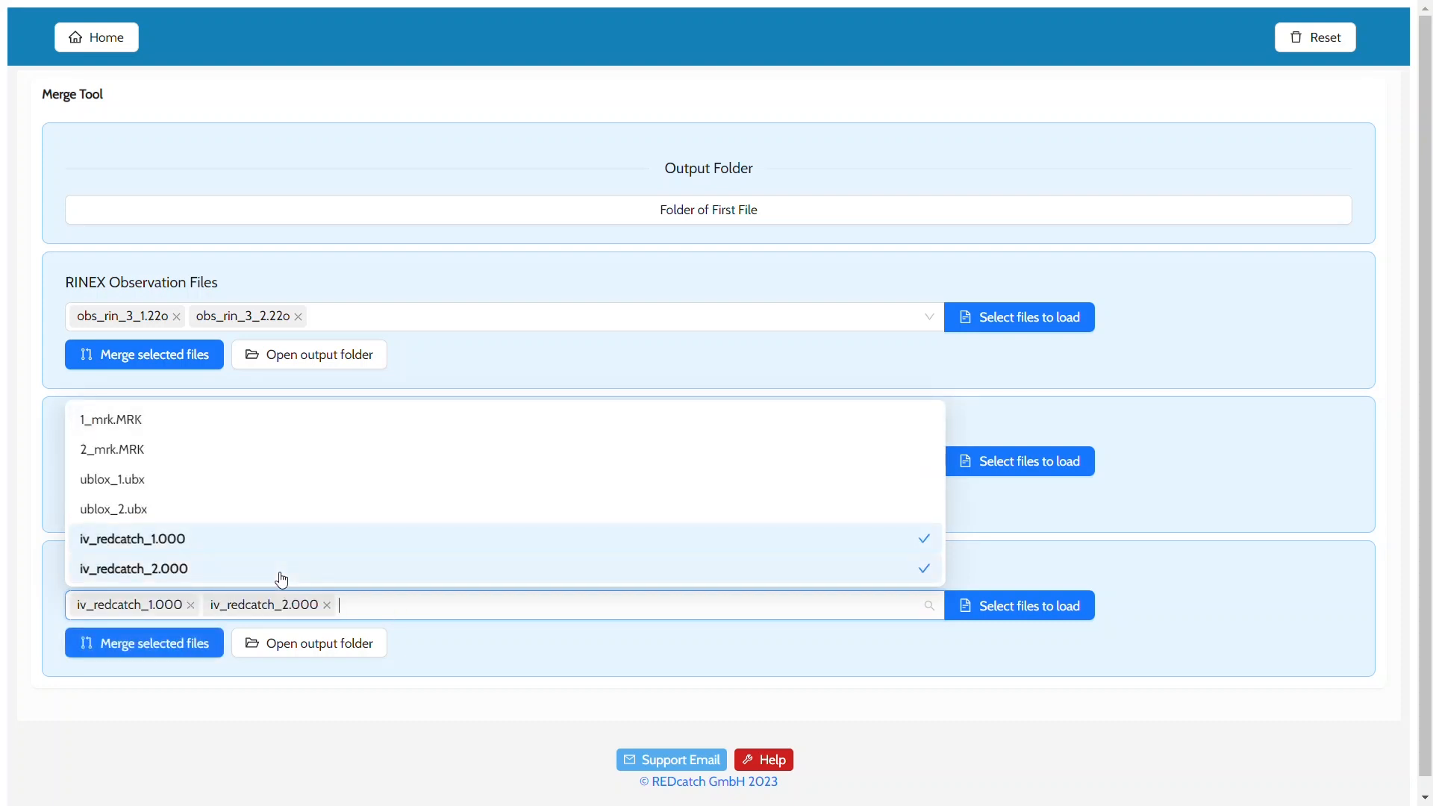
mouse_move(434, 652)
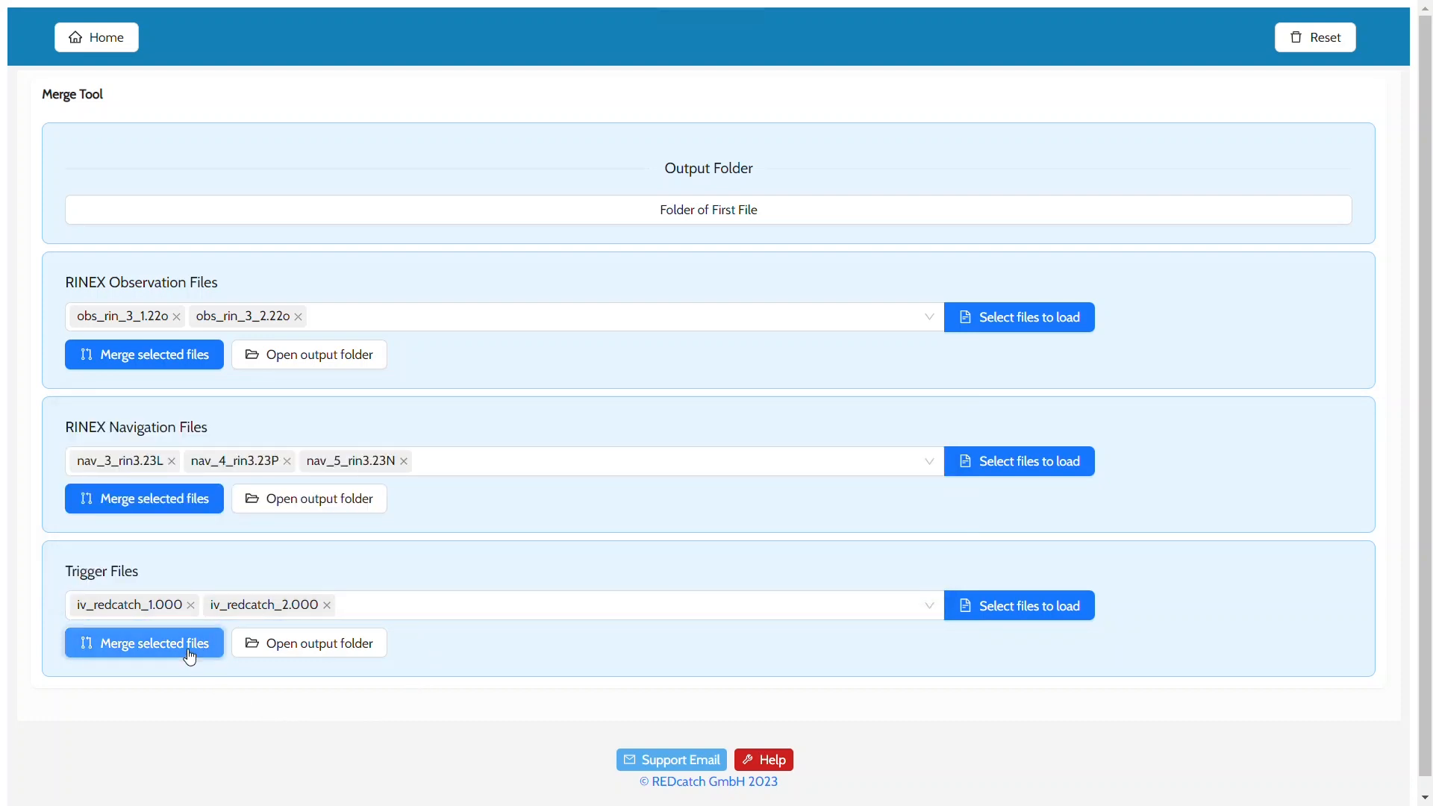
left_click(143, 641)
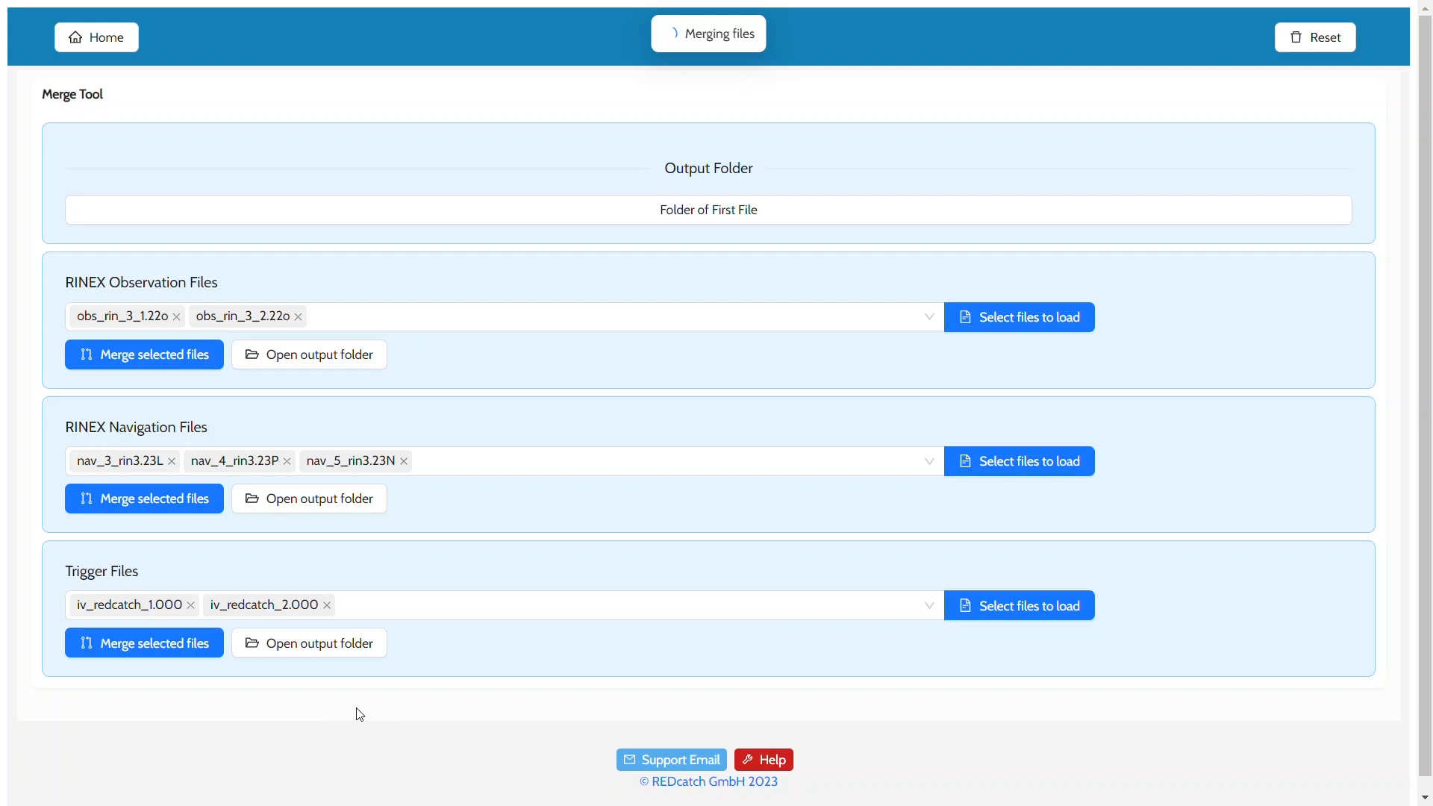
left_click(143, 642)
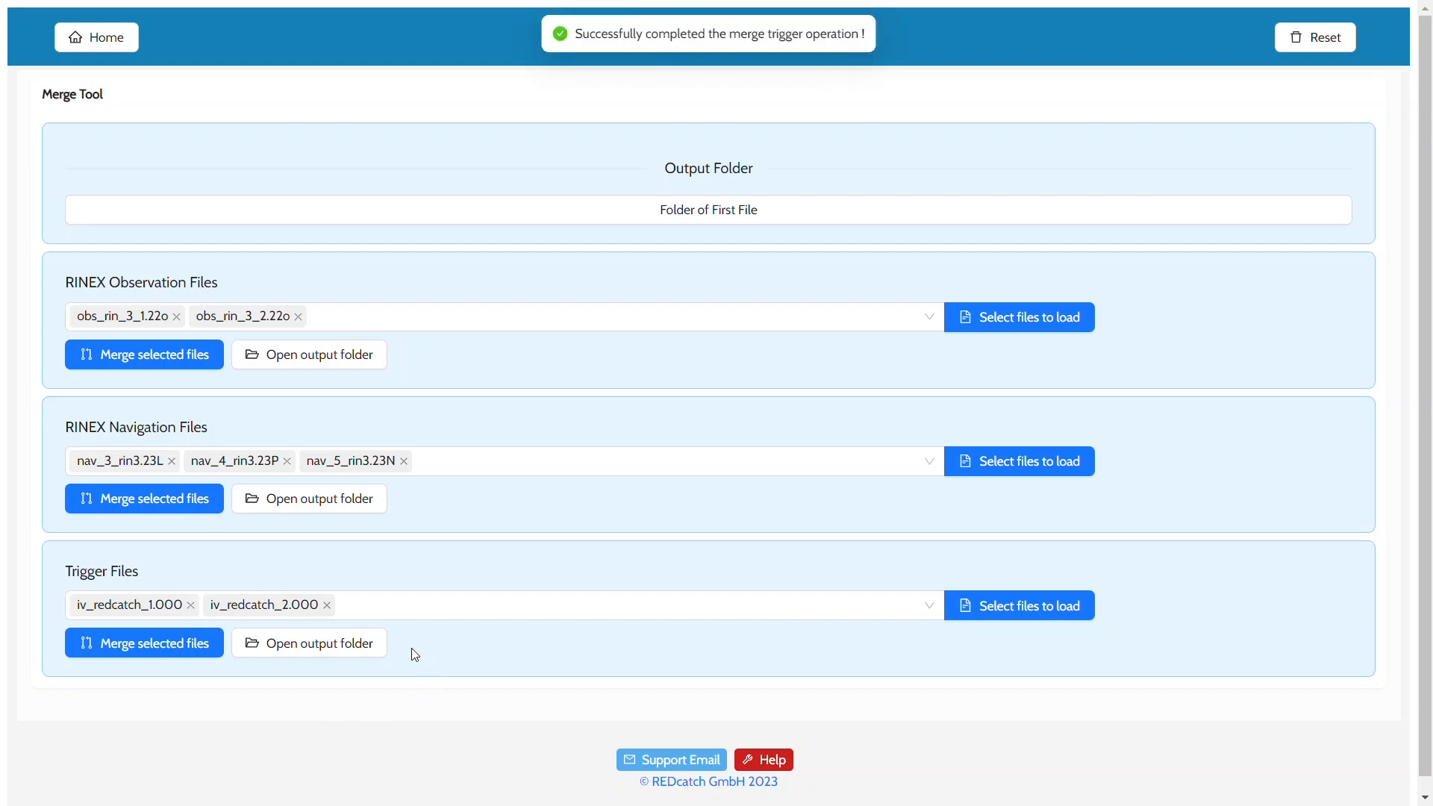
left_click(307, 642)
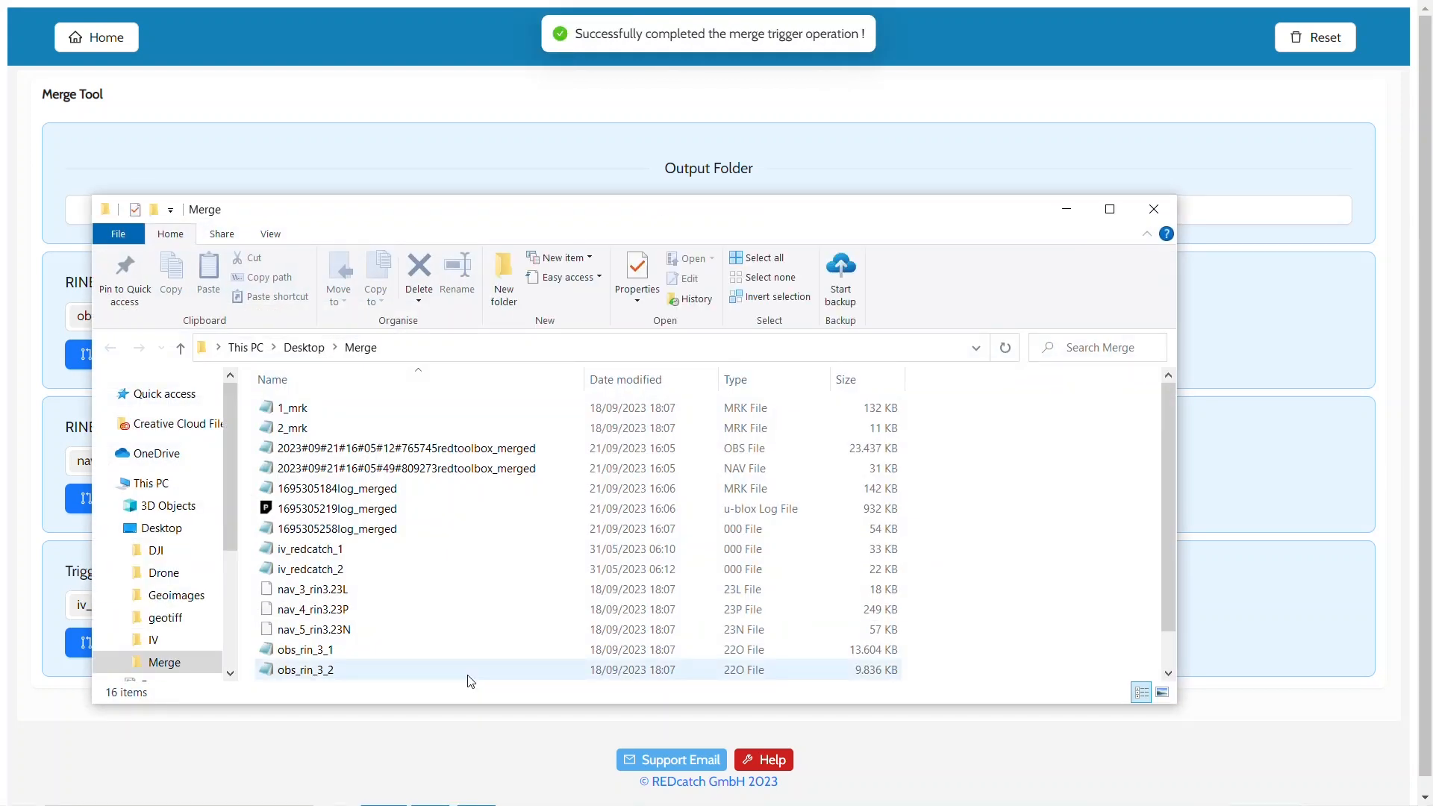
scroll("down", 3)
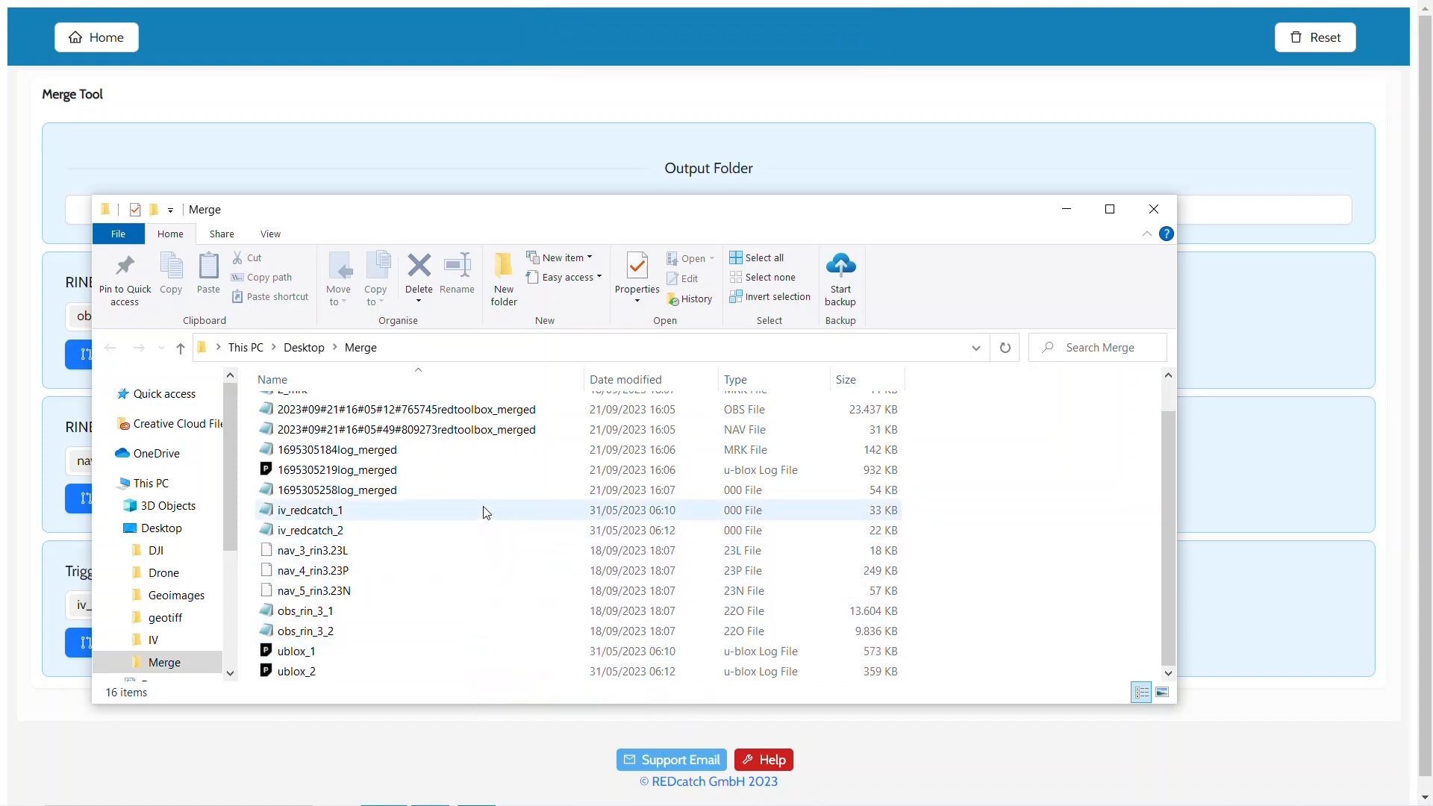
left_click(366, 490)
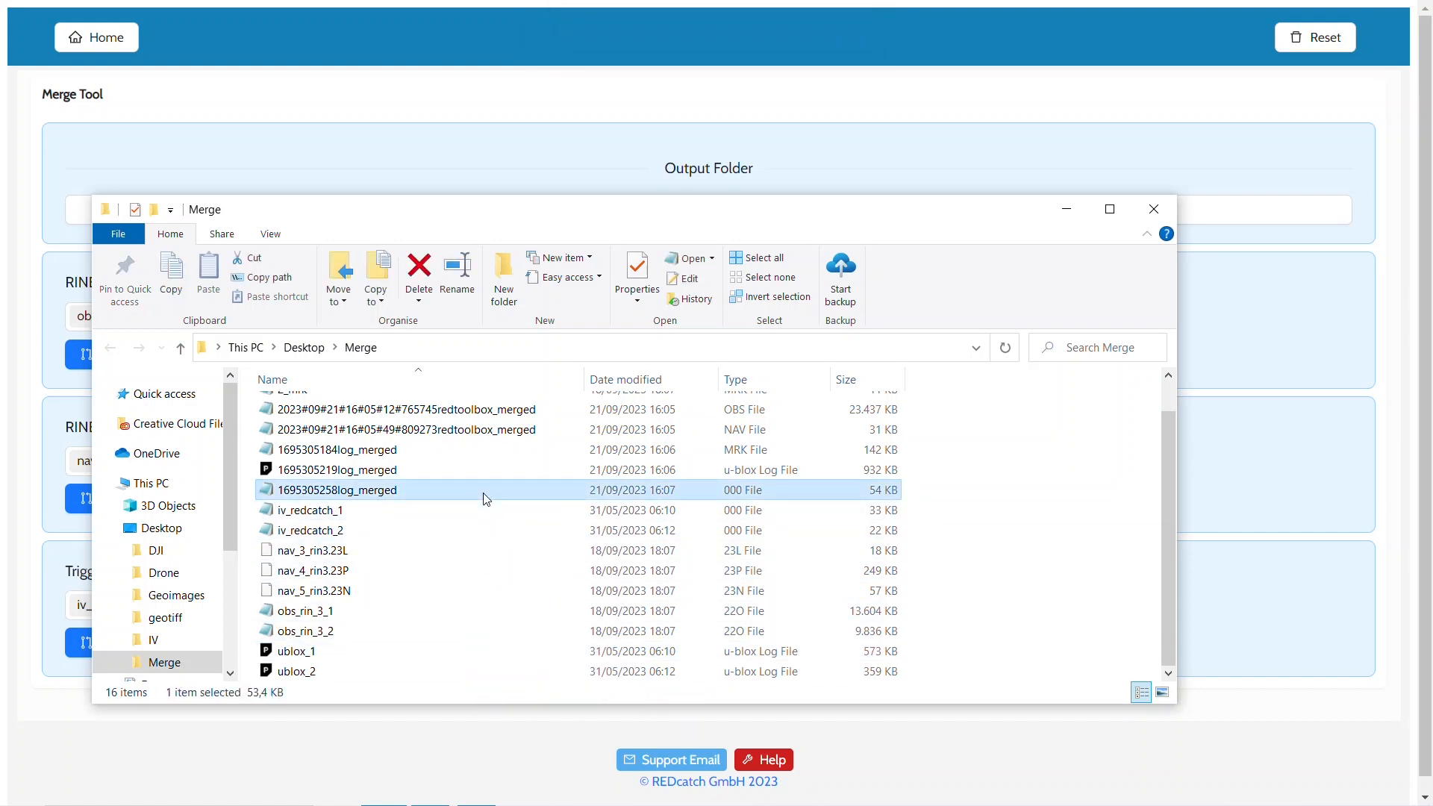
mouse_move(995, 490)
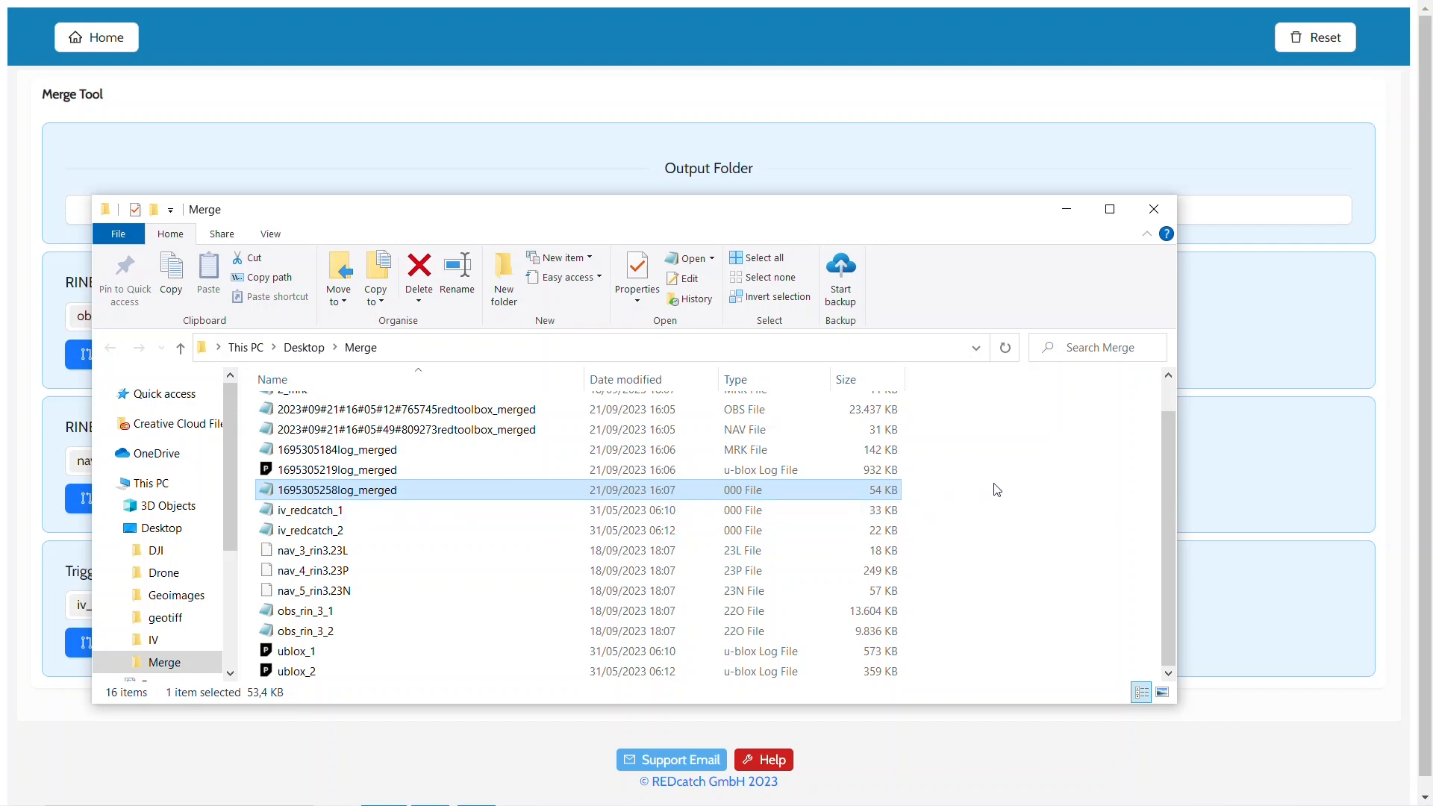
left_click(1153, 209)
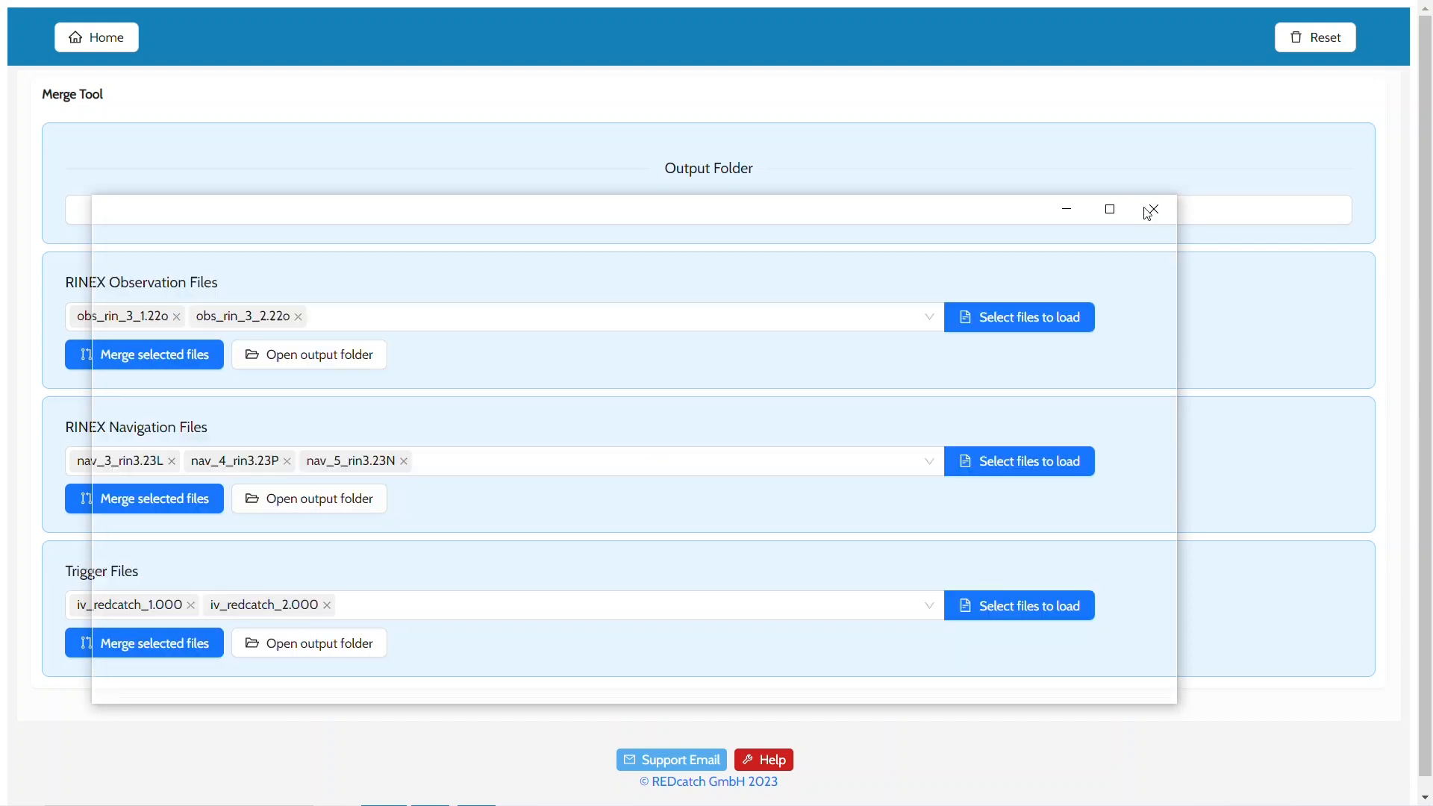
- Return from the Merge Tool to the REDtoolbox welcome screen
left_click(1151, 209)
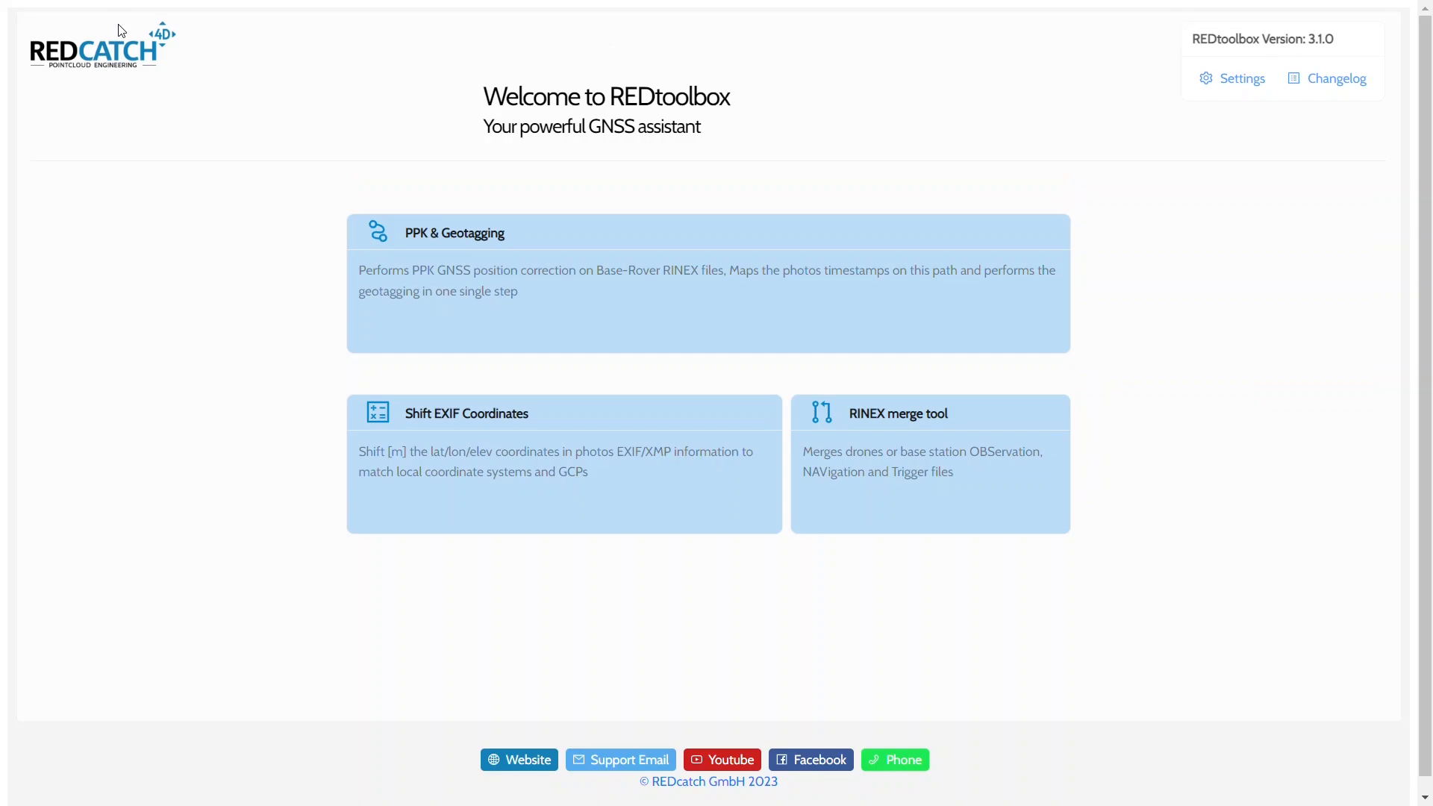
mouse_move(223, 374)
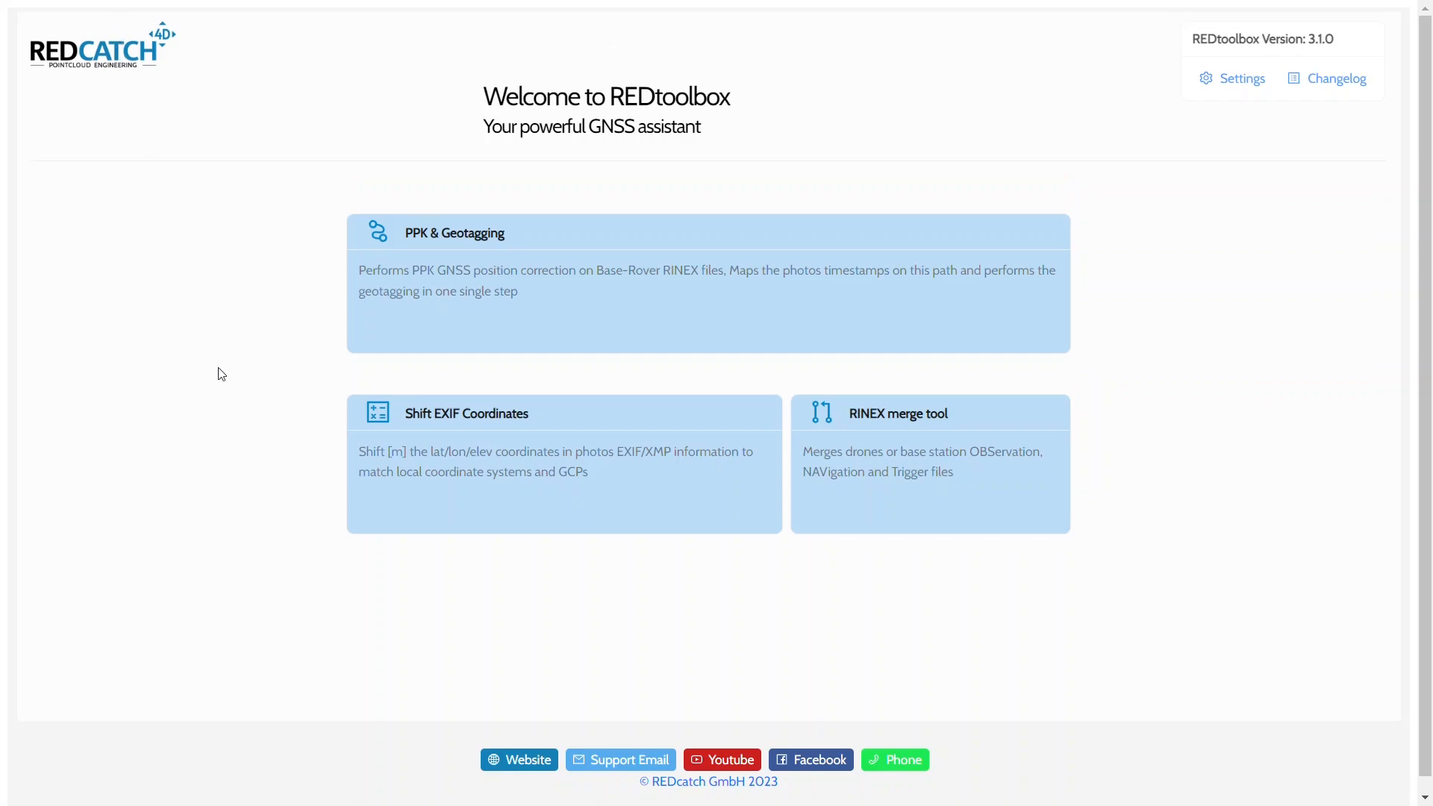